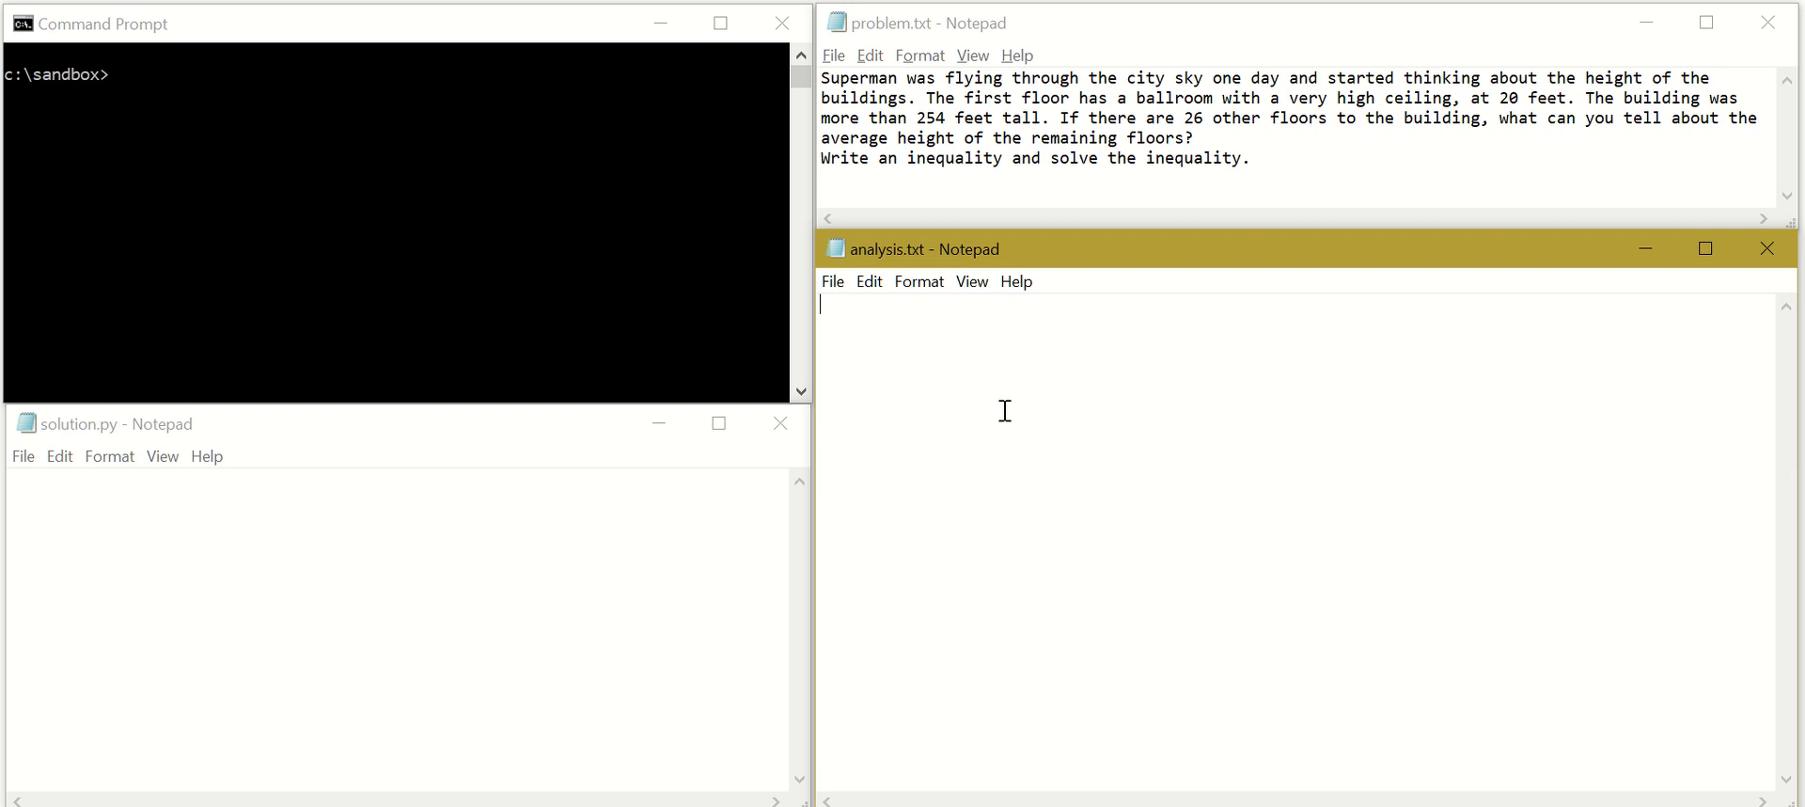
mouse_move(1799, 259)
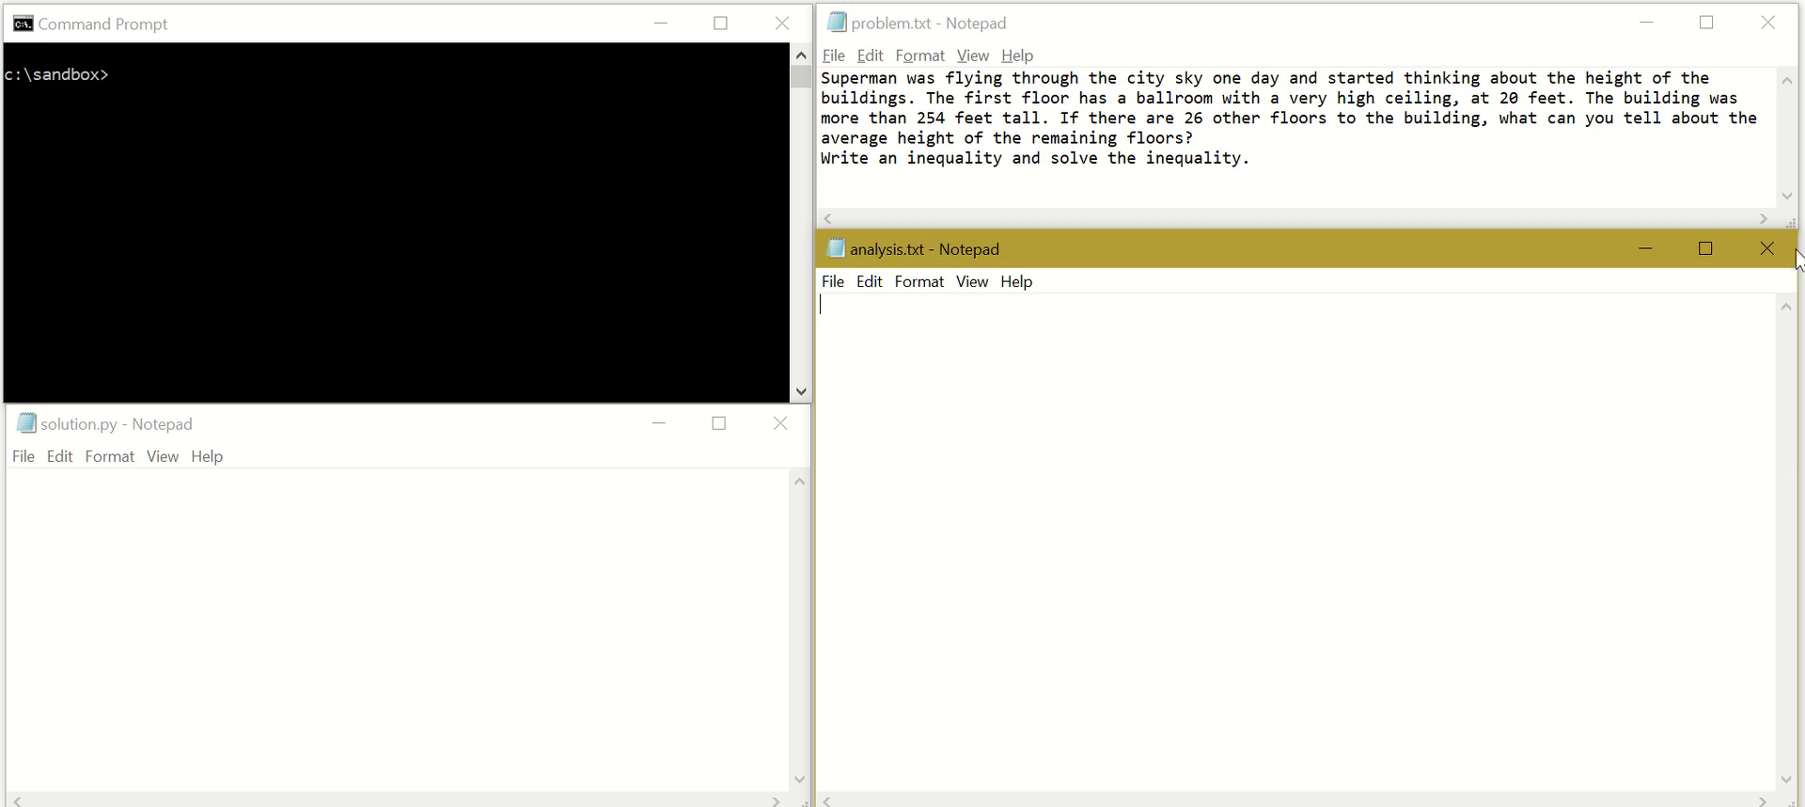
mouse_move(875, 106)
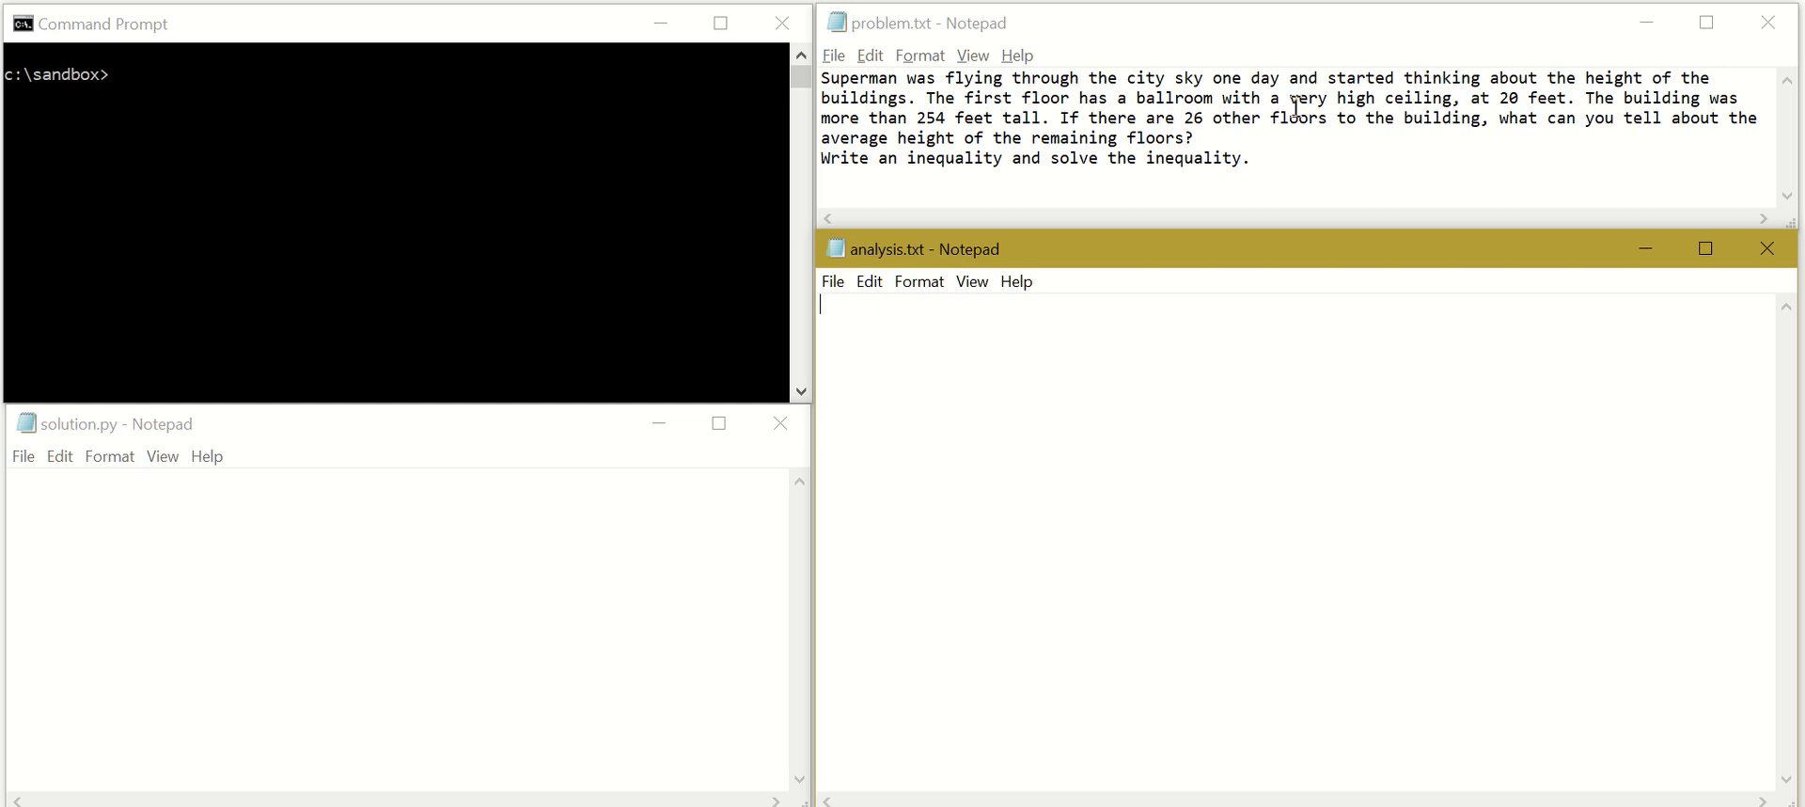
mouse_move(727, 405)
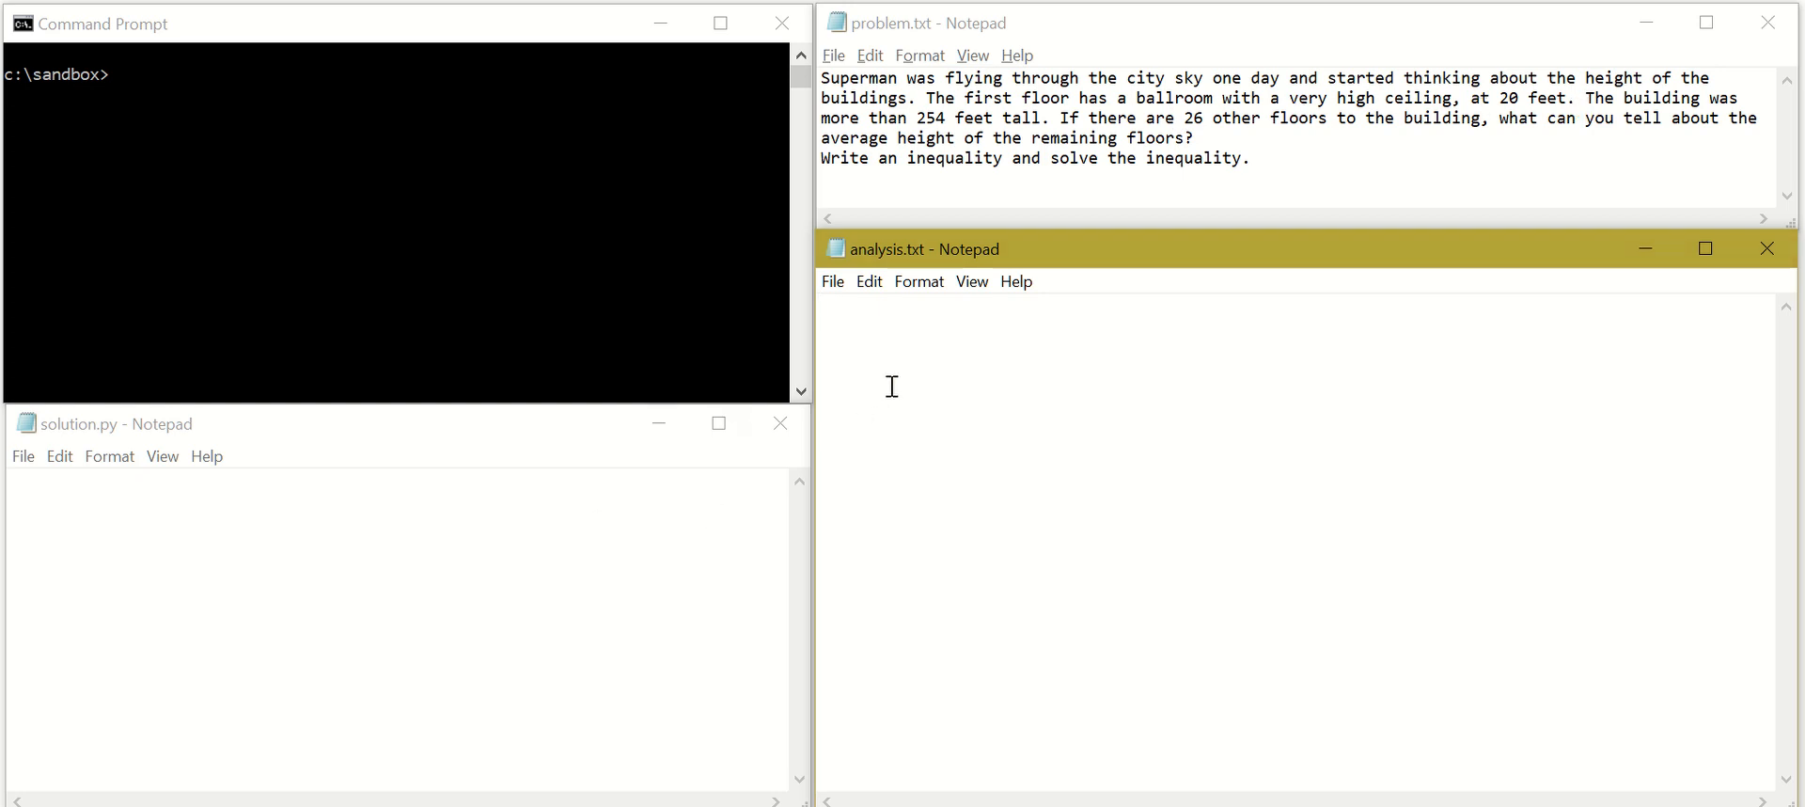
Record b = 20, t = 254 and f = 26 on separate lines of analysis.txt
type("b =")
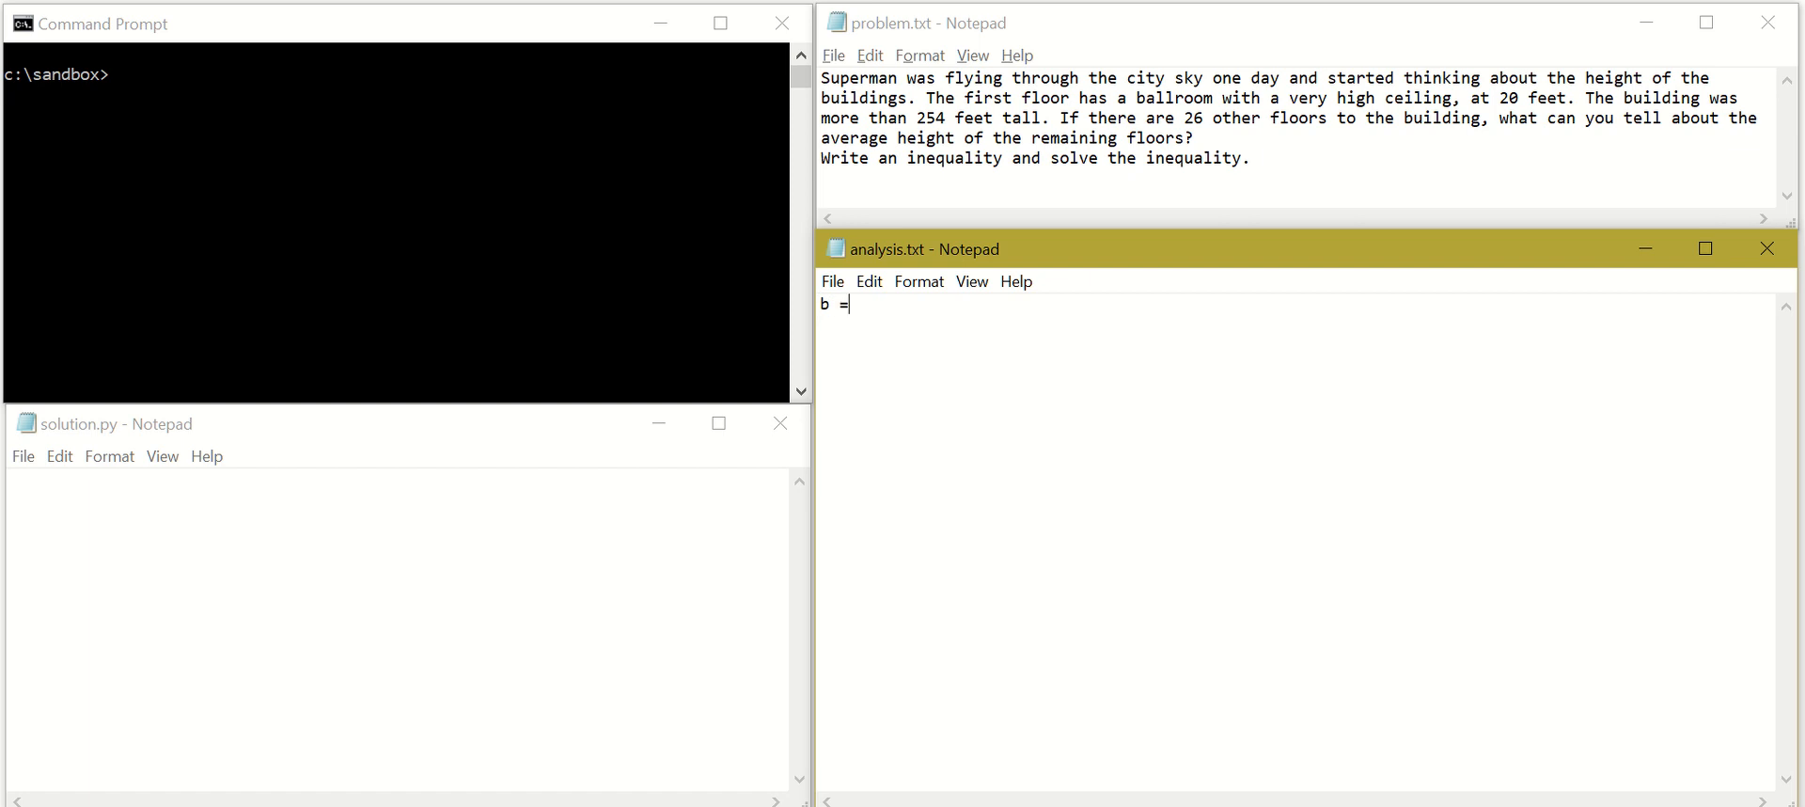
type("20")
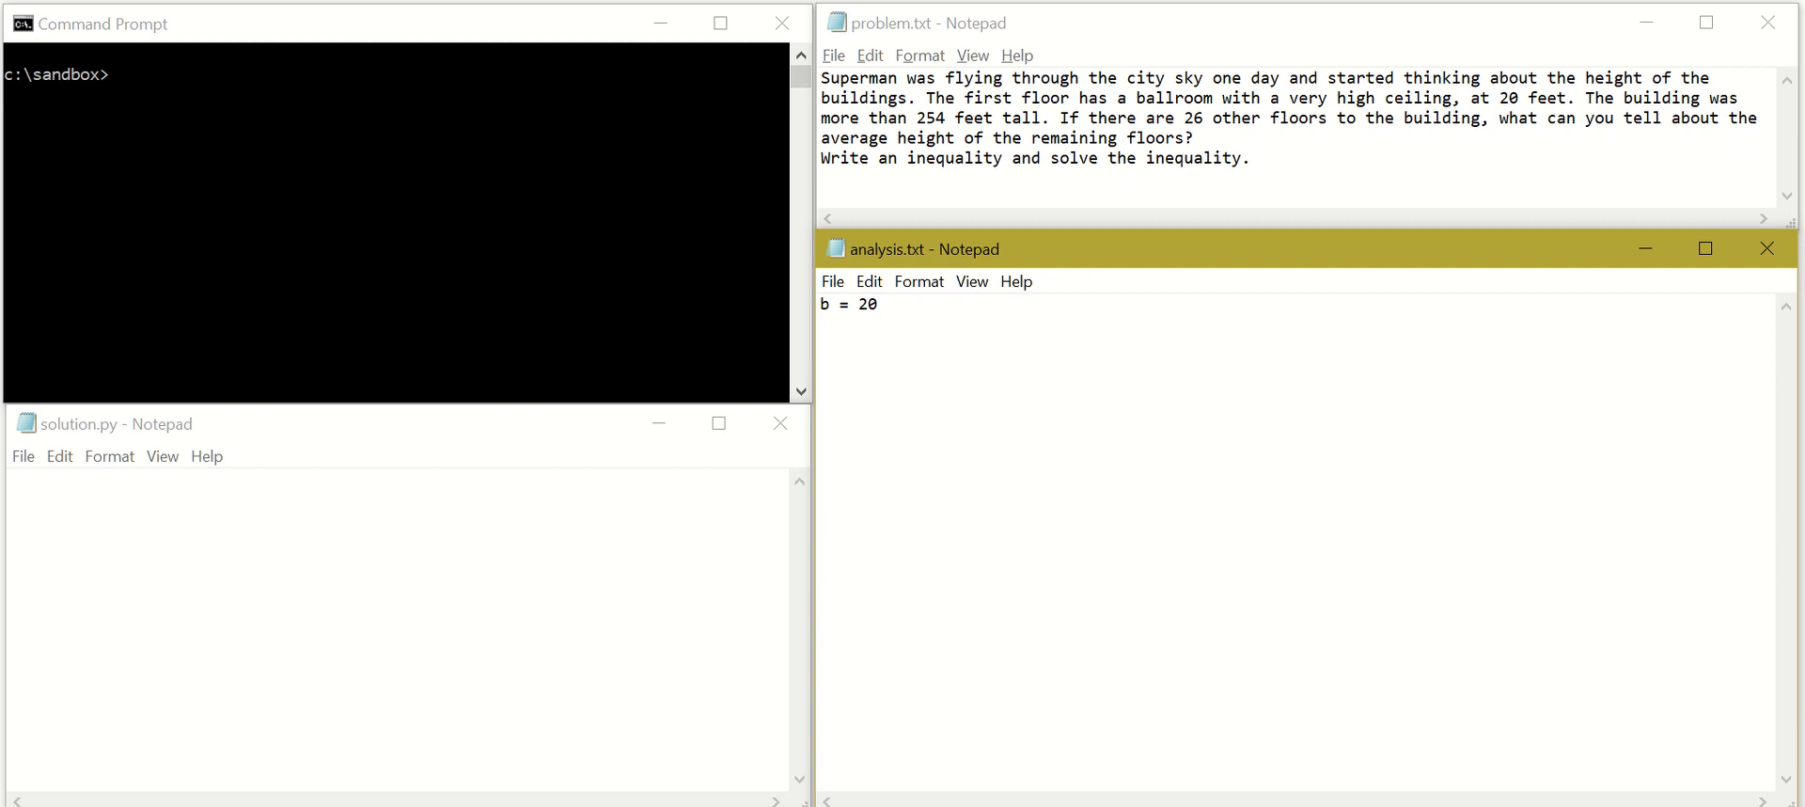
mouse_move(1073, 148)
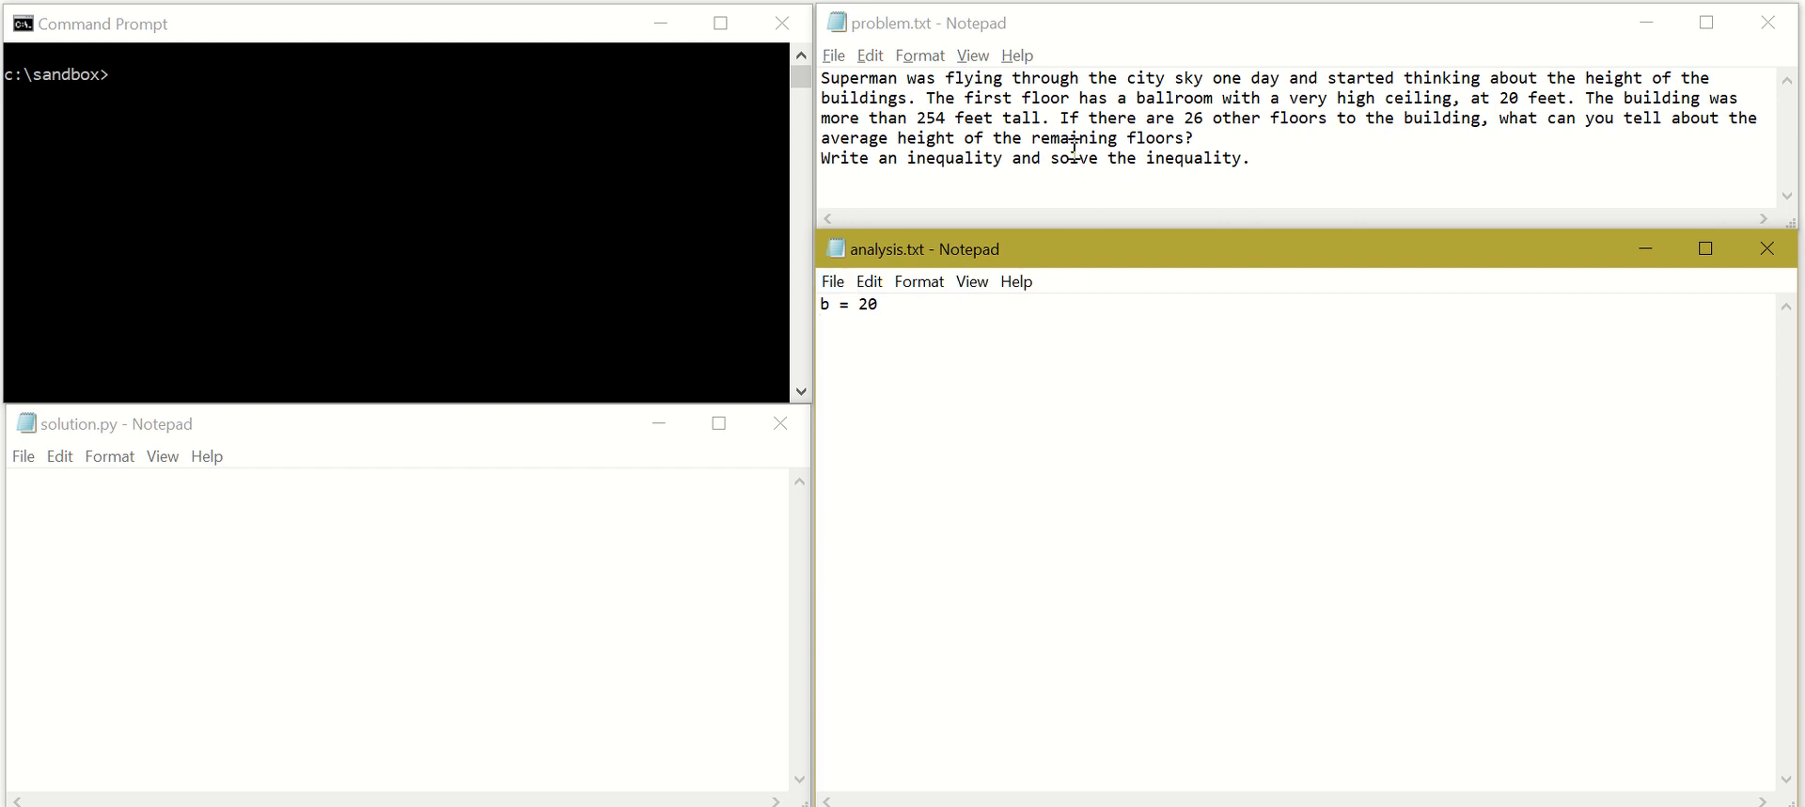
mouse_move(1032, 160)
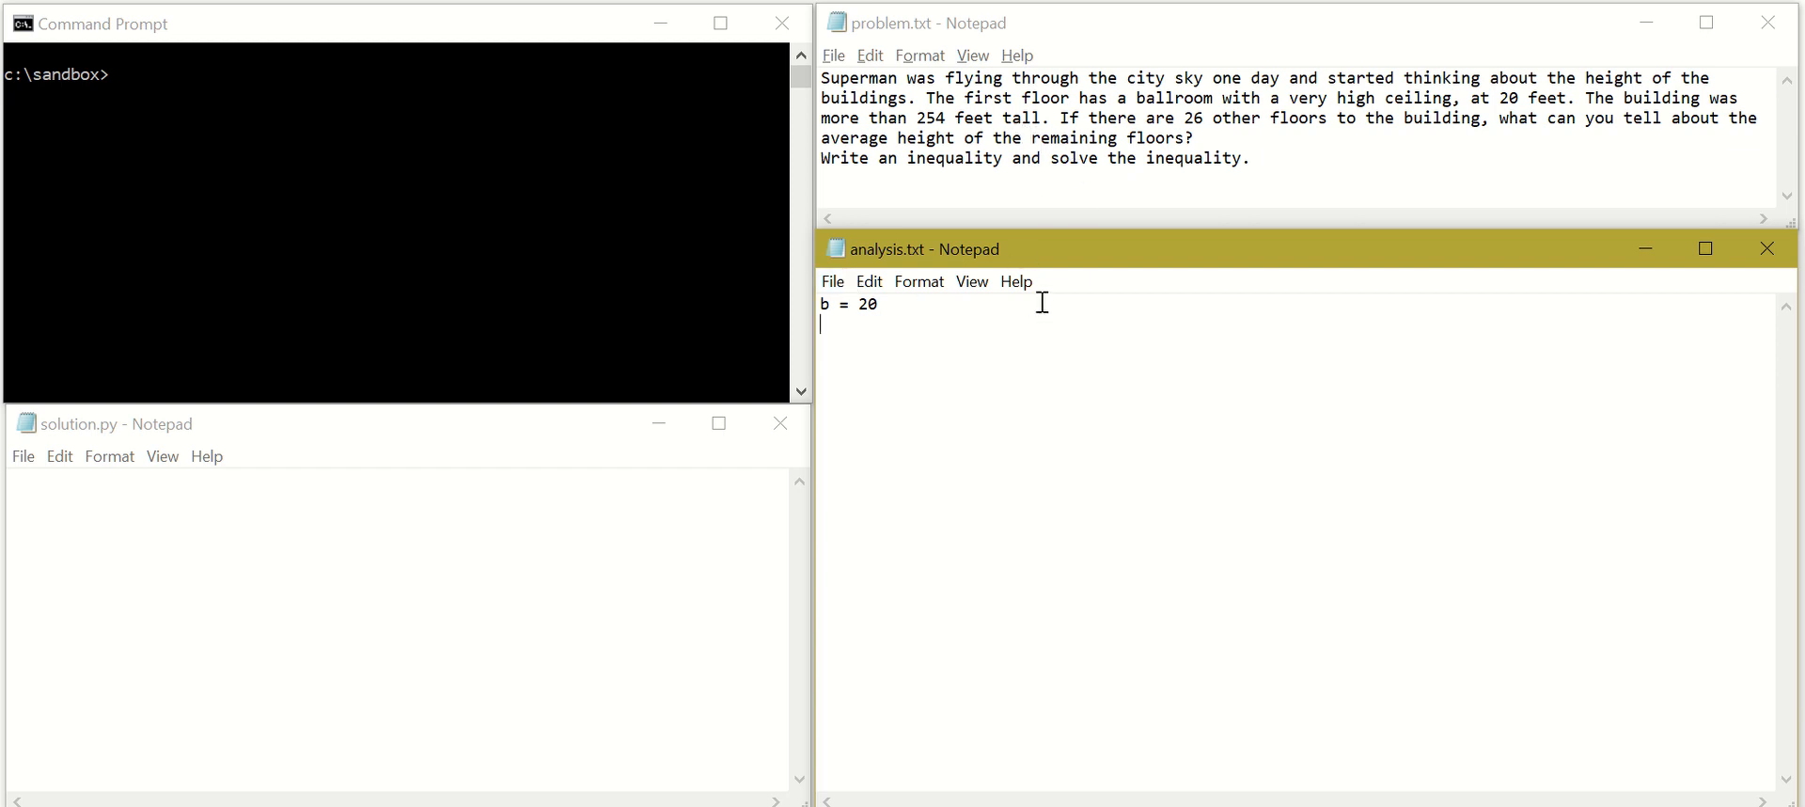
type("t")
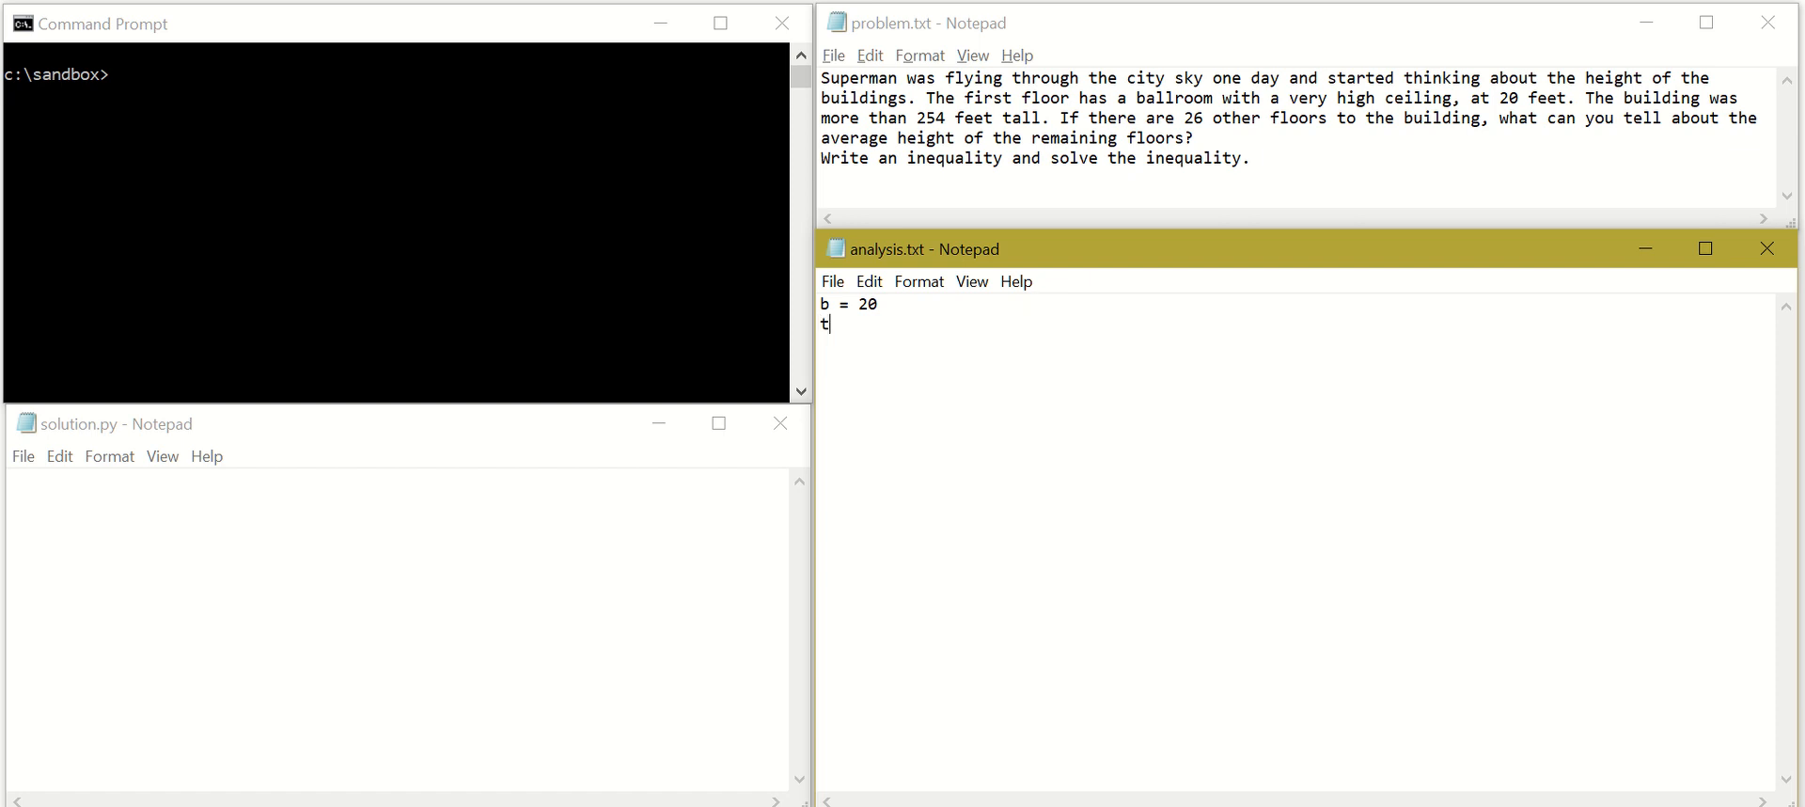
type("=")
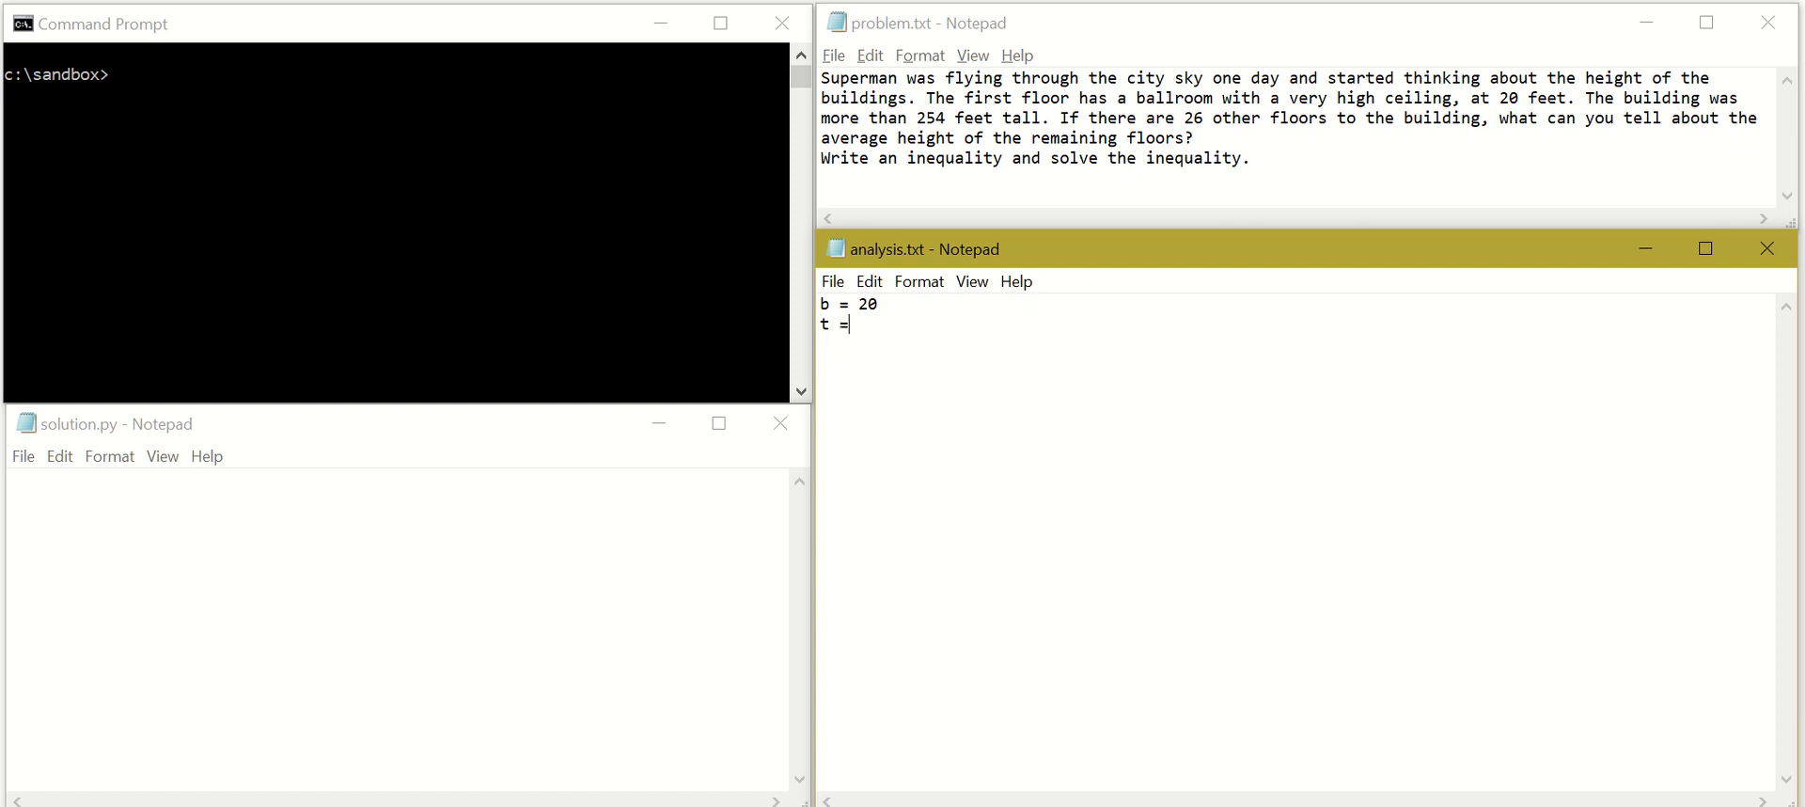
type("254")
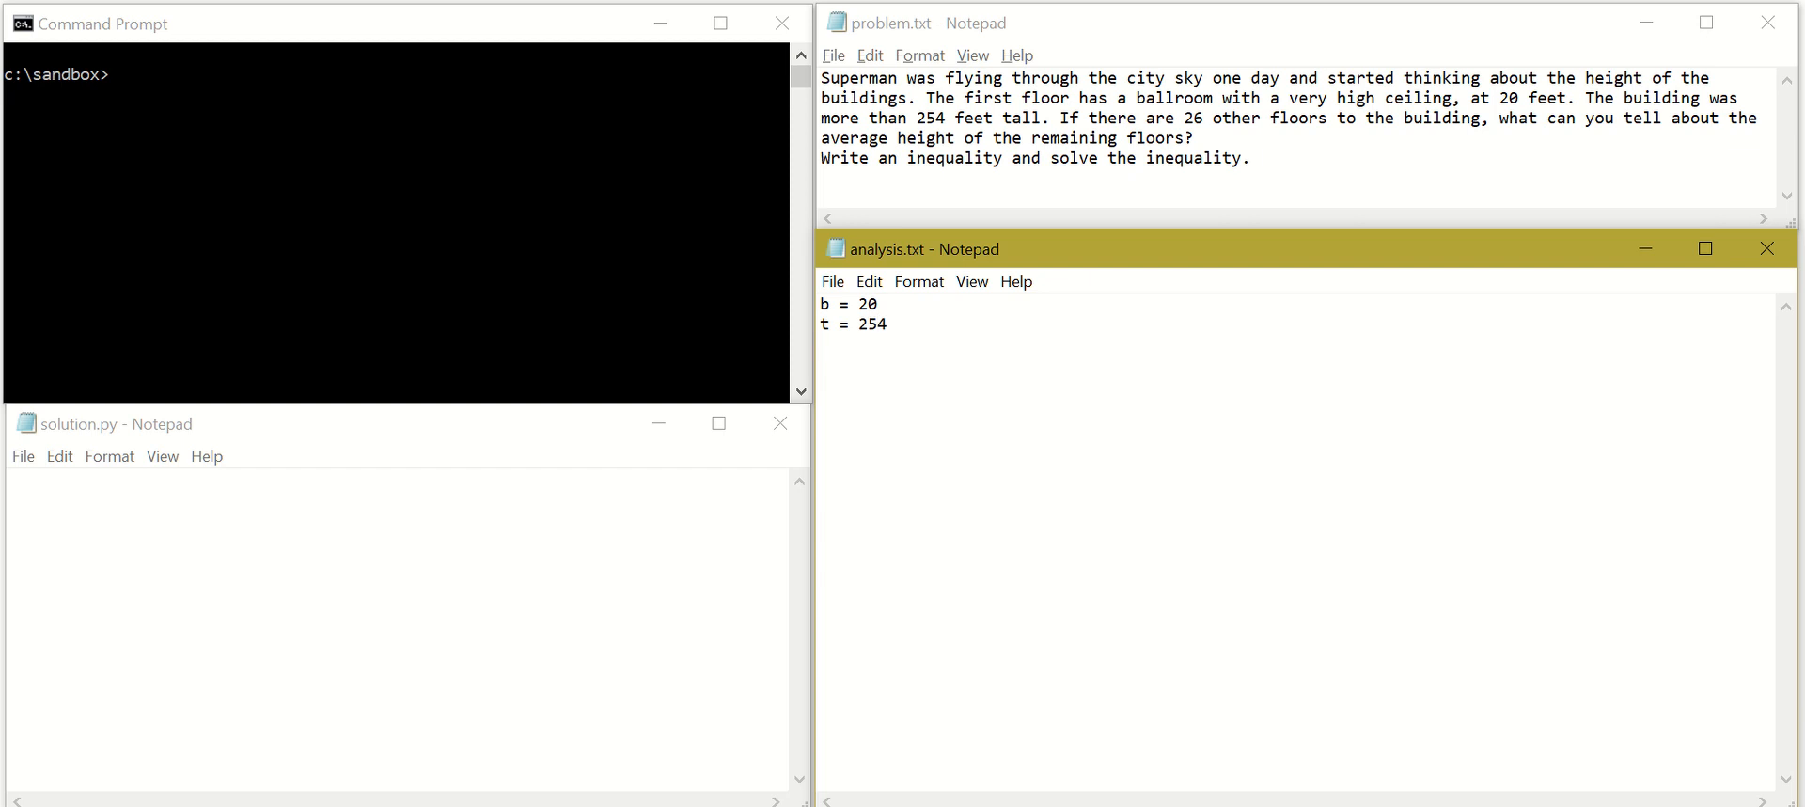
type("f")
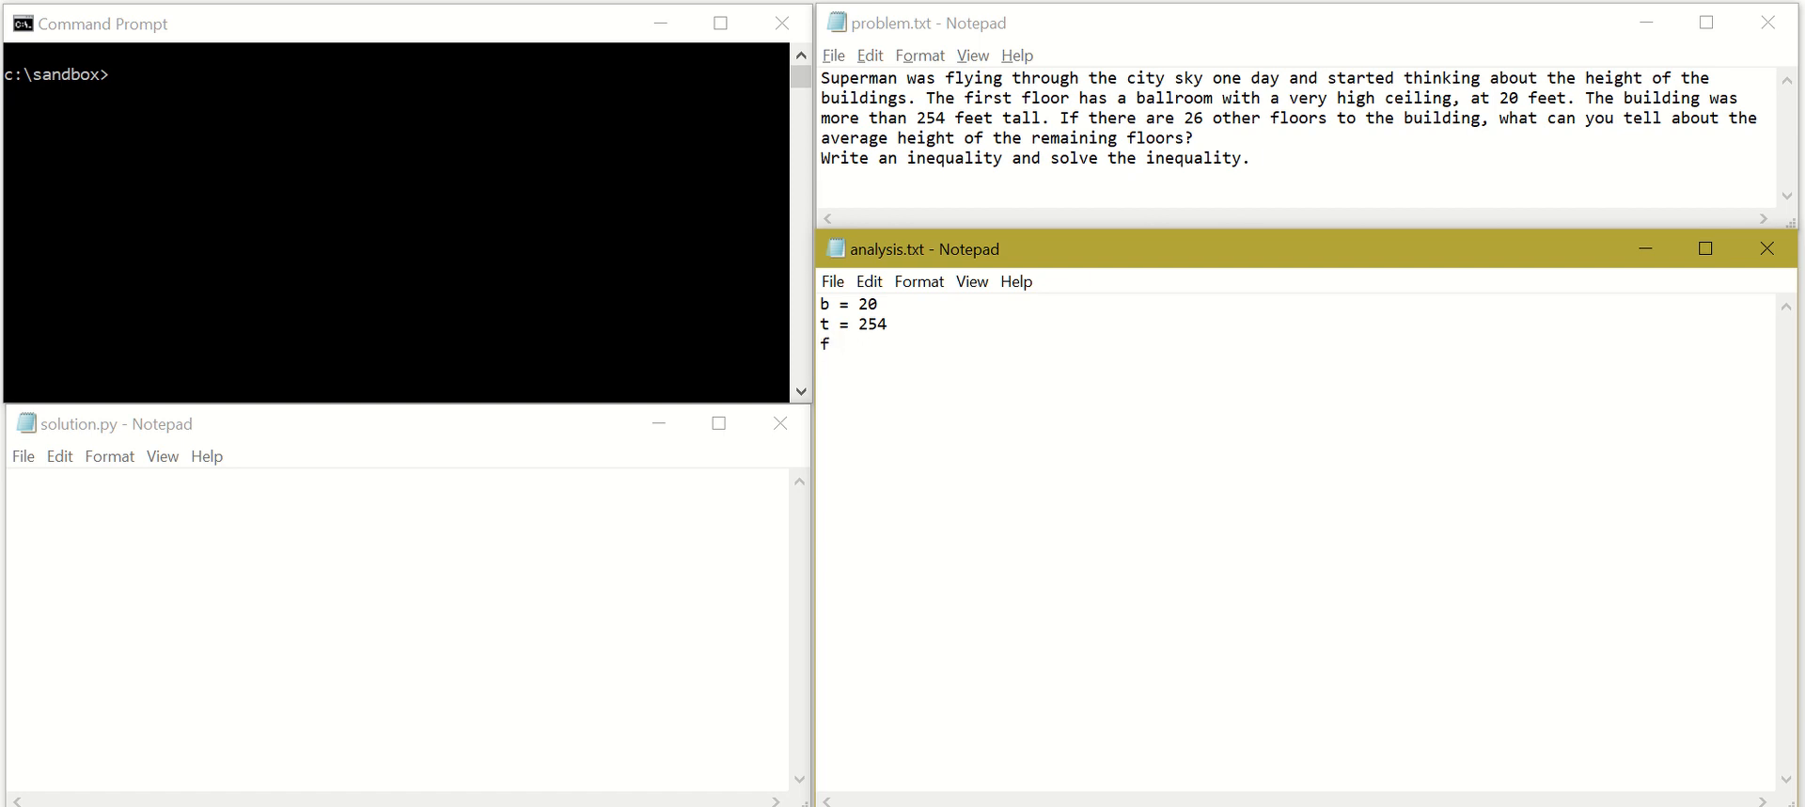
type("= 26")
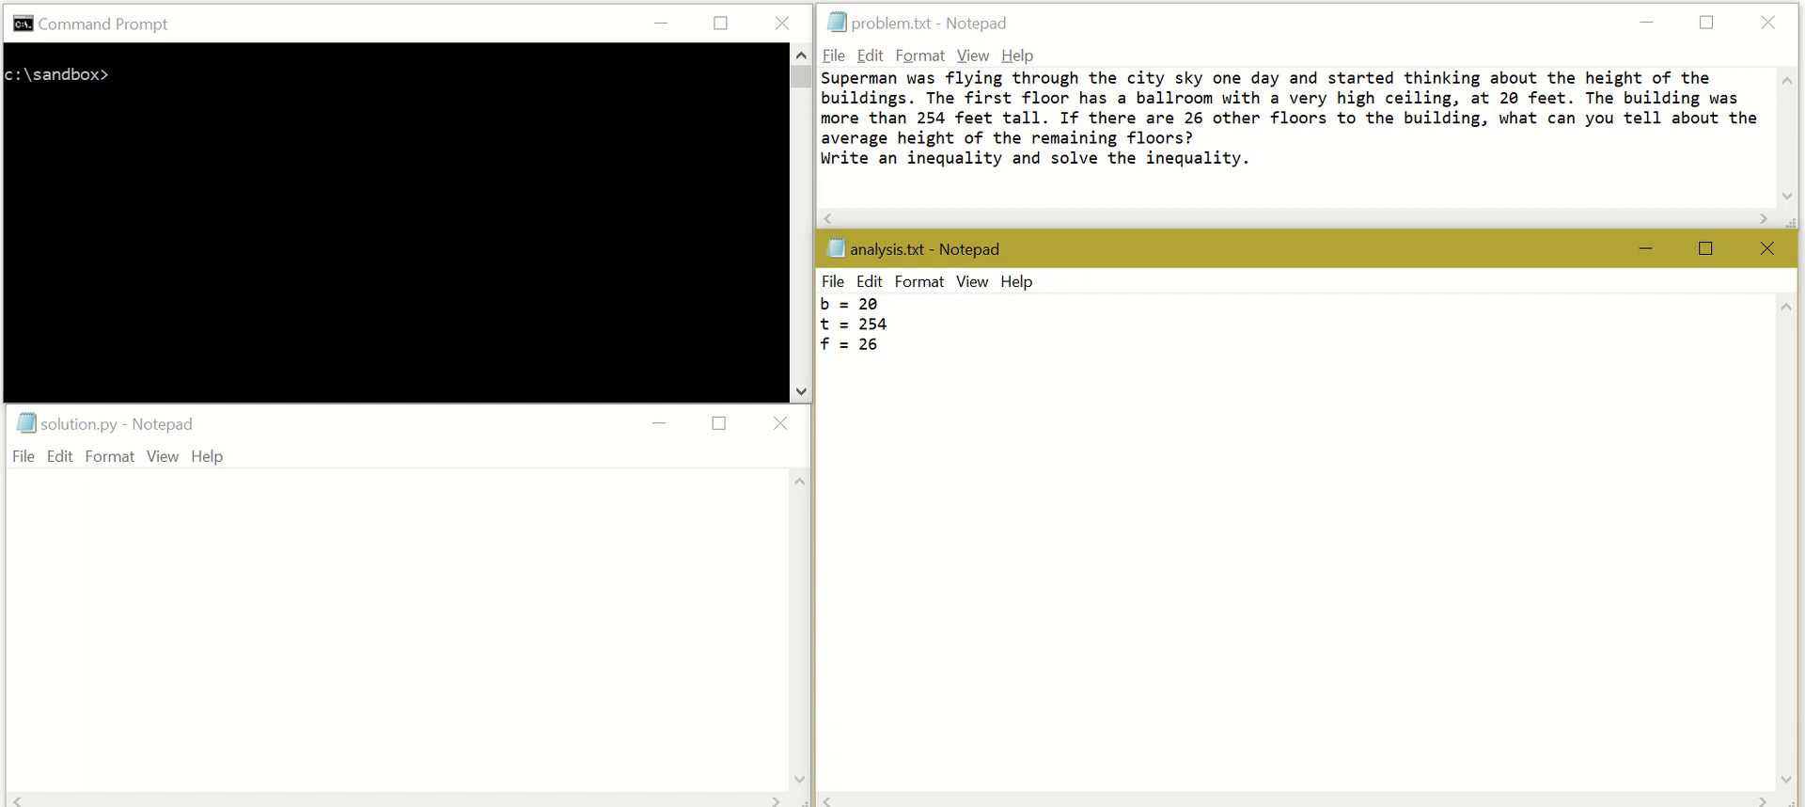
Define x as the average height of the remaining floors, then start a new line with b
type("x")
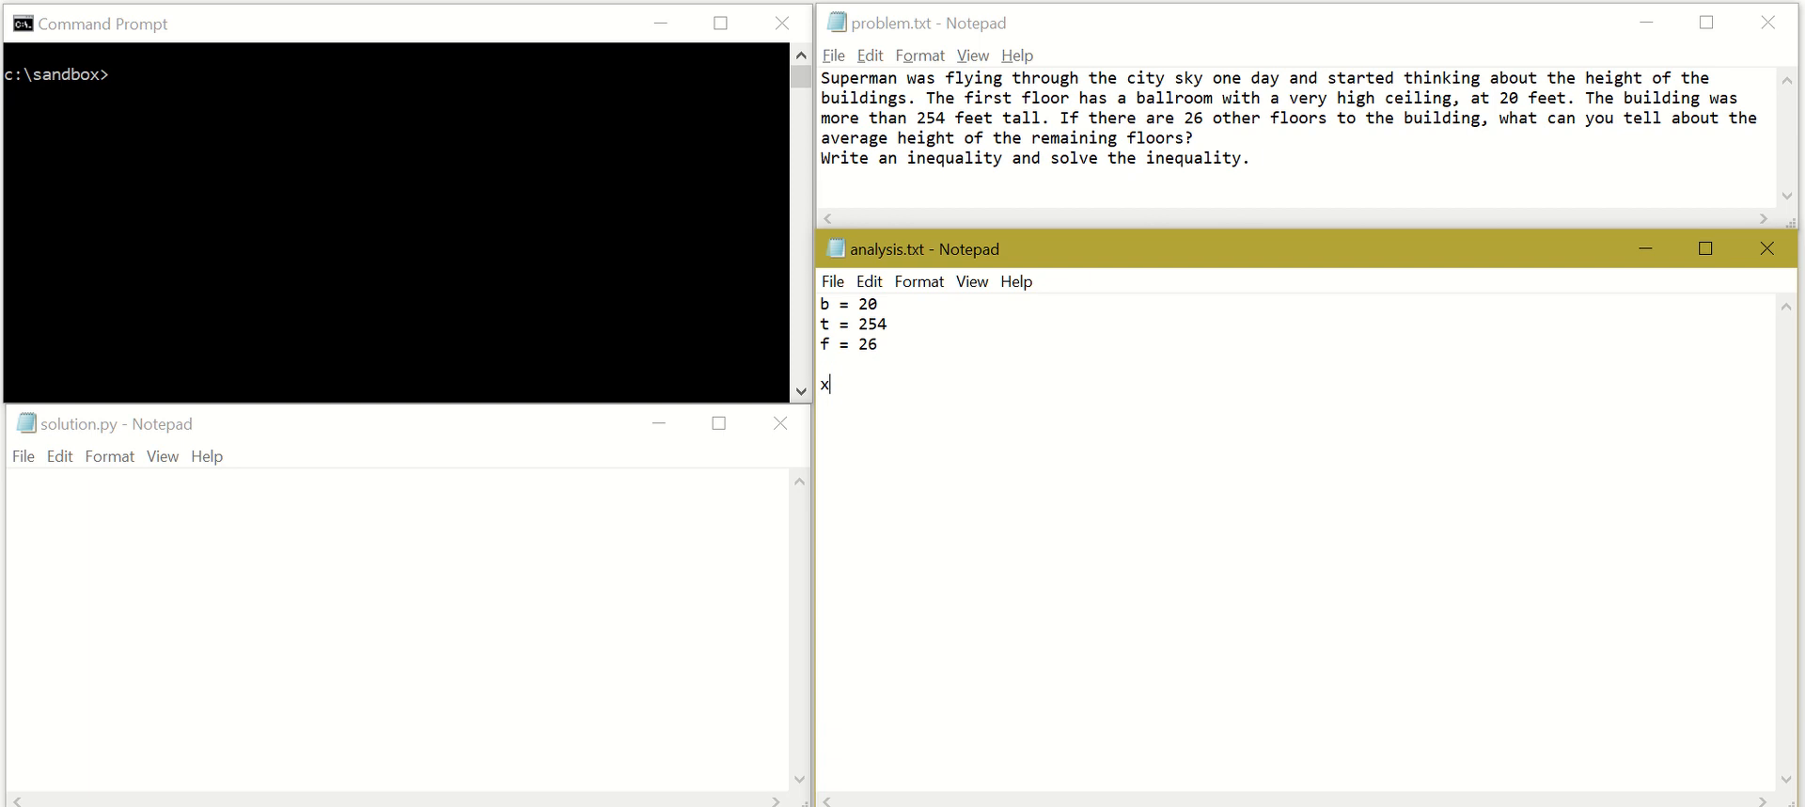
type("is")
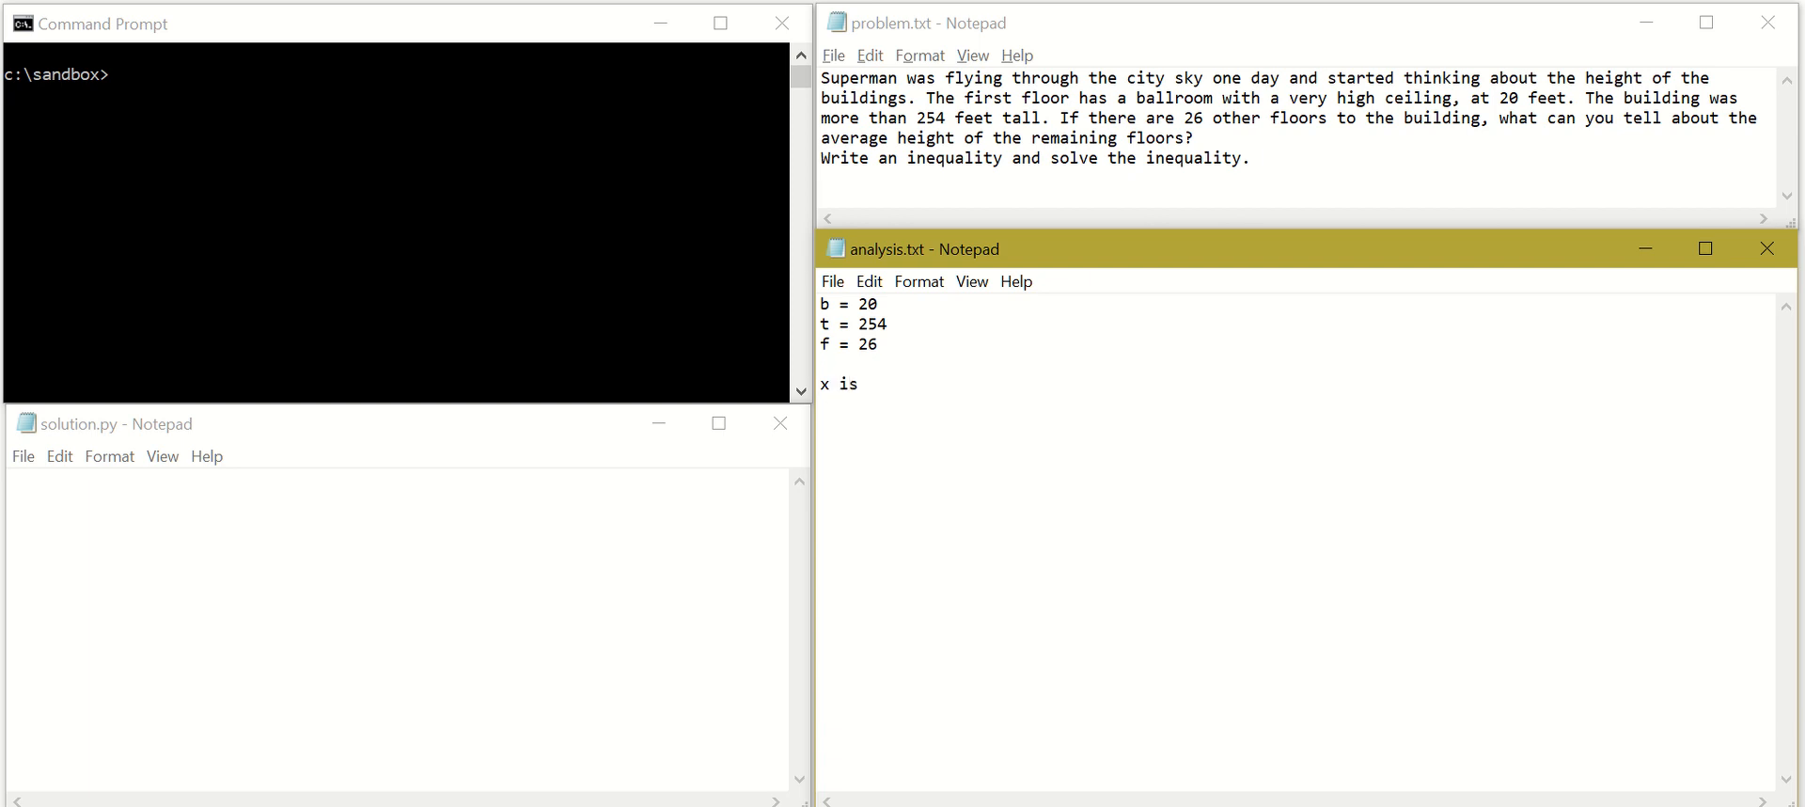
type("the avergae height")
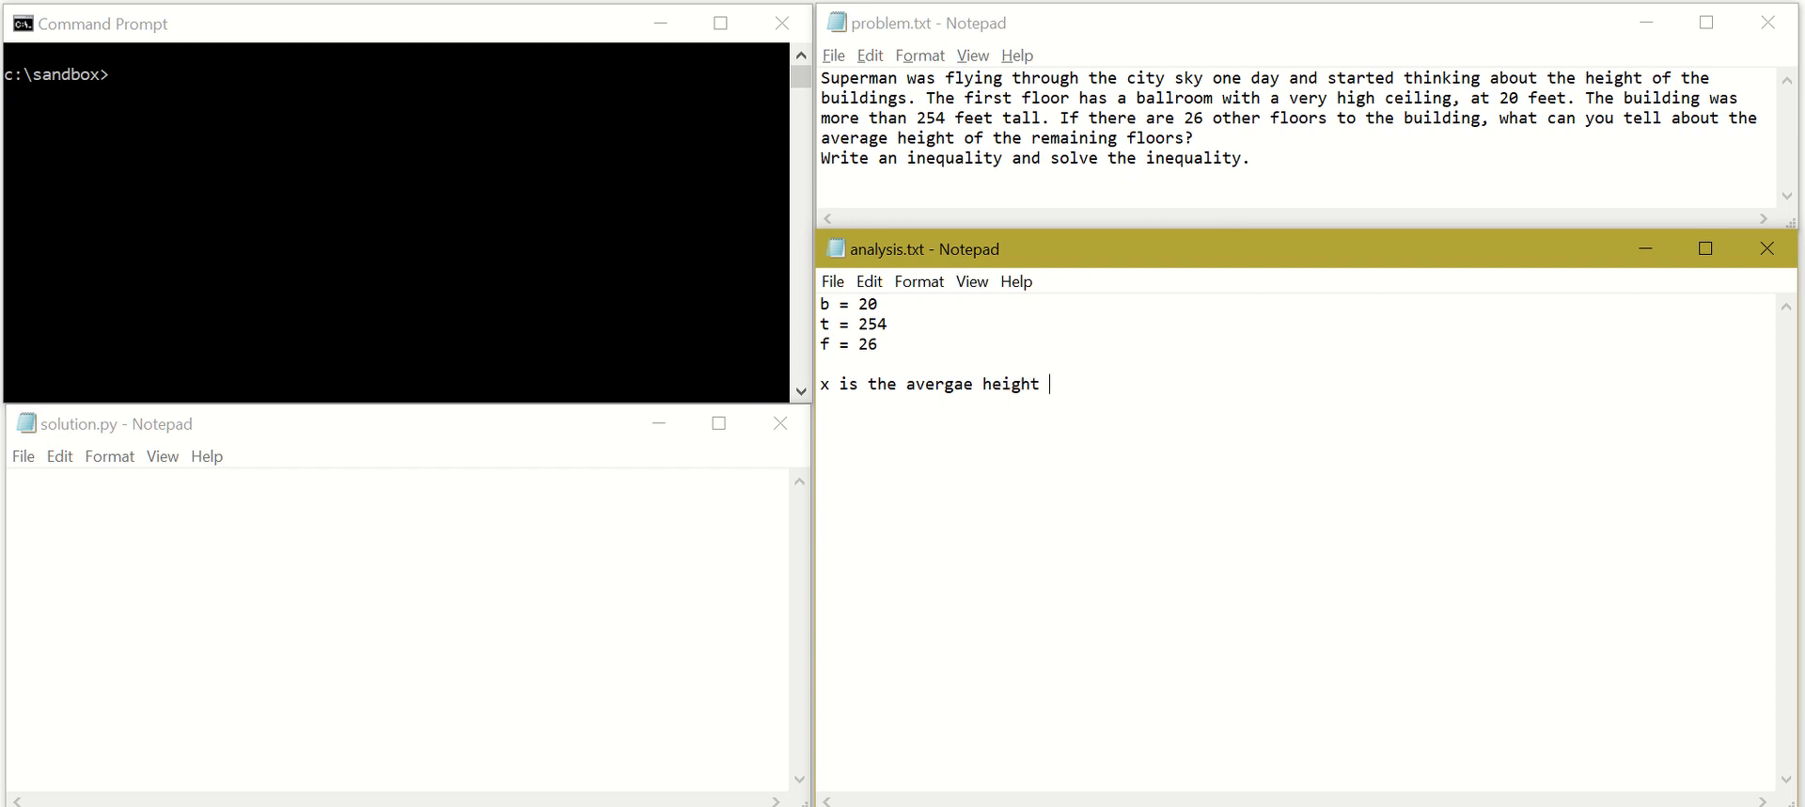
type("of the remainng floors")
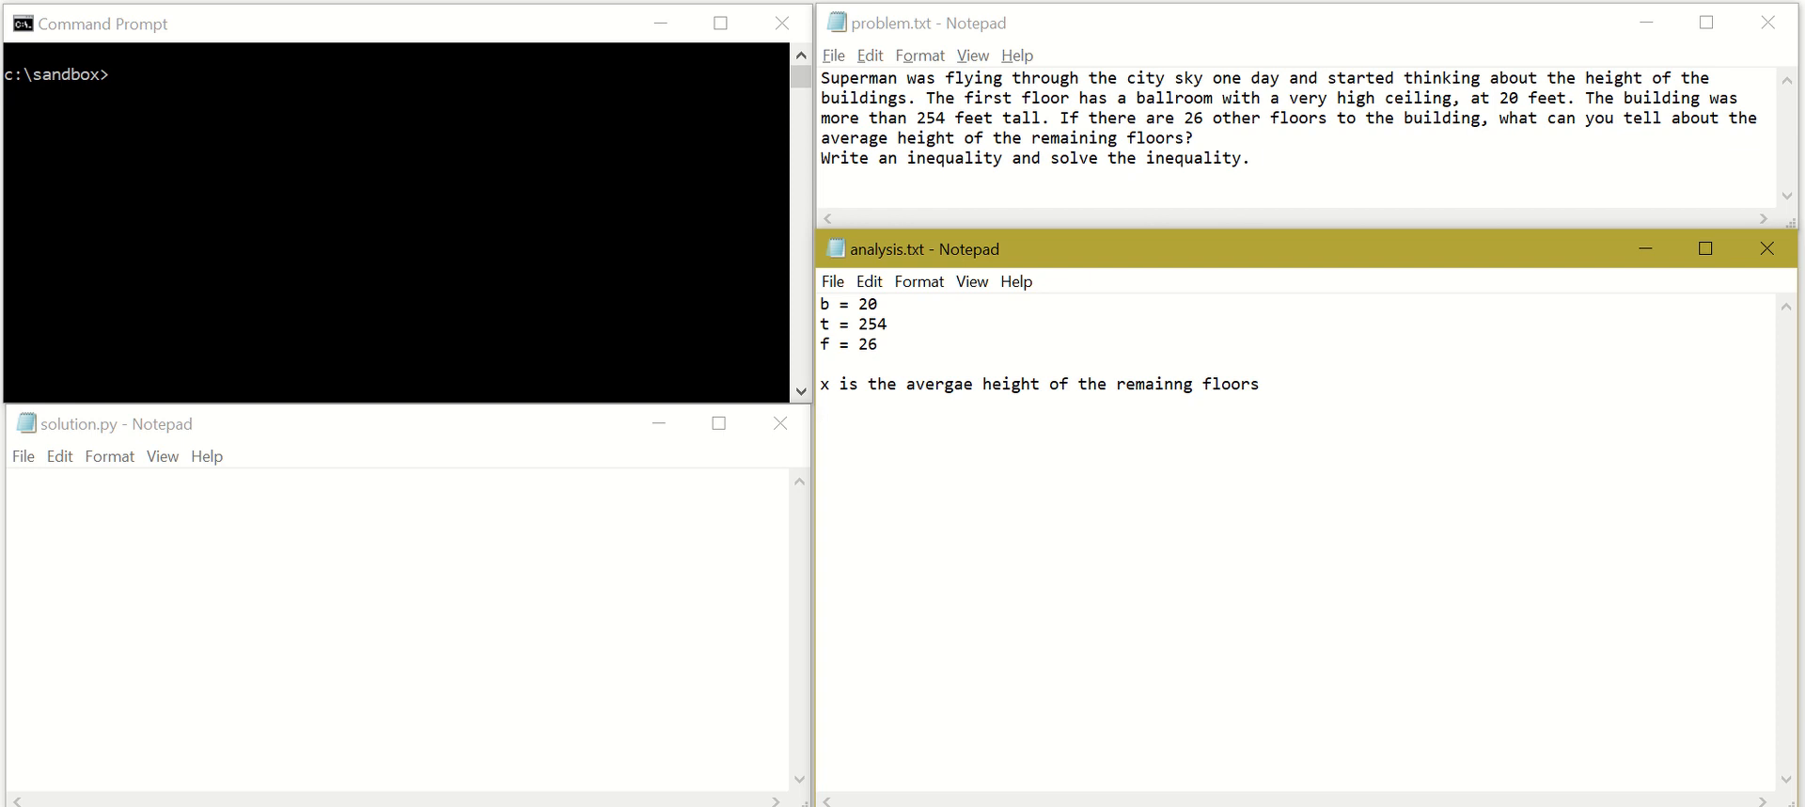
left_click(820, 424)
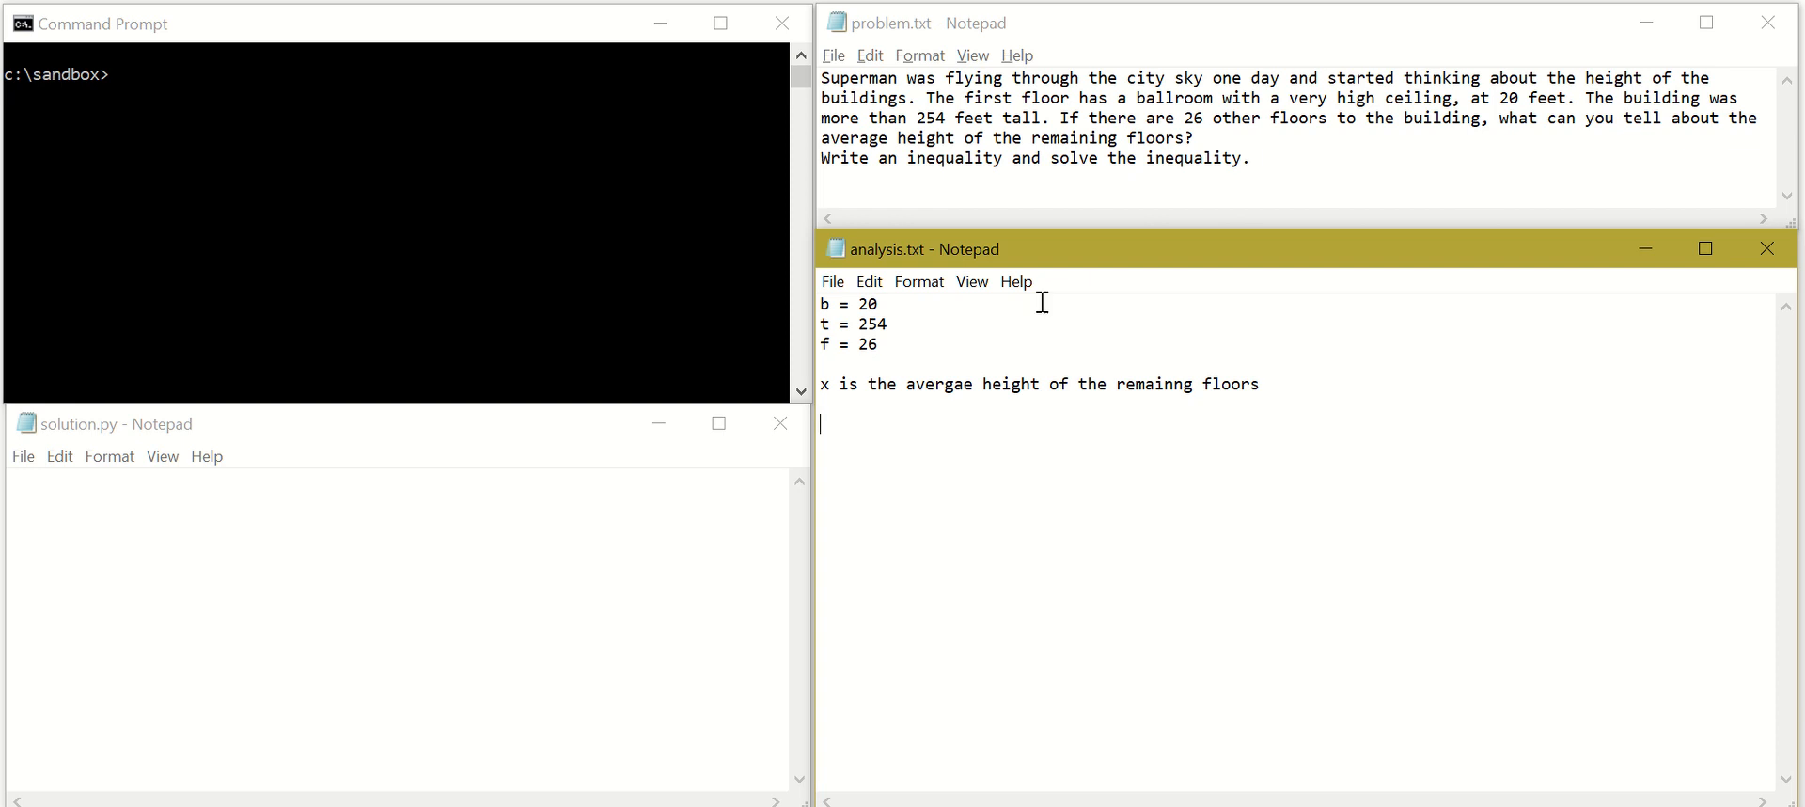
type("b")
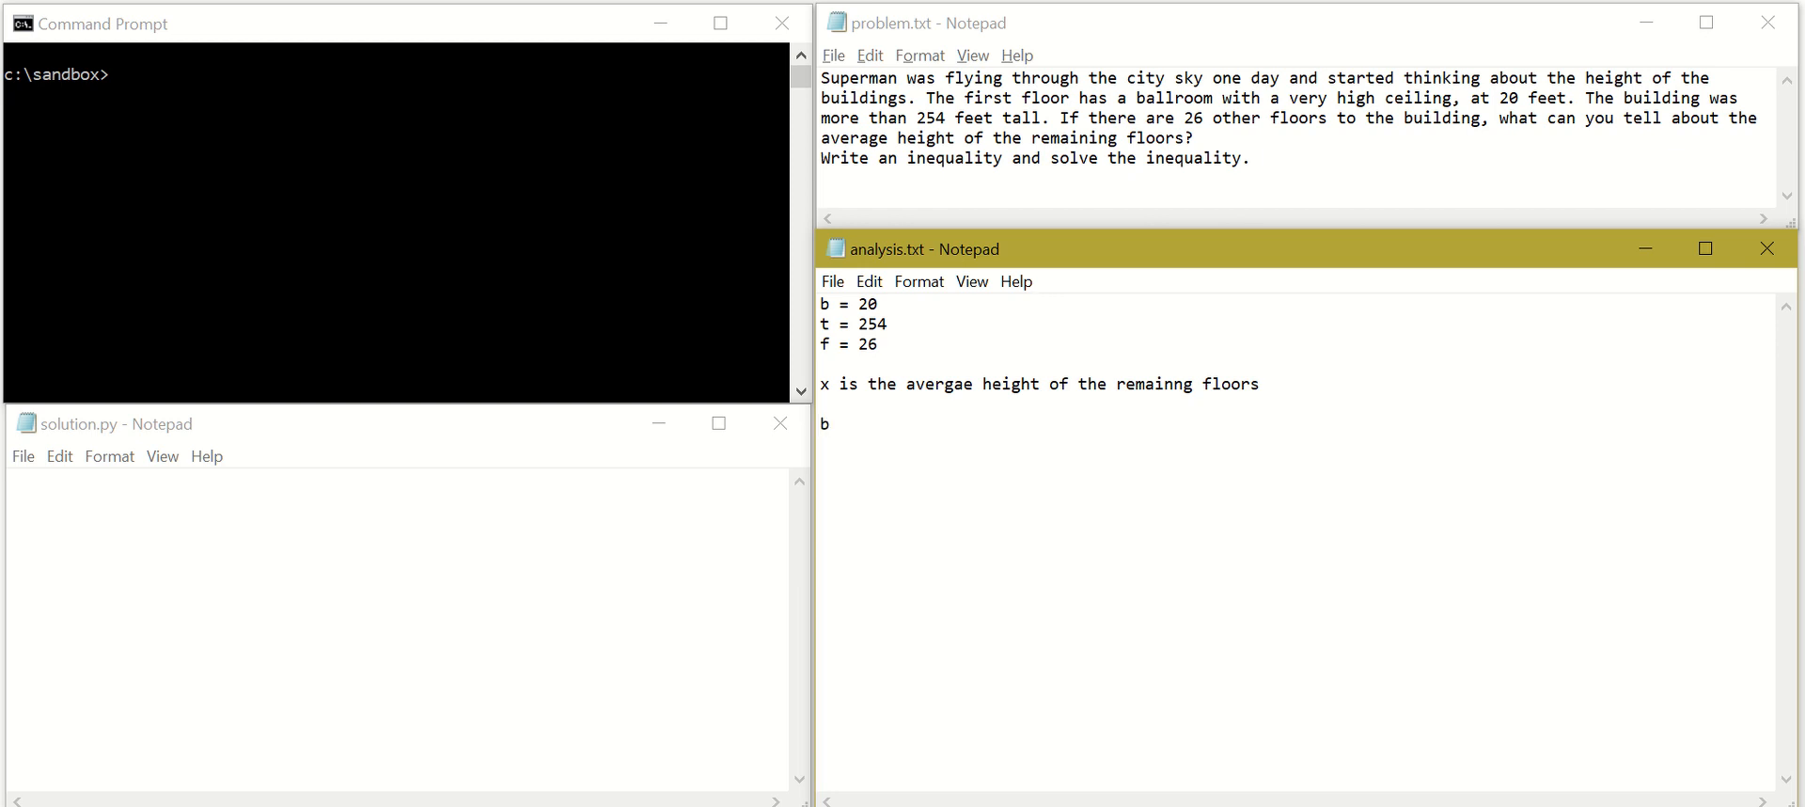
Extend the new line into the expression b+f*x
type("+")
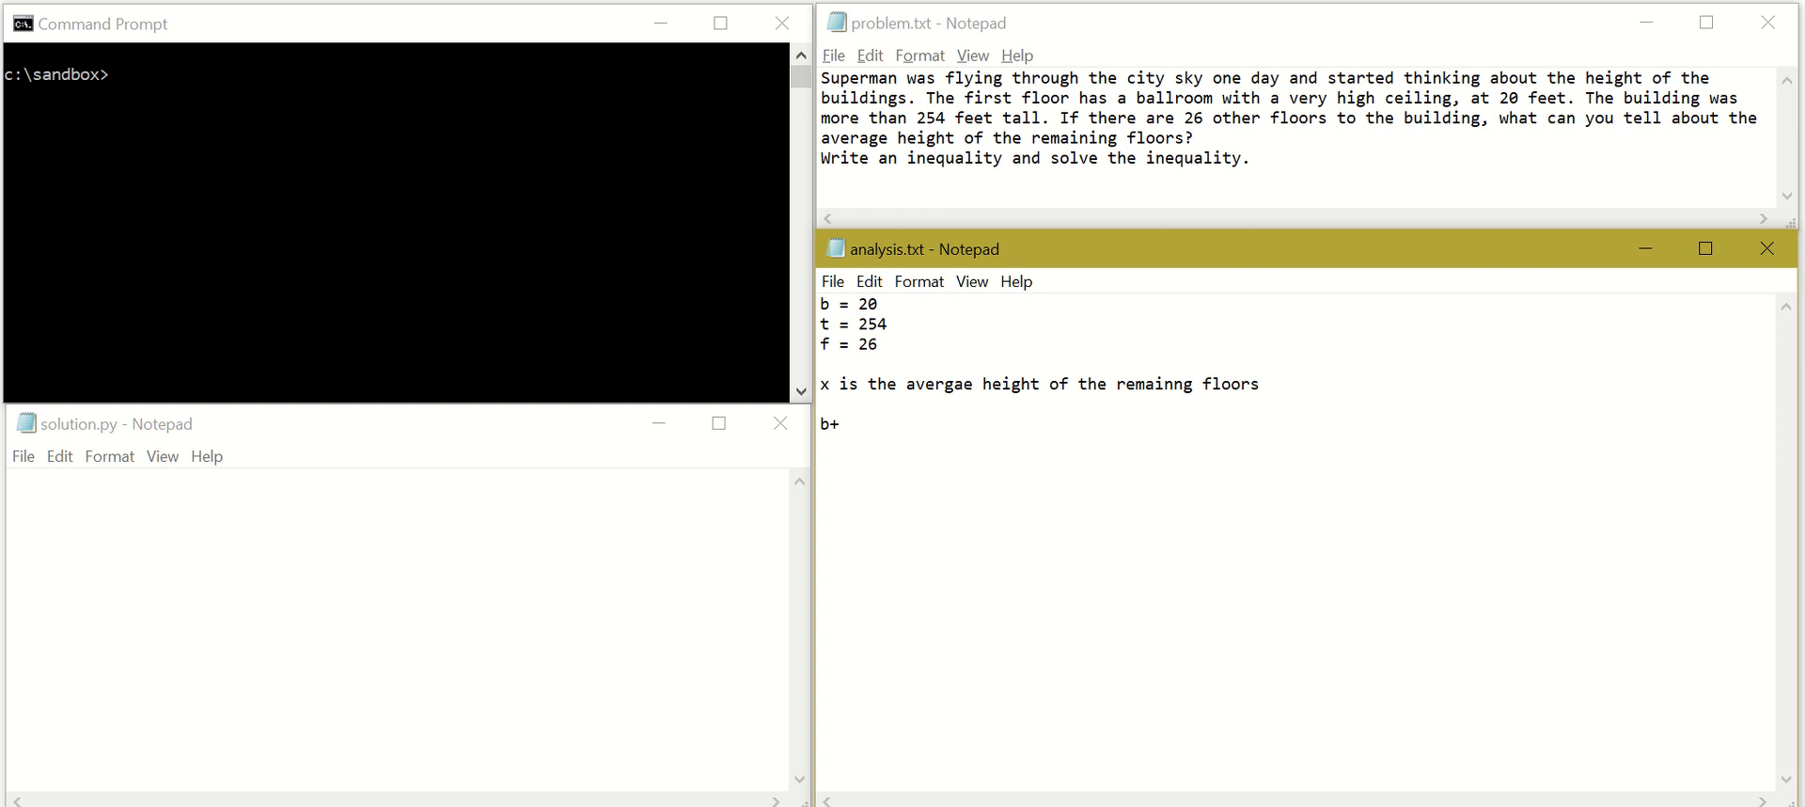
type("f")
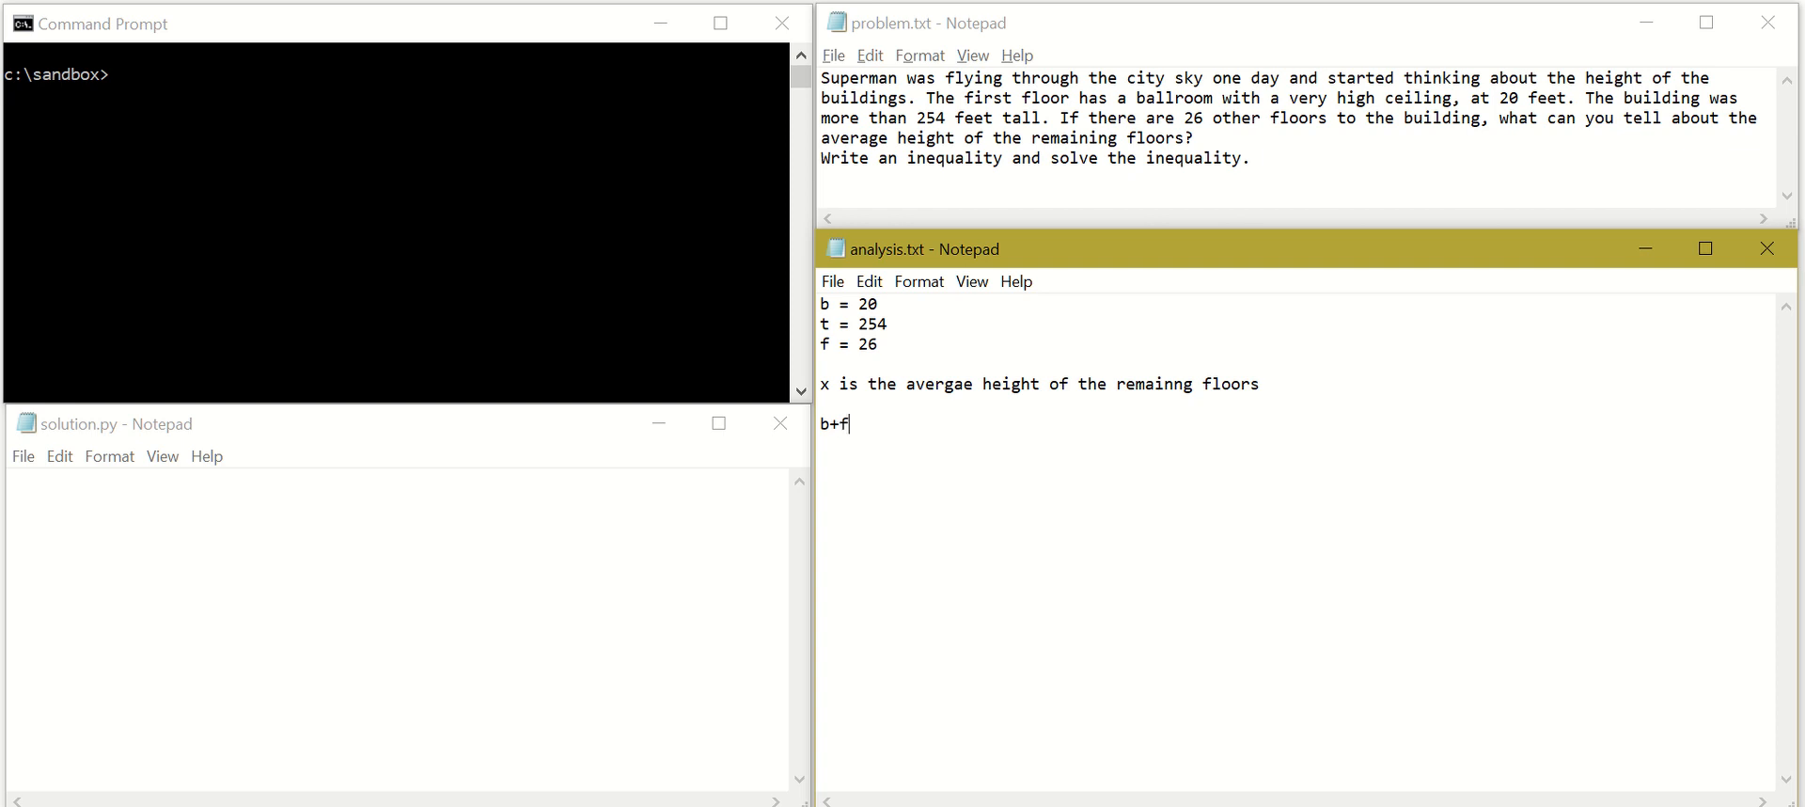
type("*")
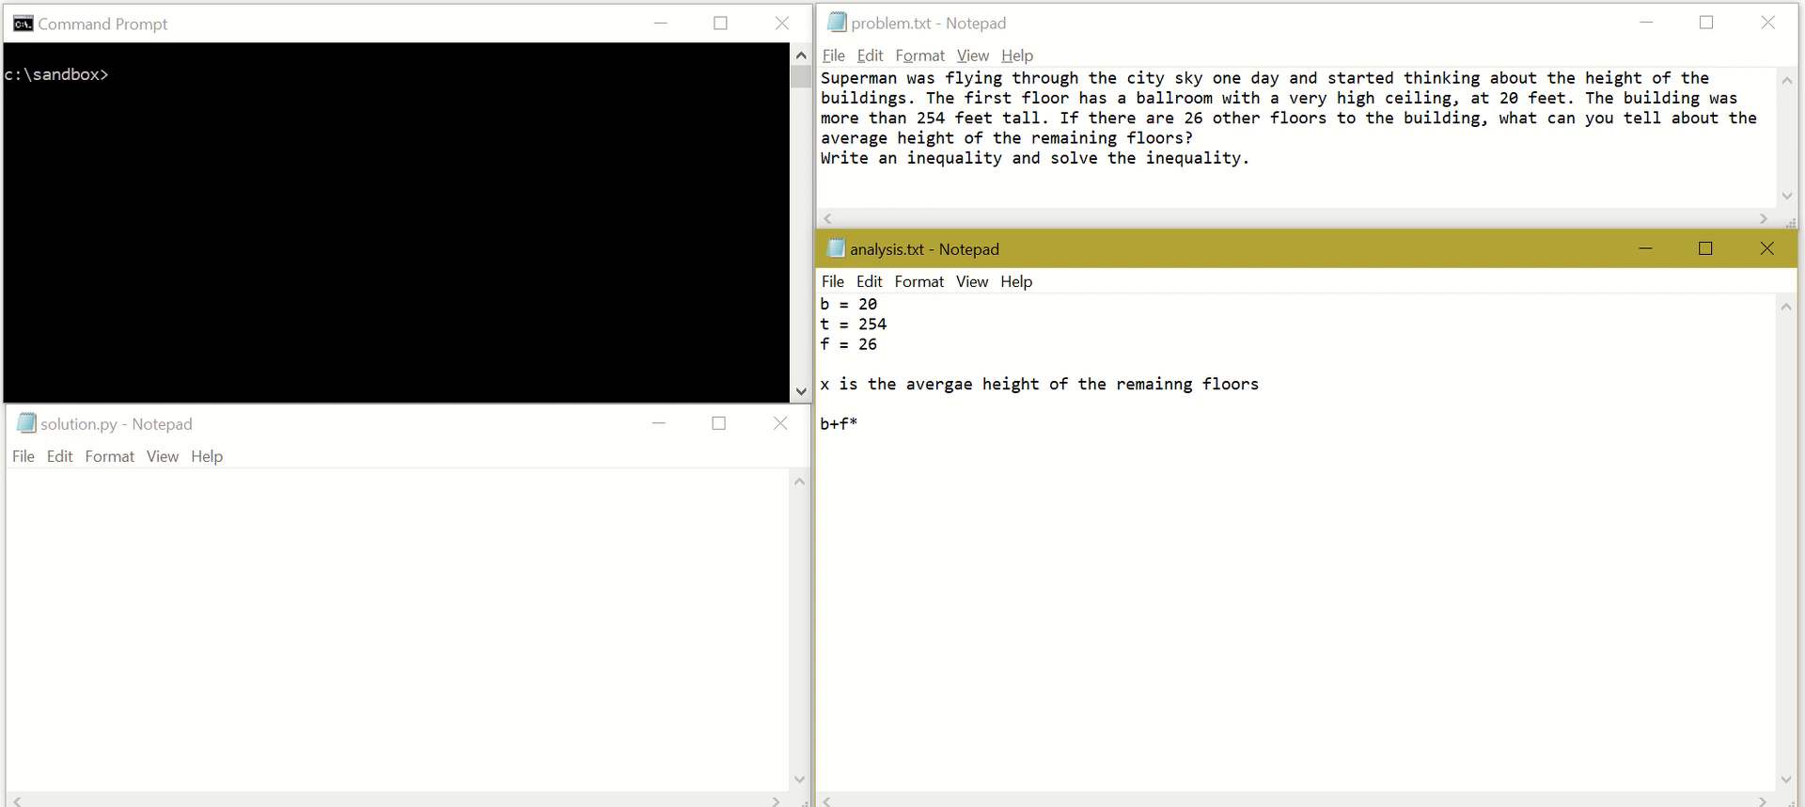
left_click(857, 423)
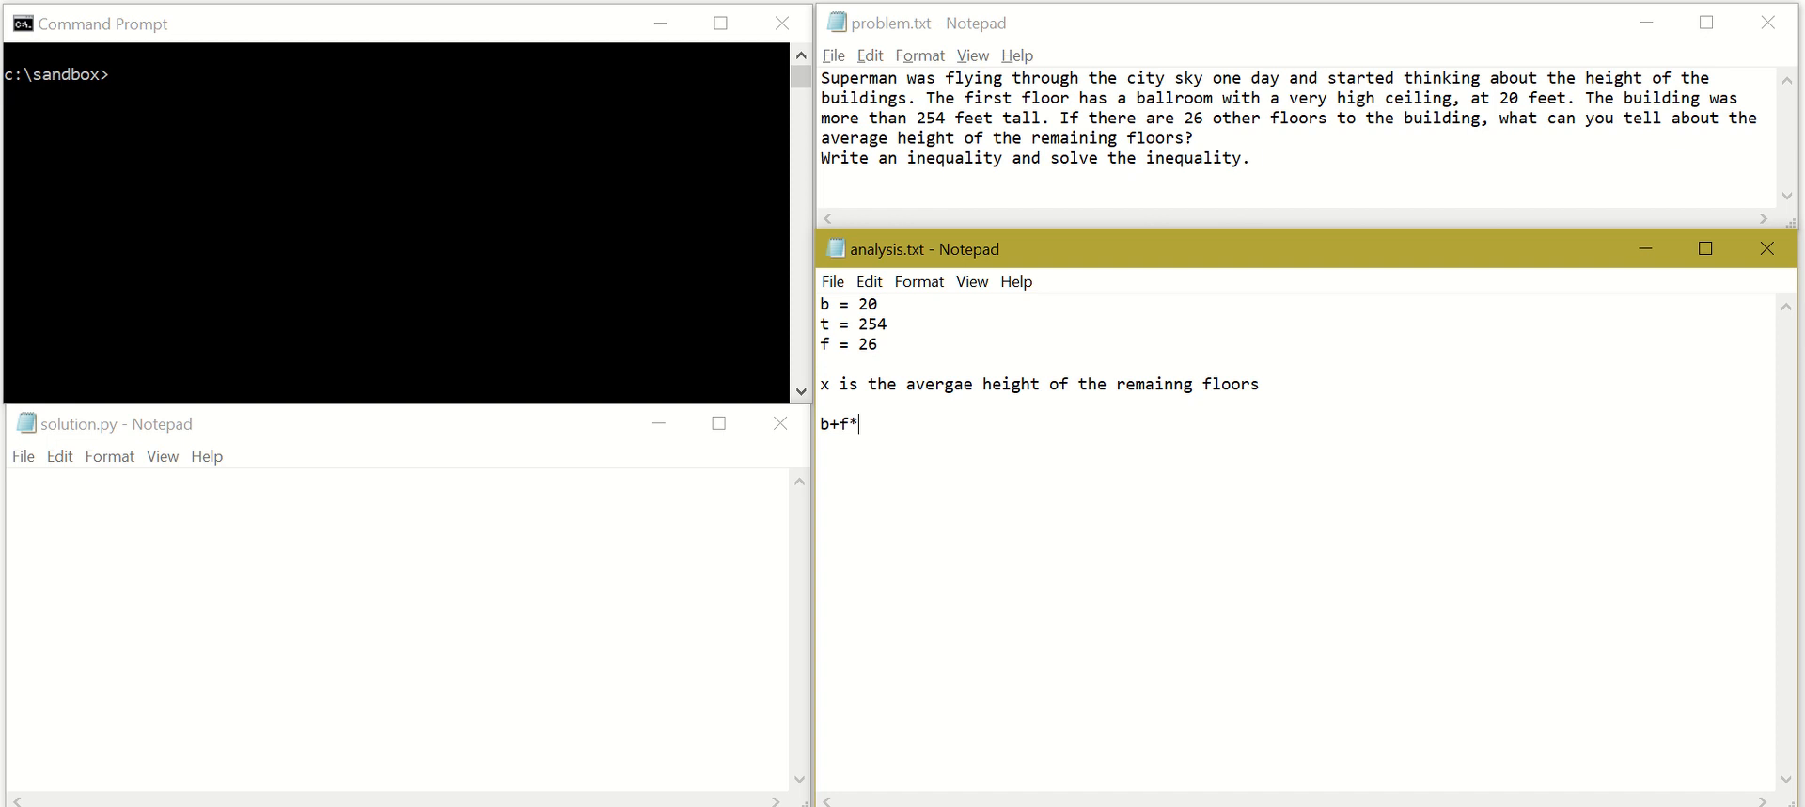
type("x")
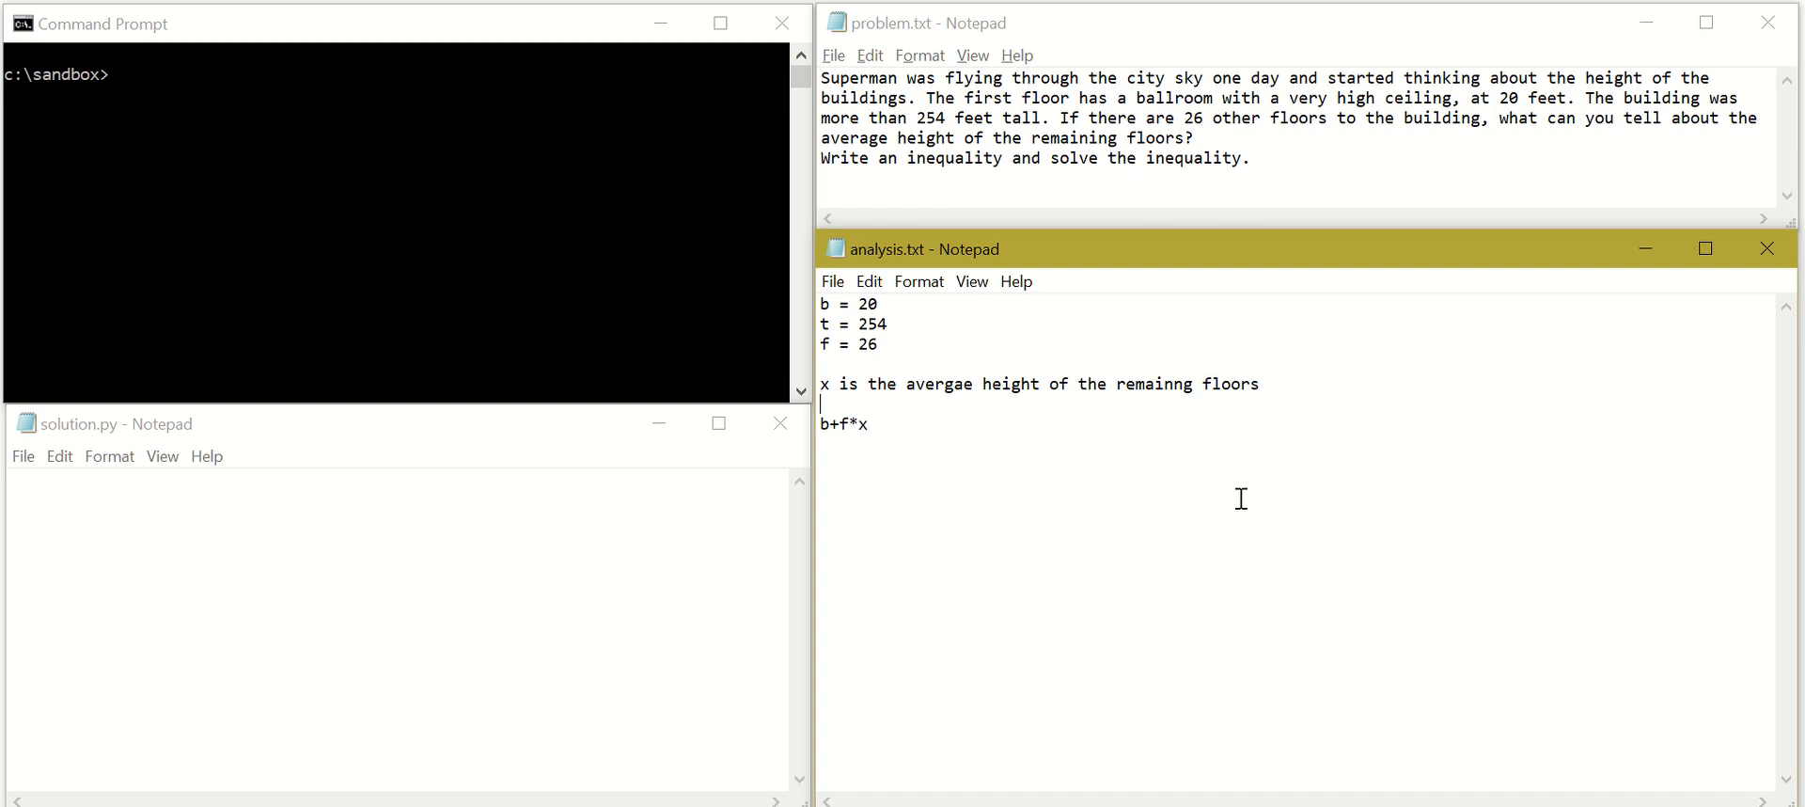
mouse_move(1286, 426)
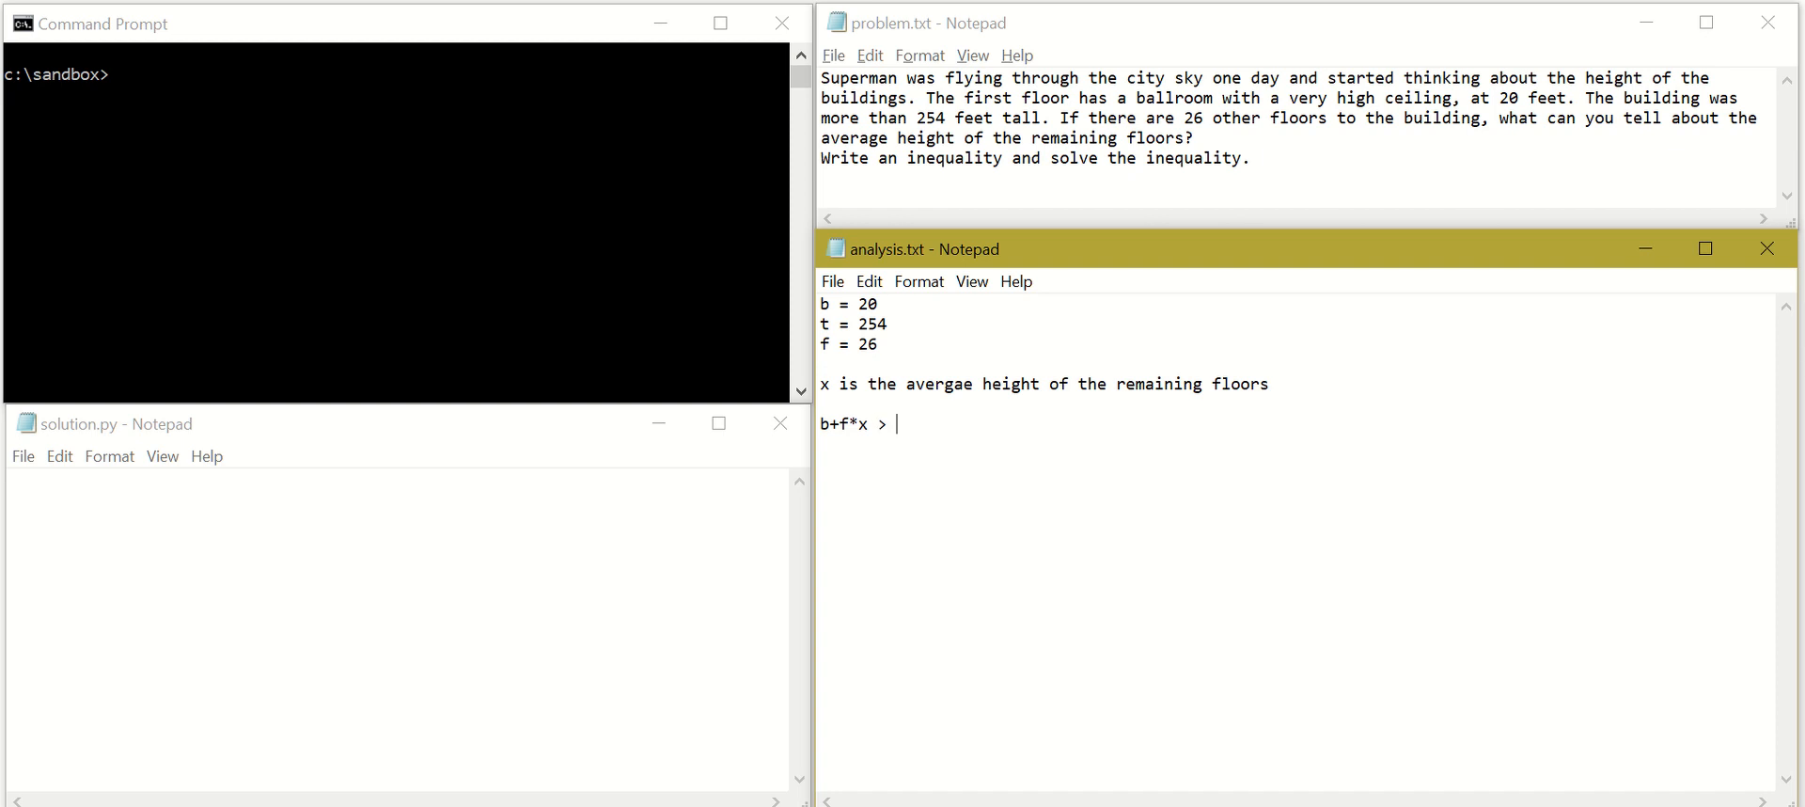
Complete b+f*x > t and write the next line f*x > t-b
type("t")
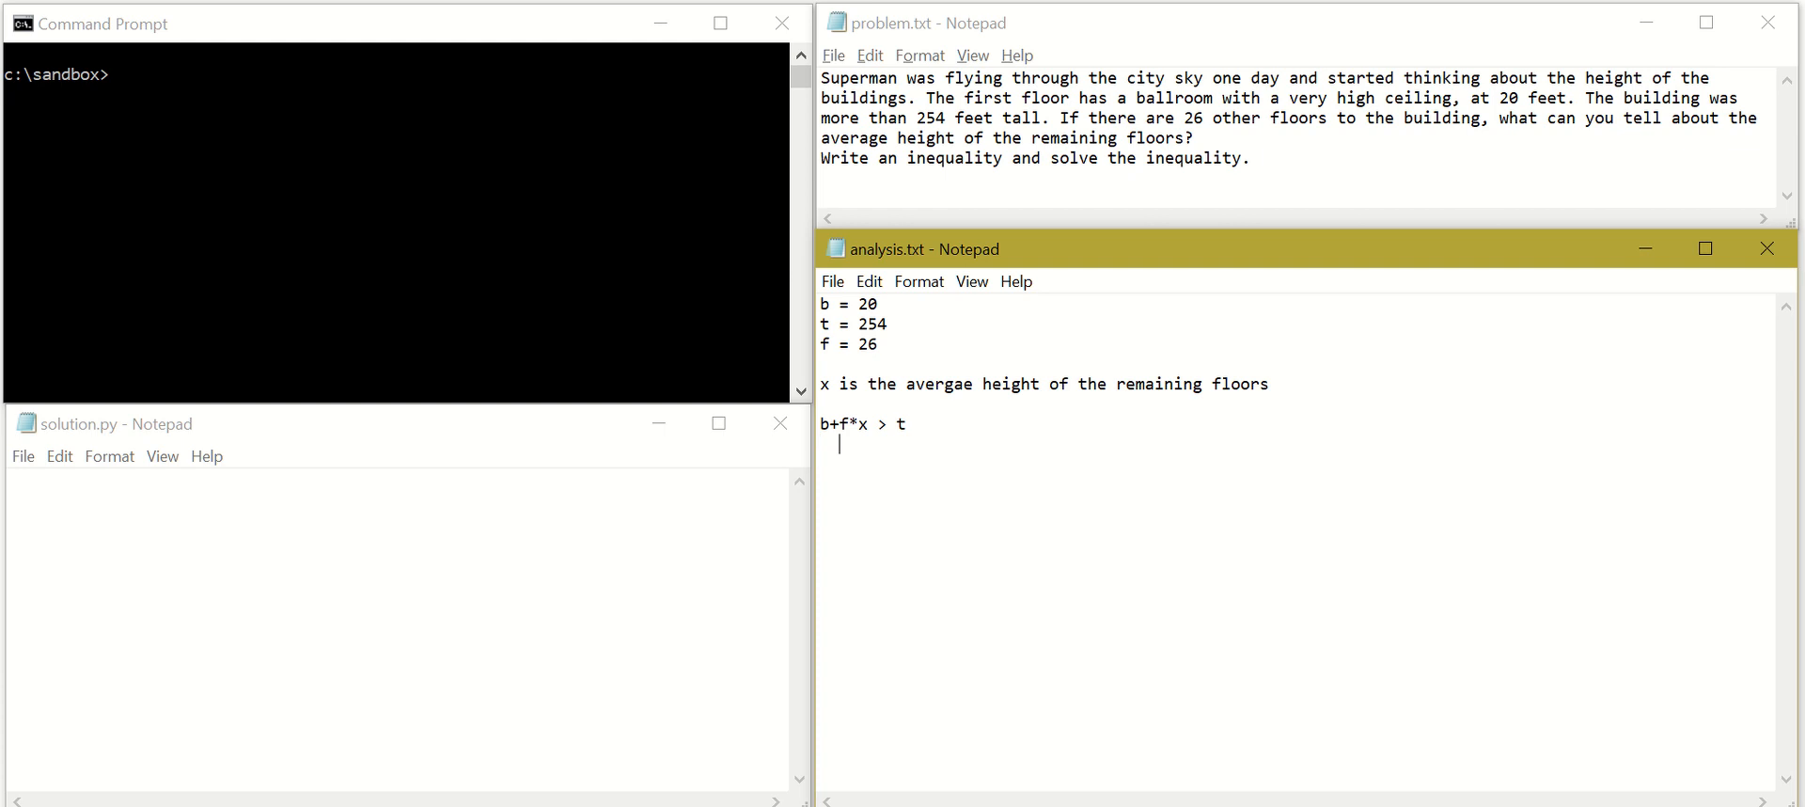
type("f")
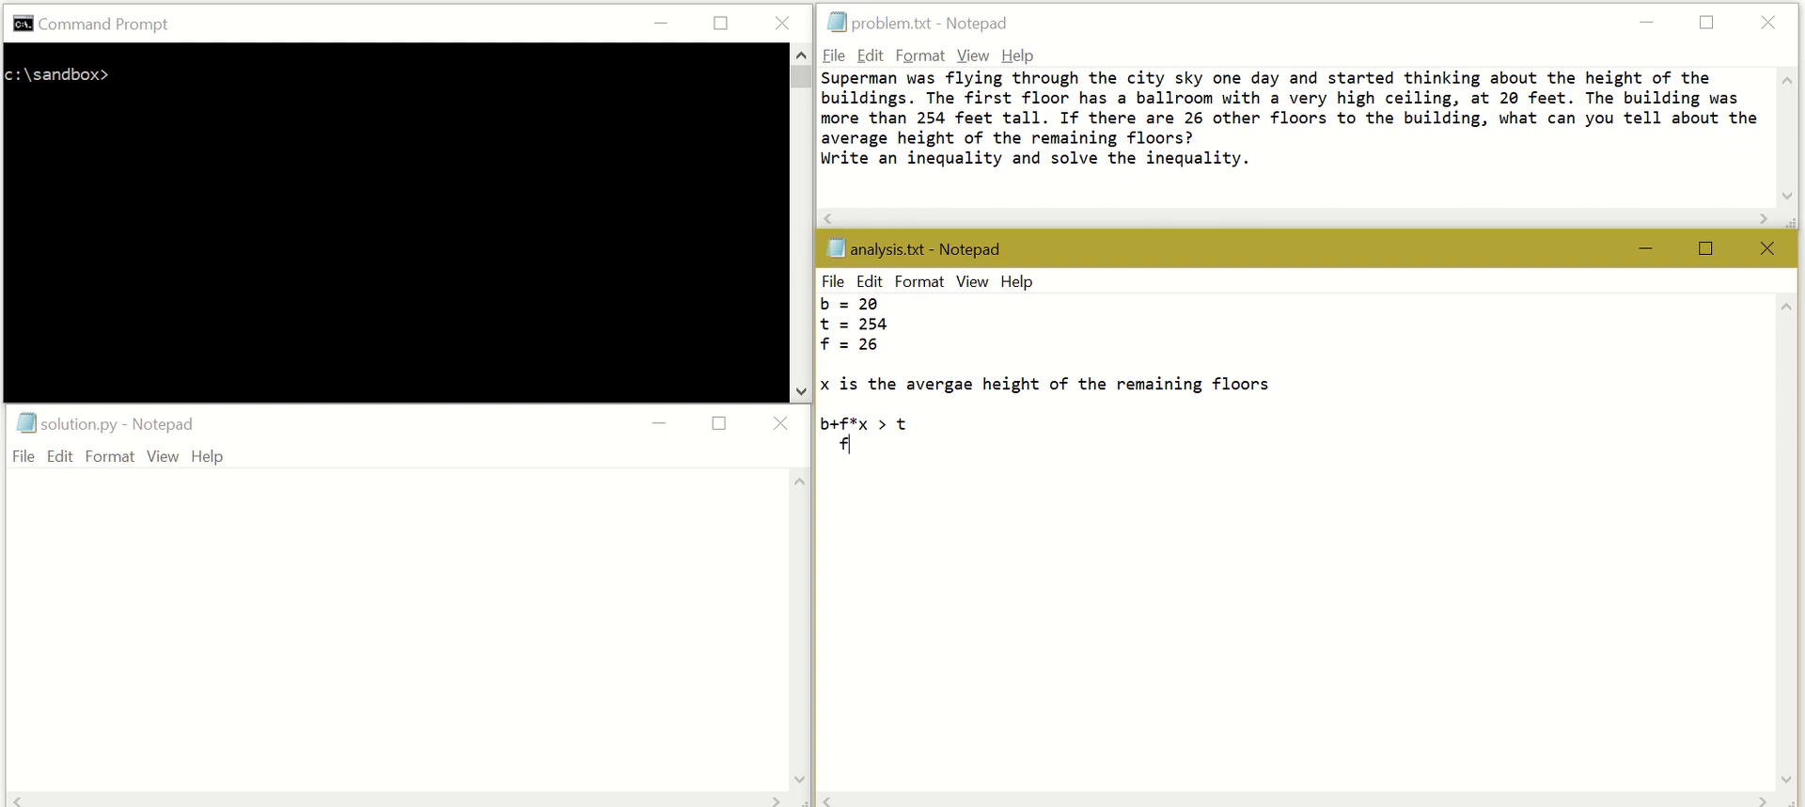
type("*x")
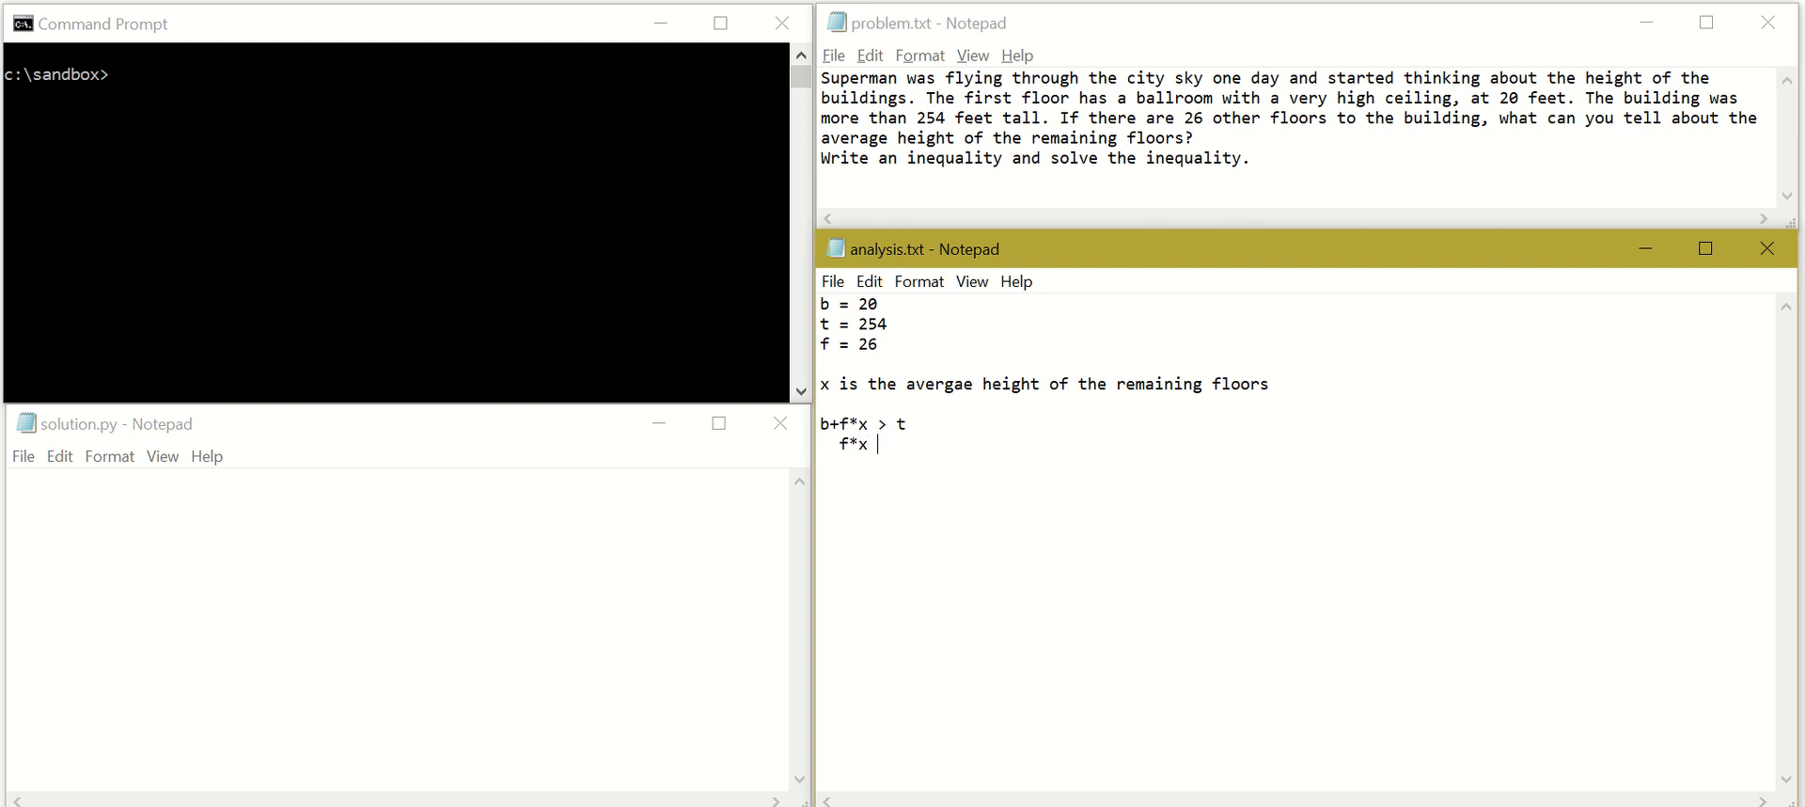
type(">")
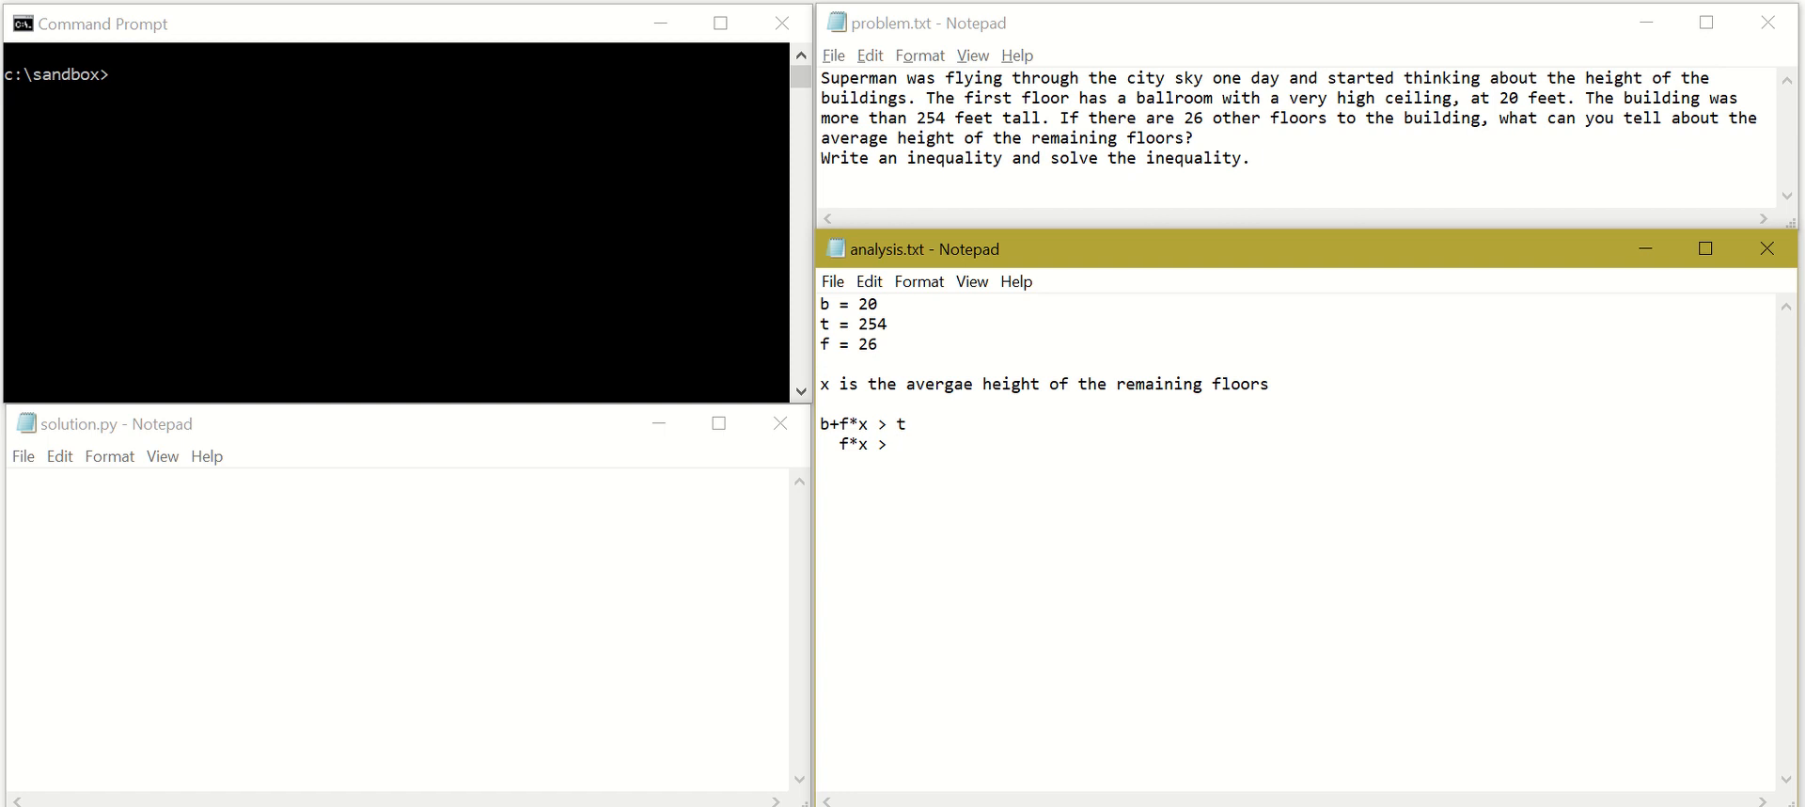
type("t-")
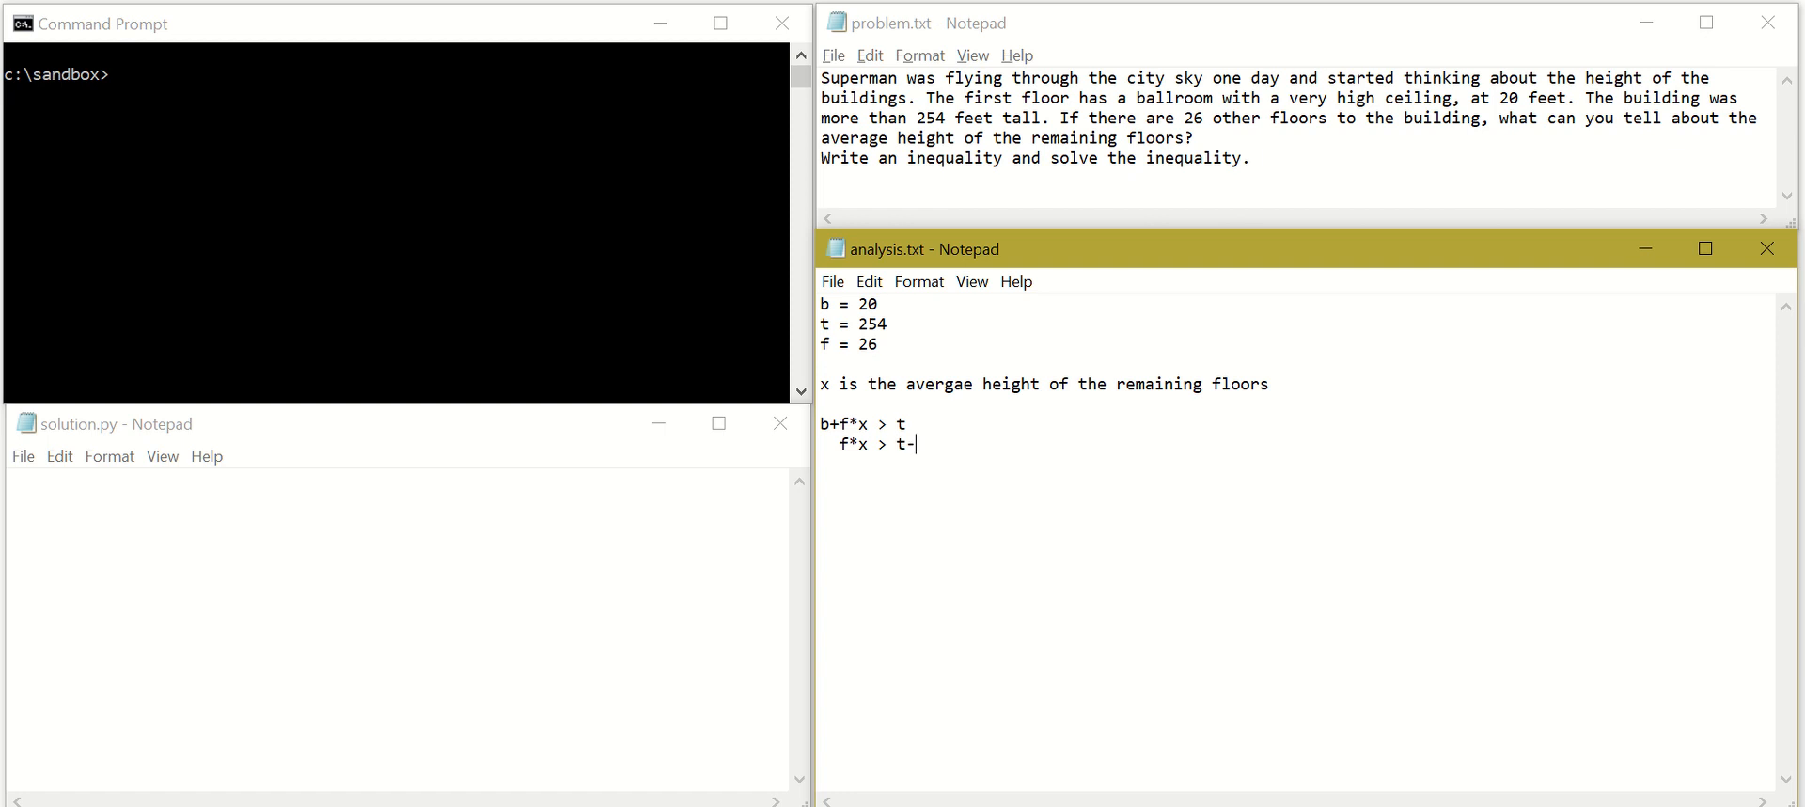
type("b")
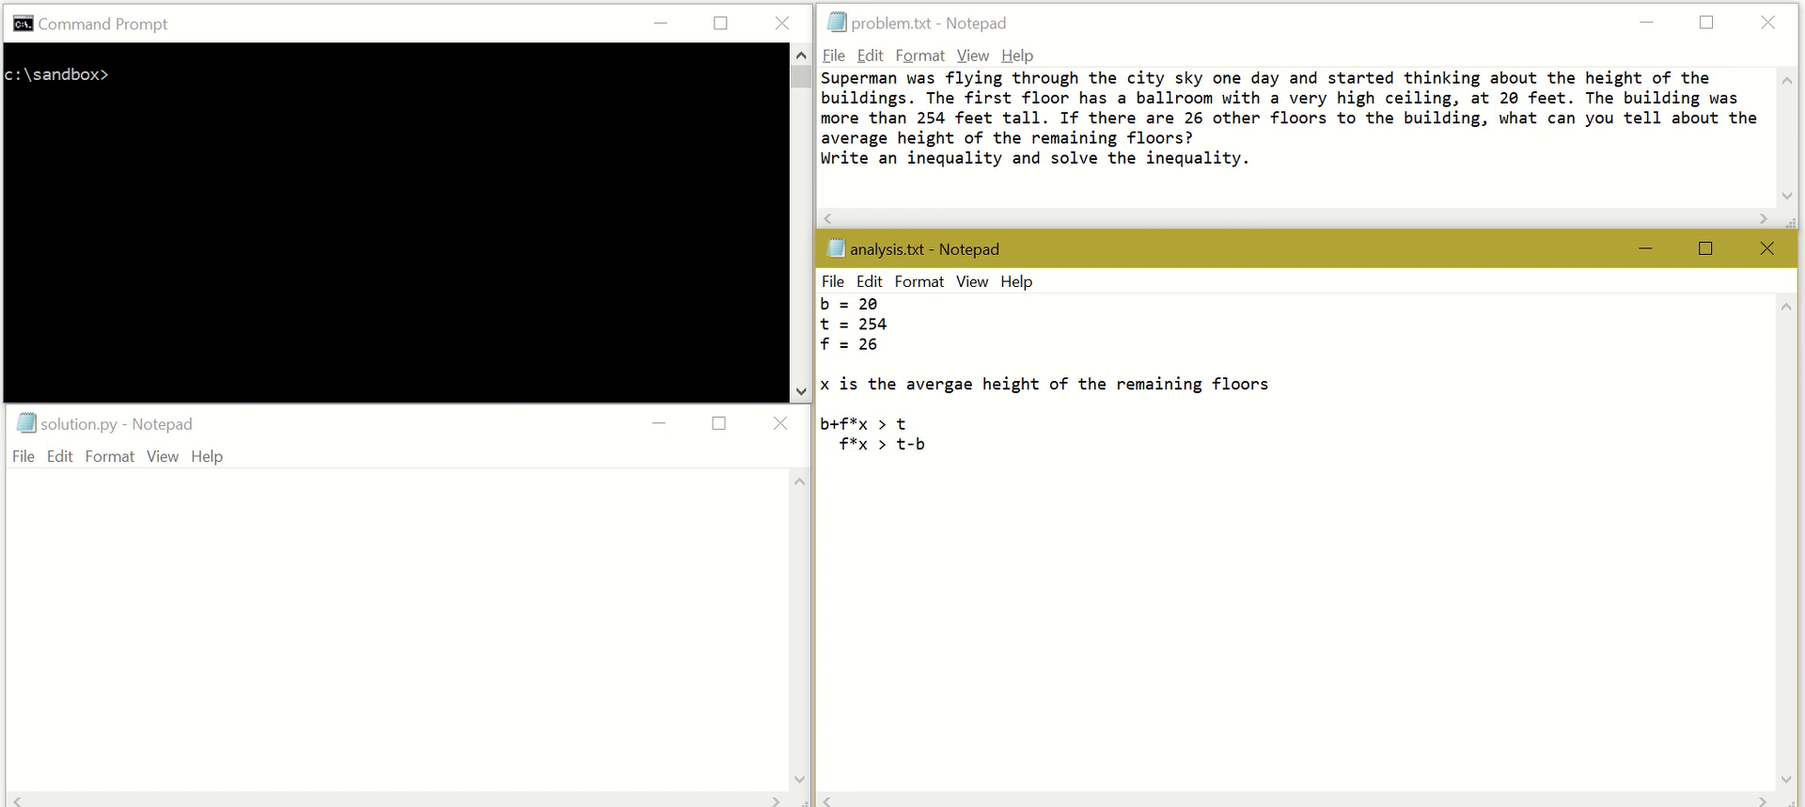
Add the solved line x > (t-b)/f below
left_click(922, 444)
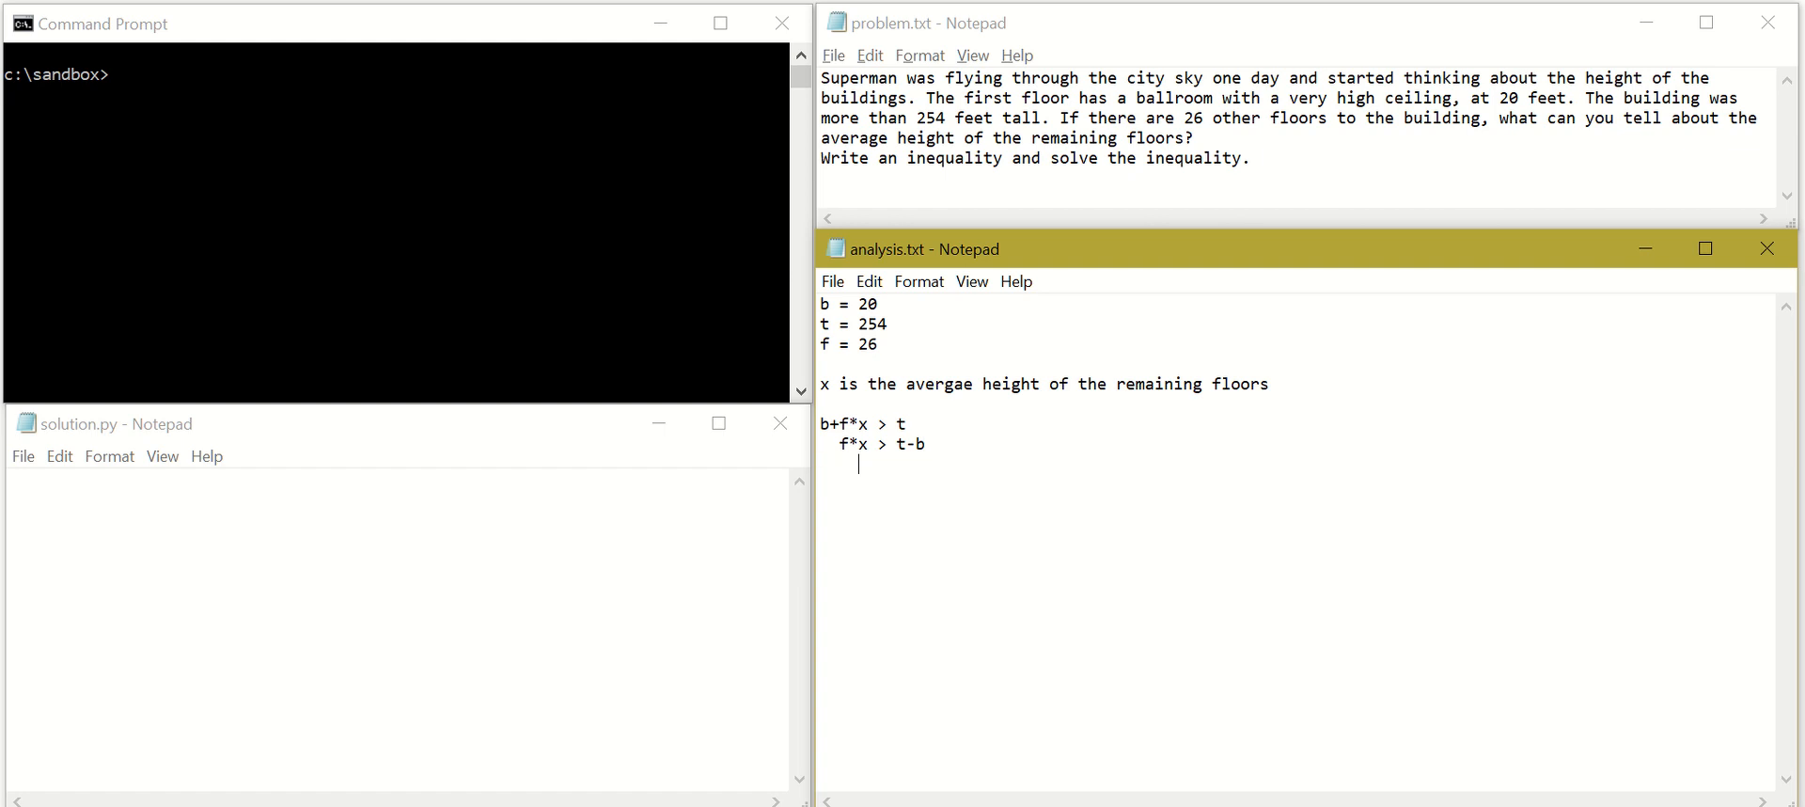
type("x")
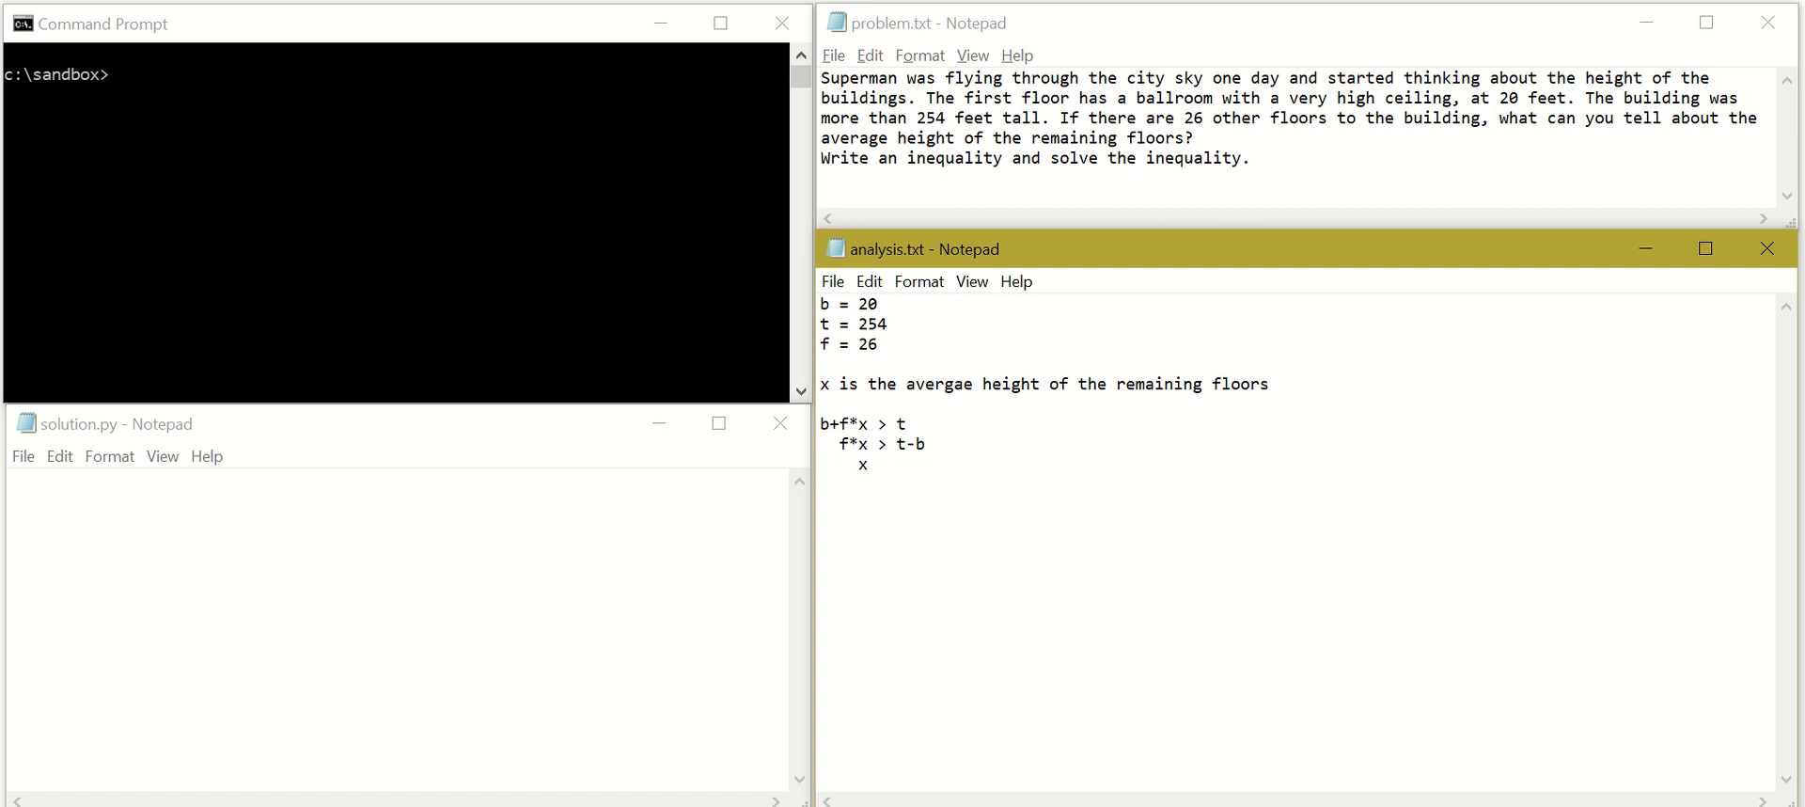
type("> ()")
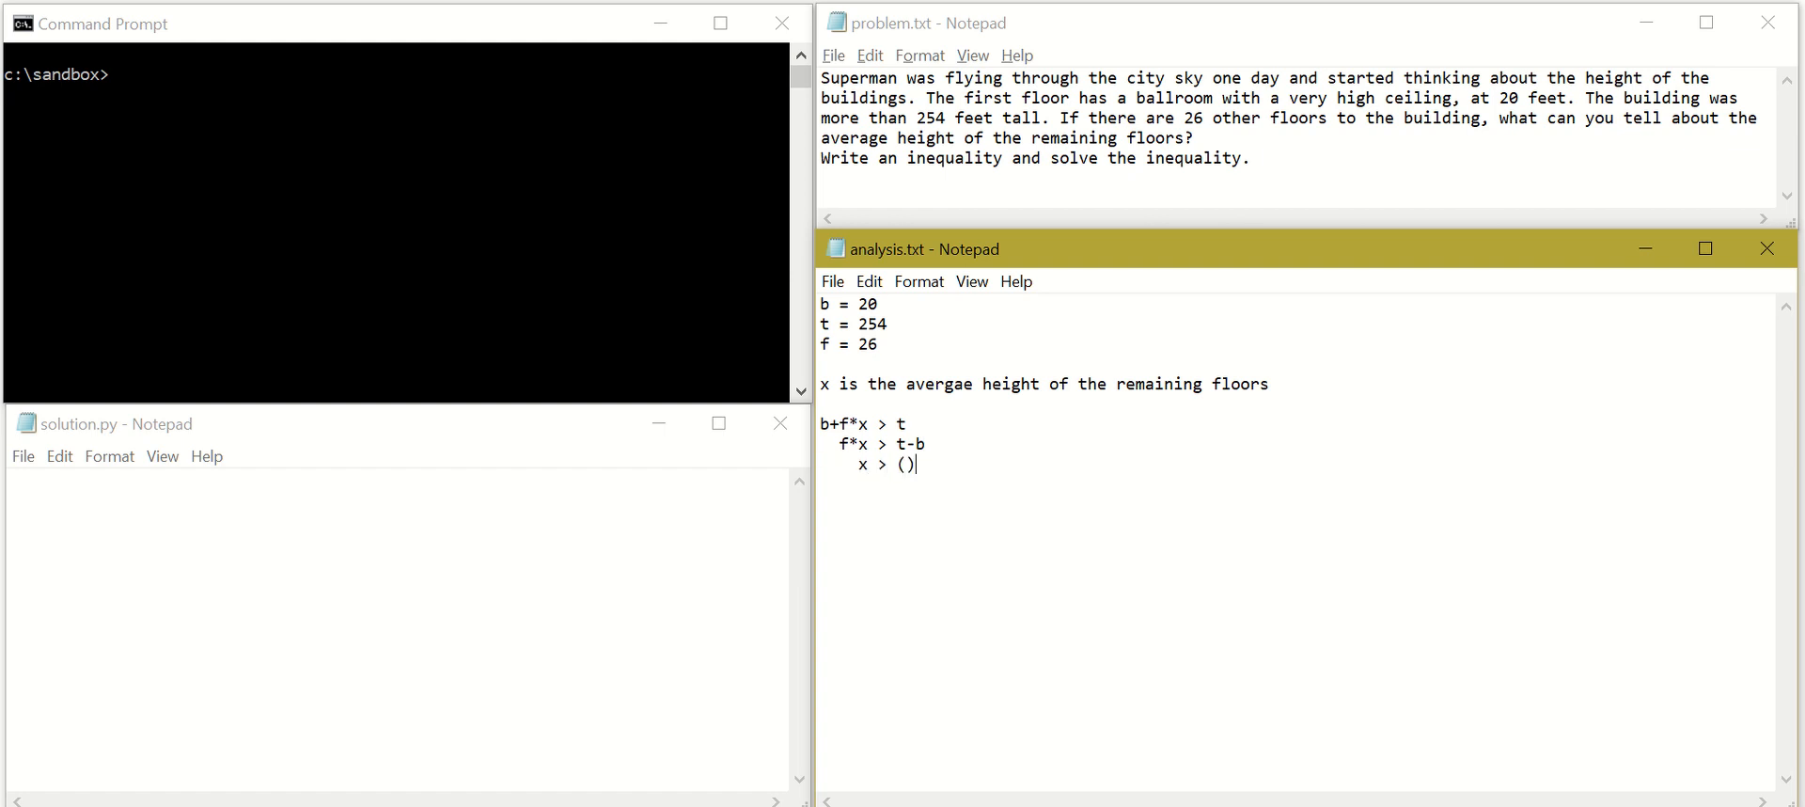
type("t-")
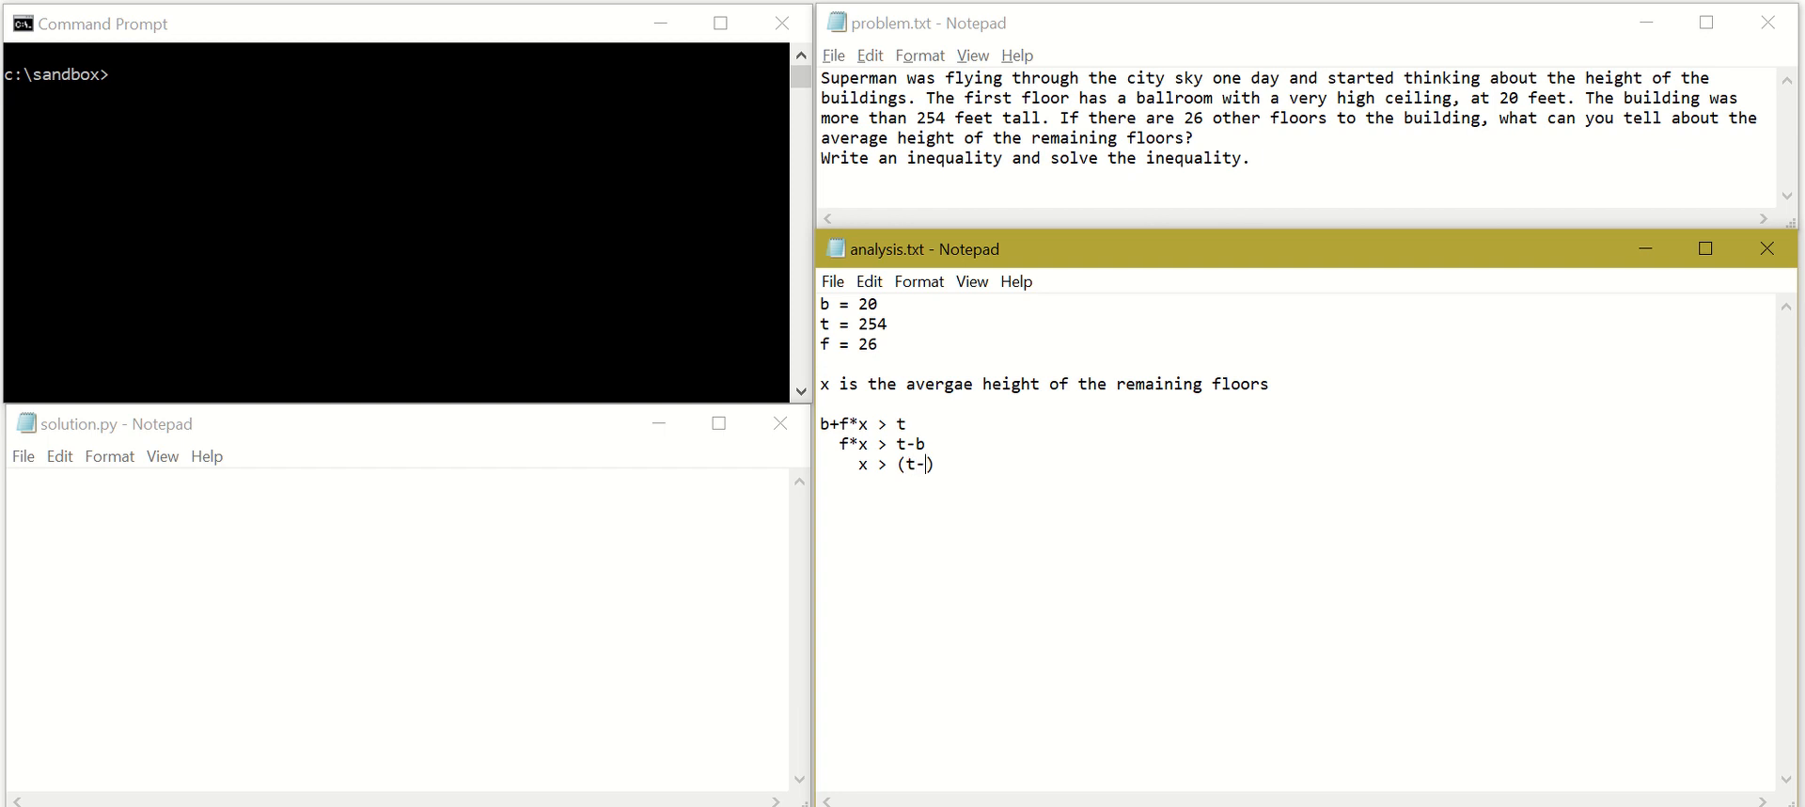
type("b)")
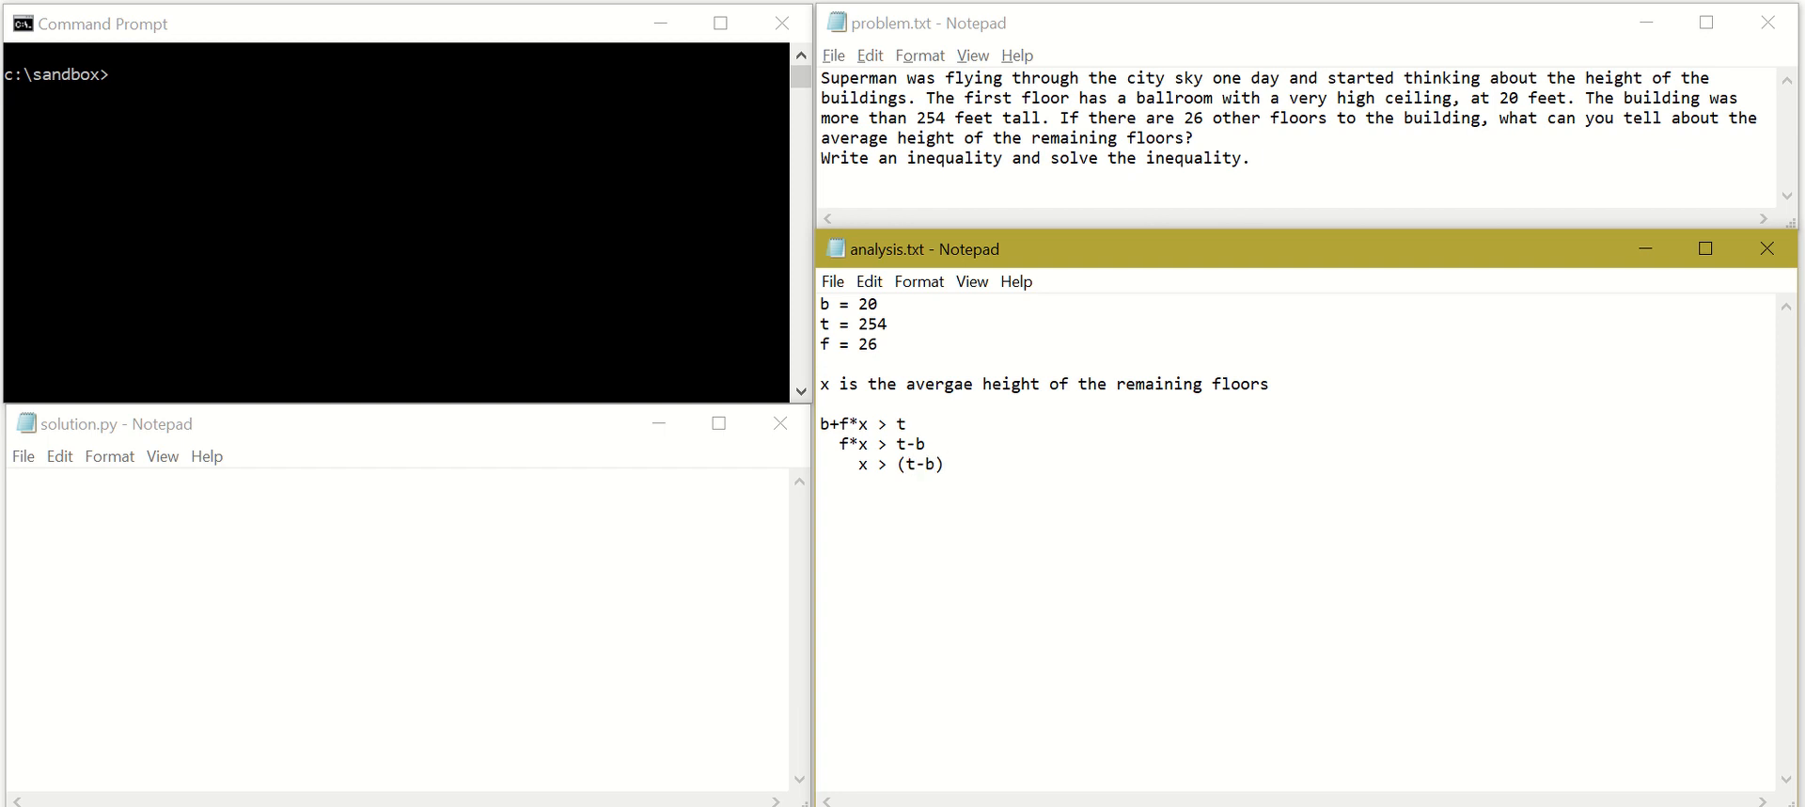
type("/f")
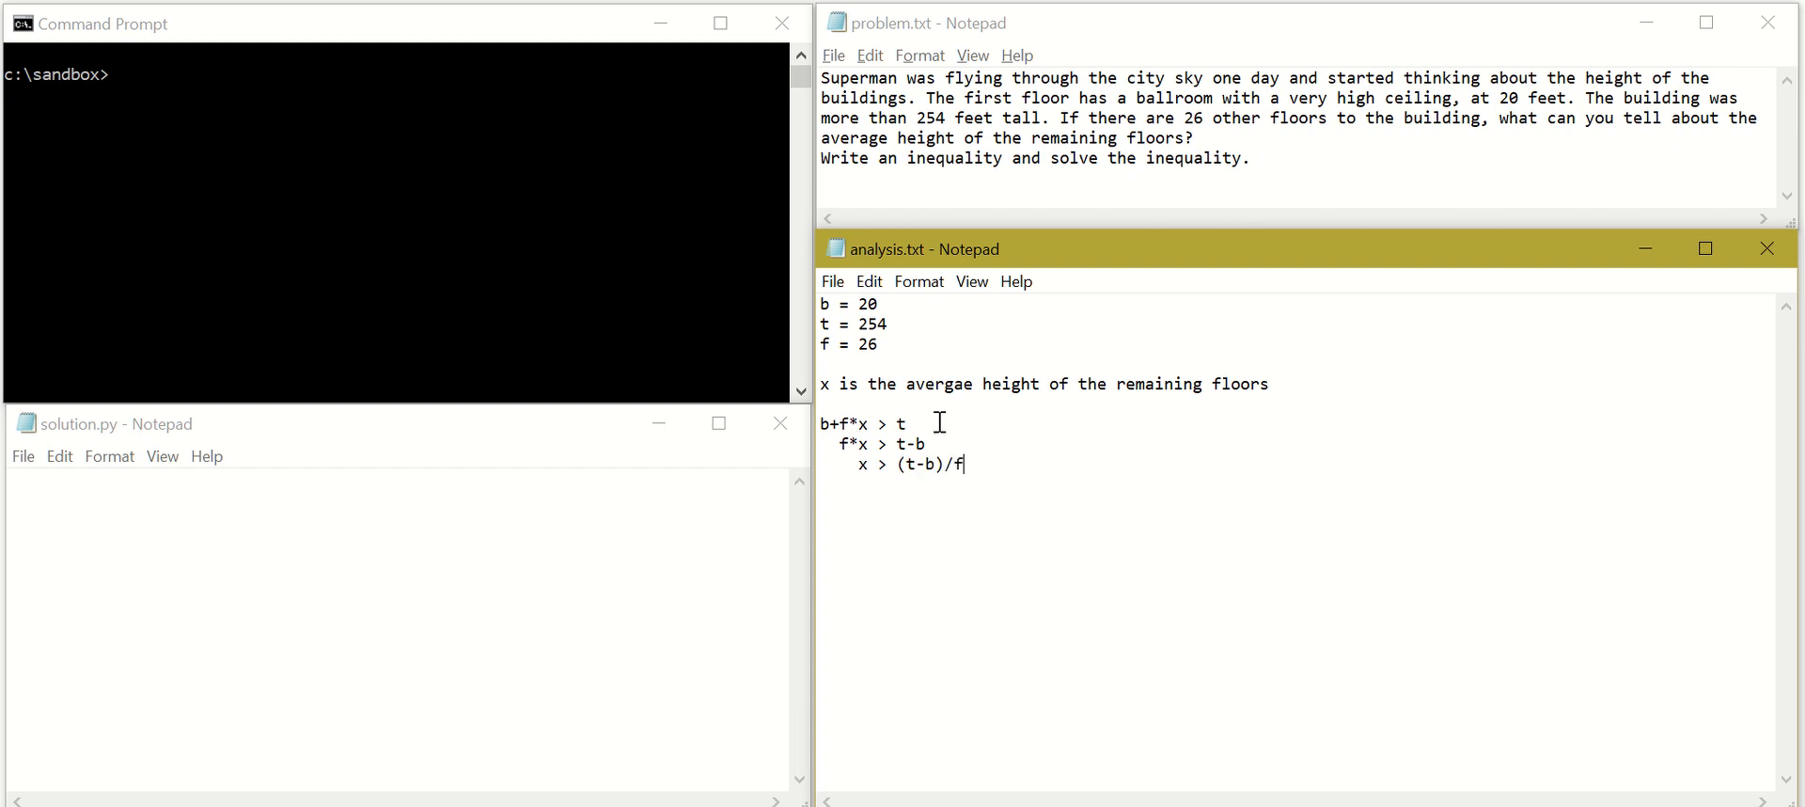
mouse_move(1124, 479)
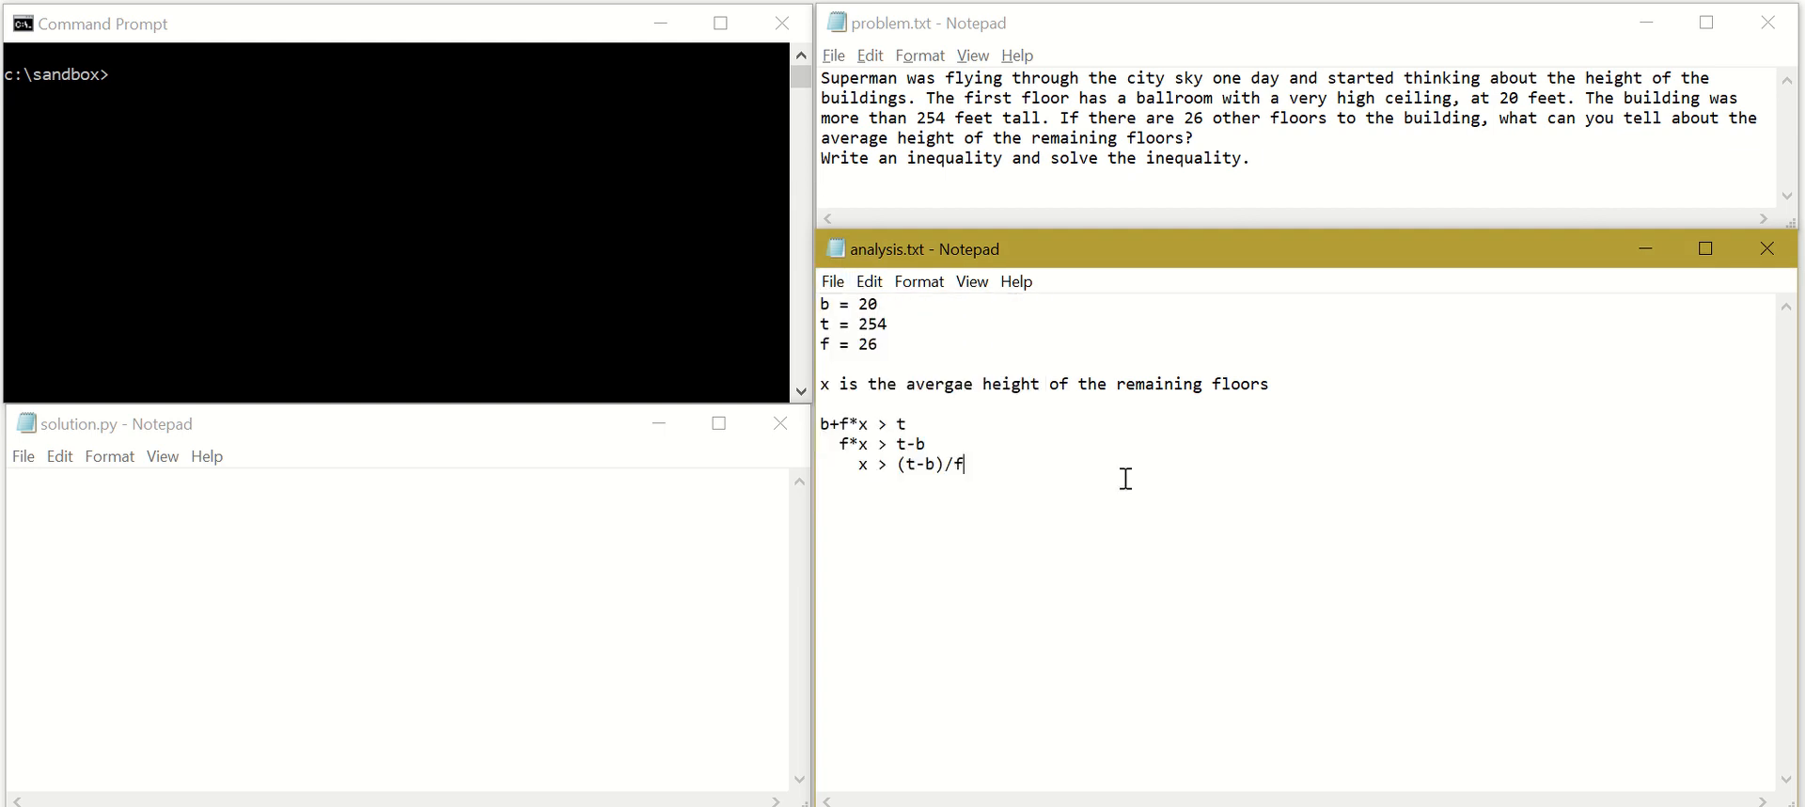
Activate the empty solution.py Notepad window
left_click(374, 559)
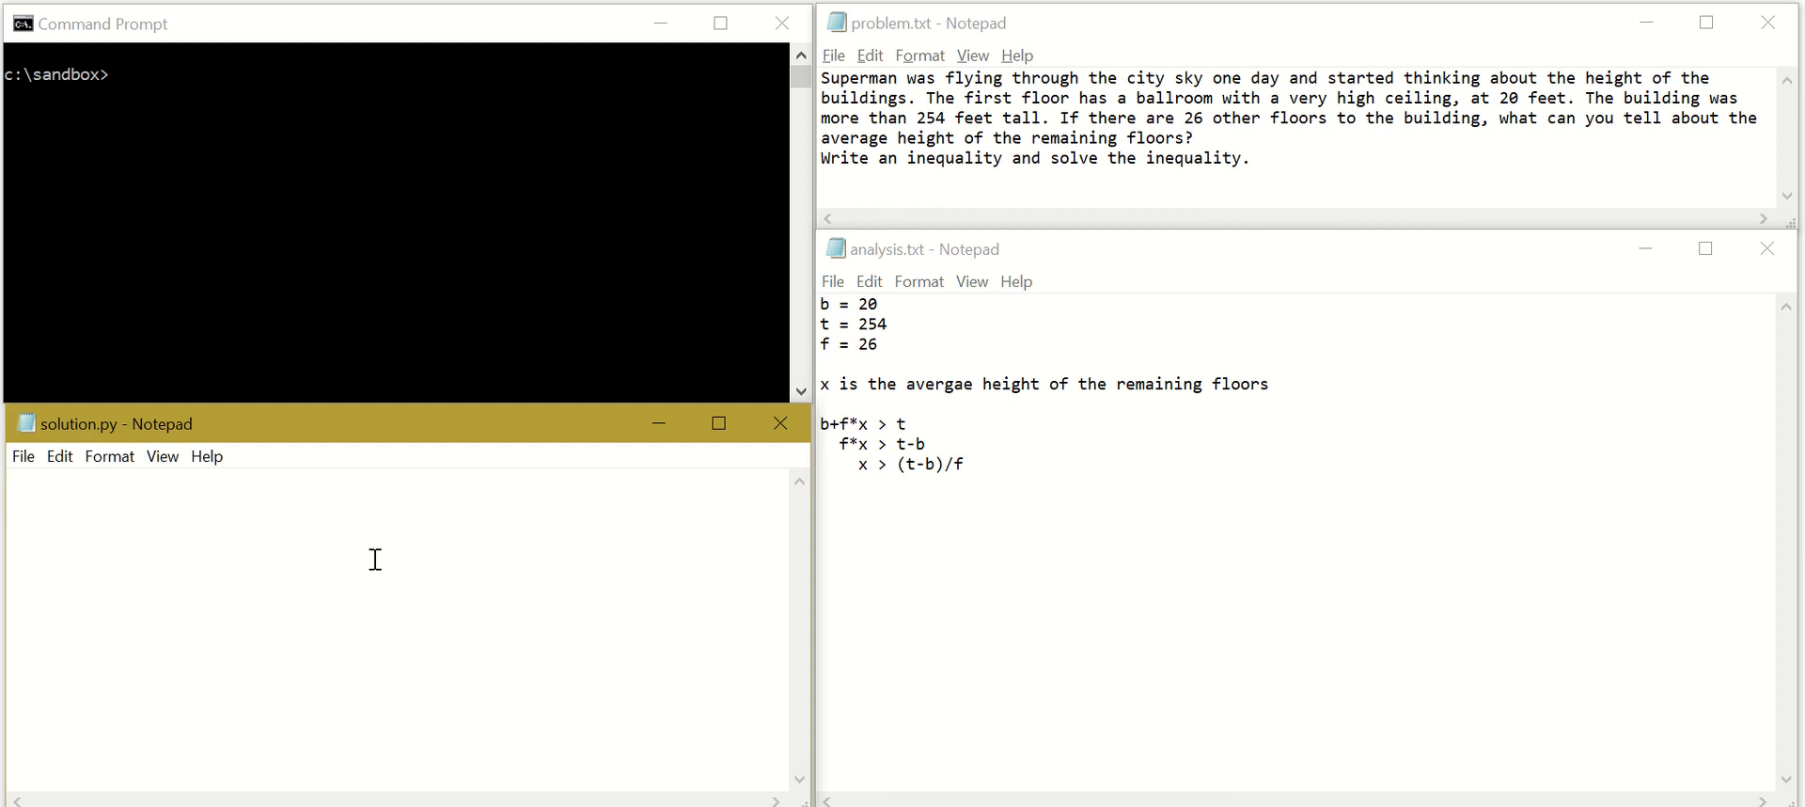
Define b = 20, t = 254 and f = 26 on separate lines in solution.py
type("b = 20")
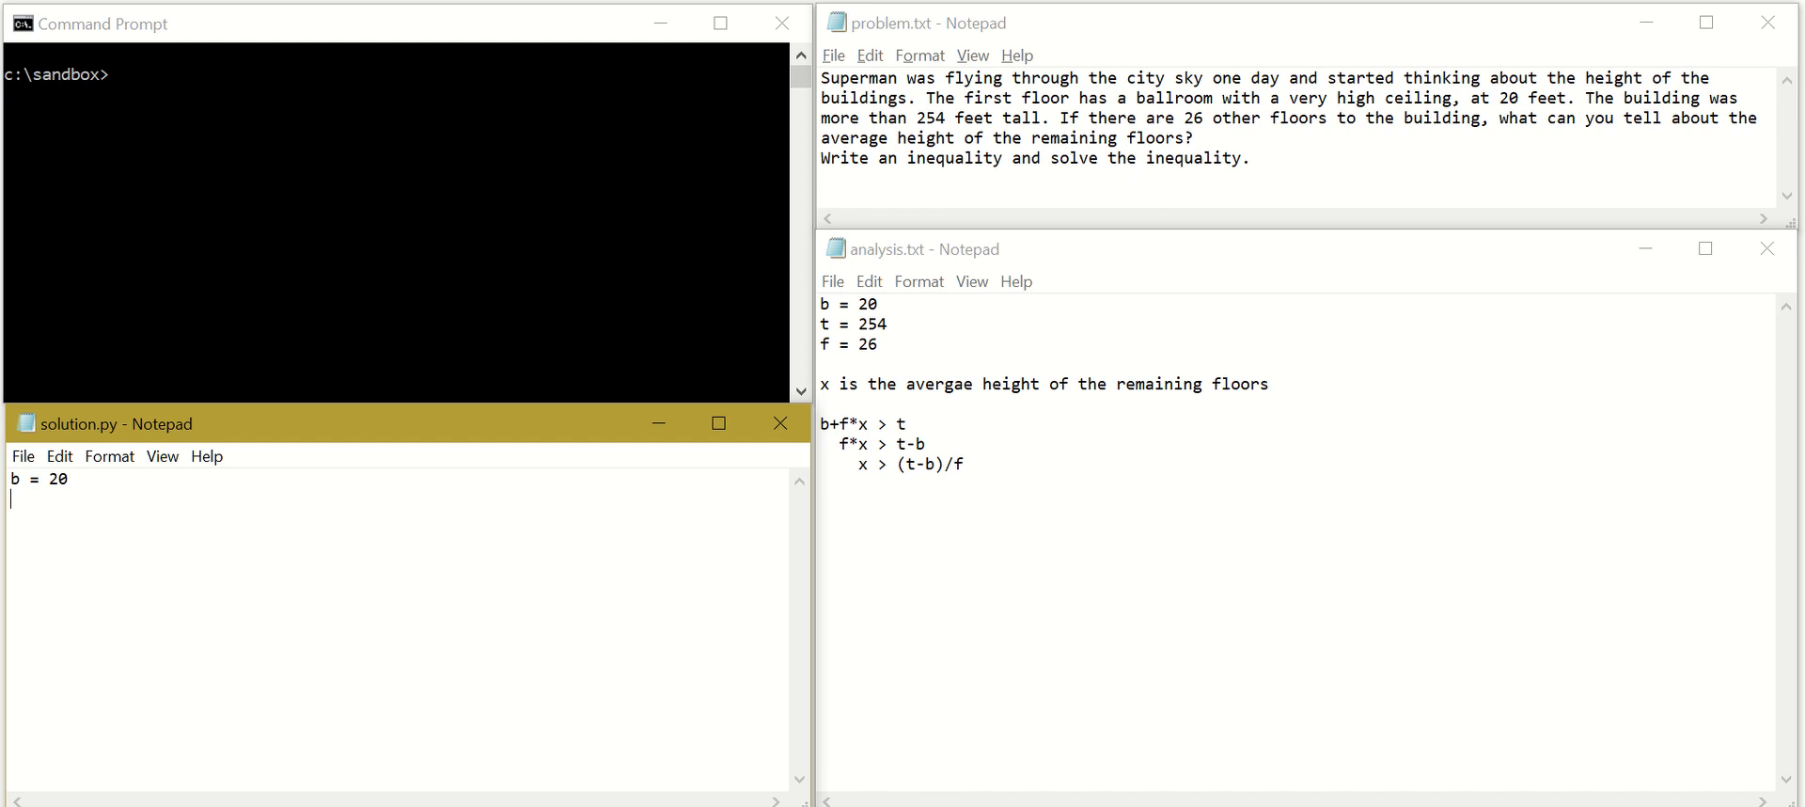
type("t =")
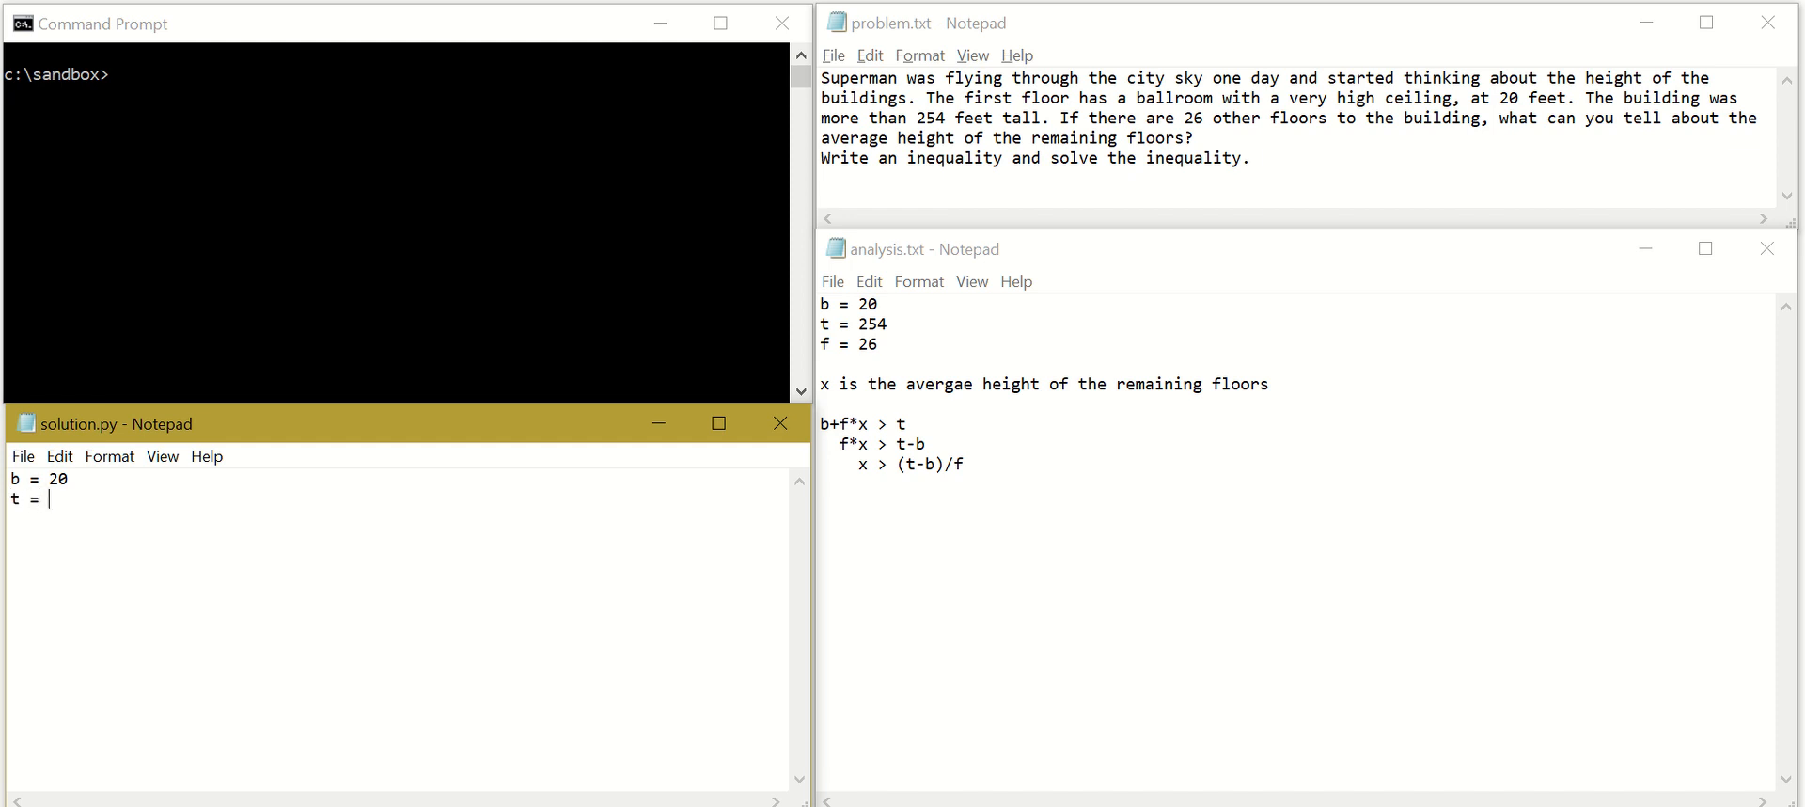
type("254")
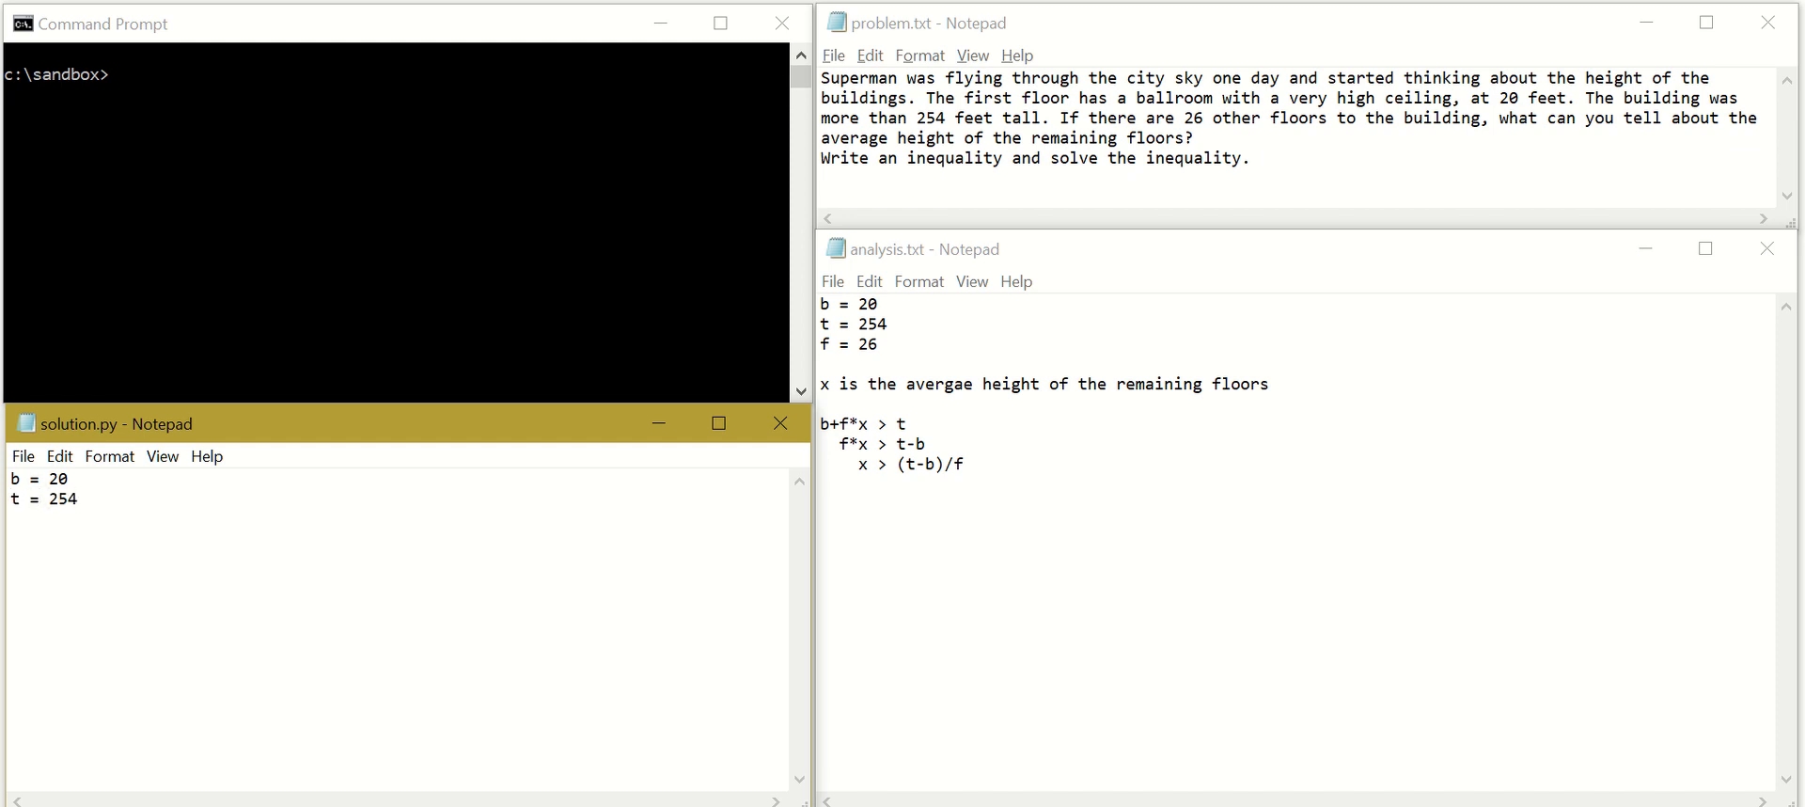
type("f =")
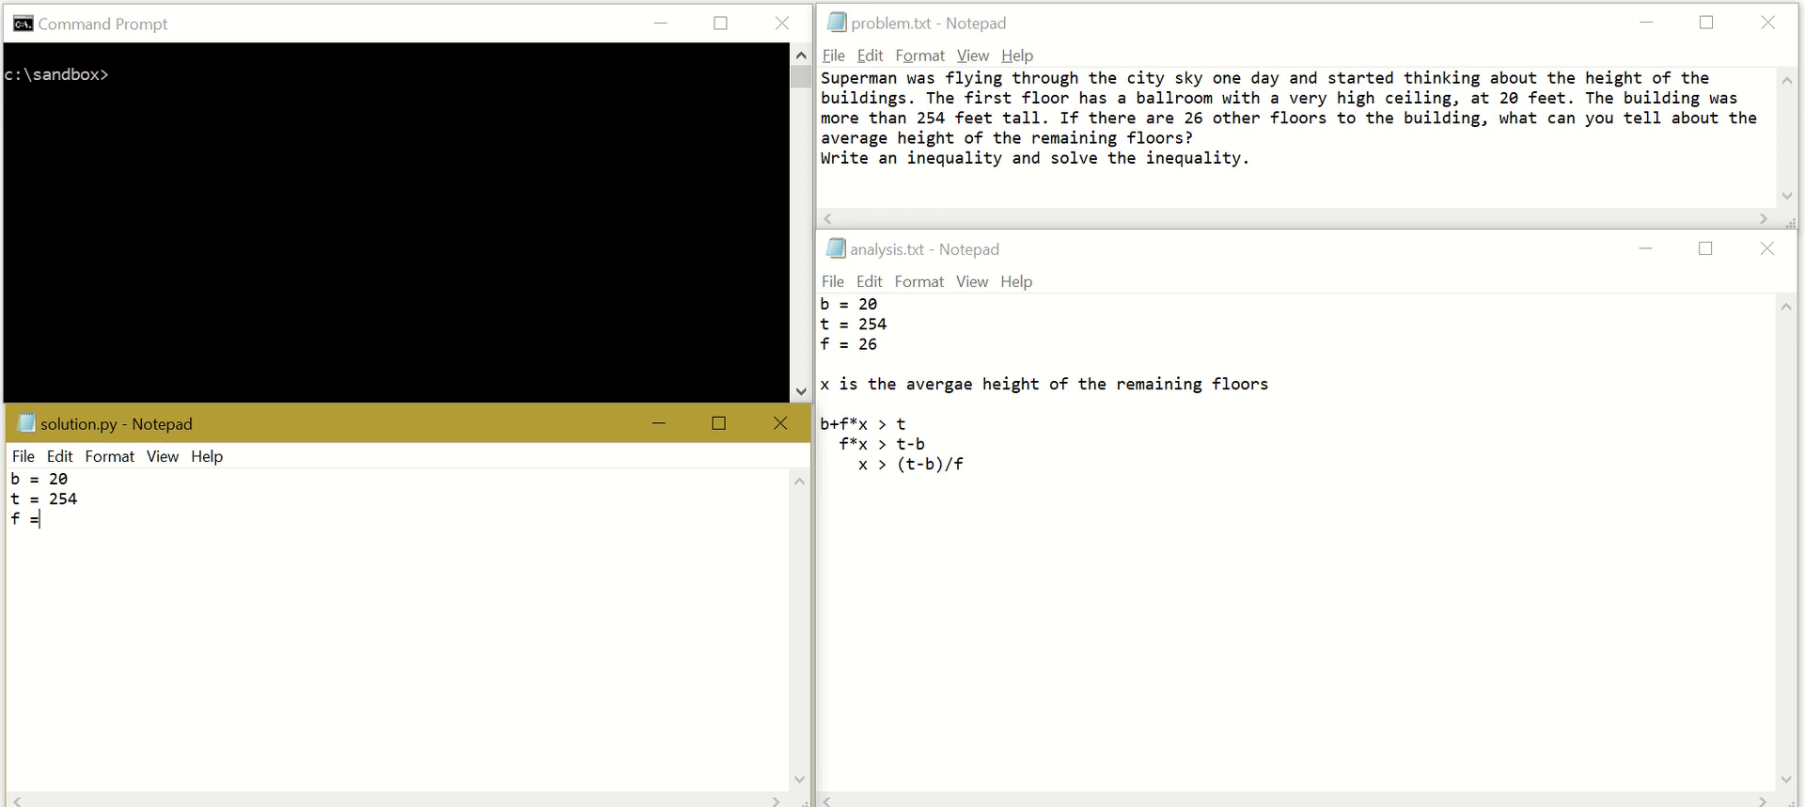
type("26")
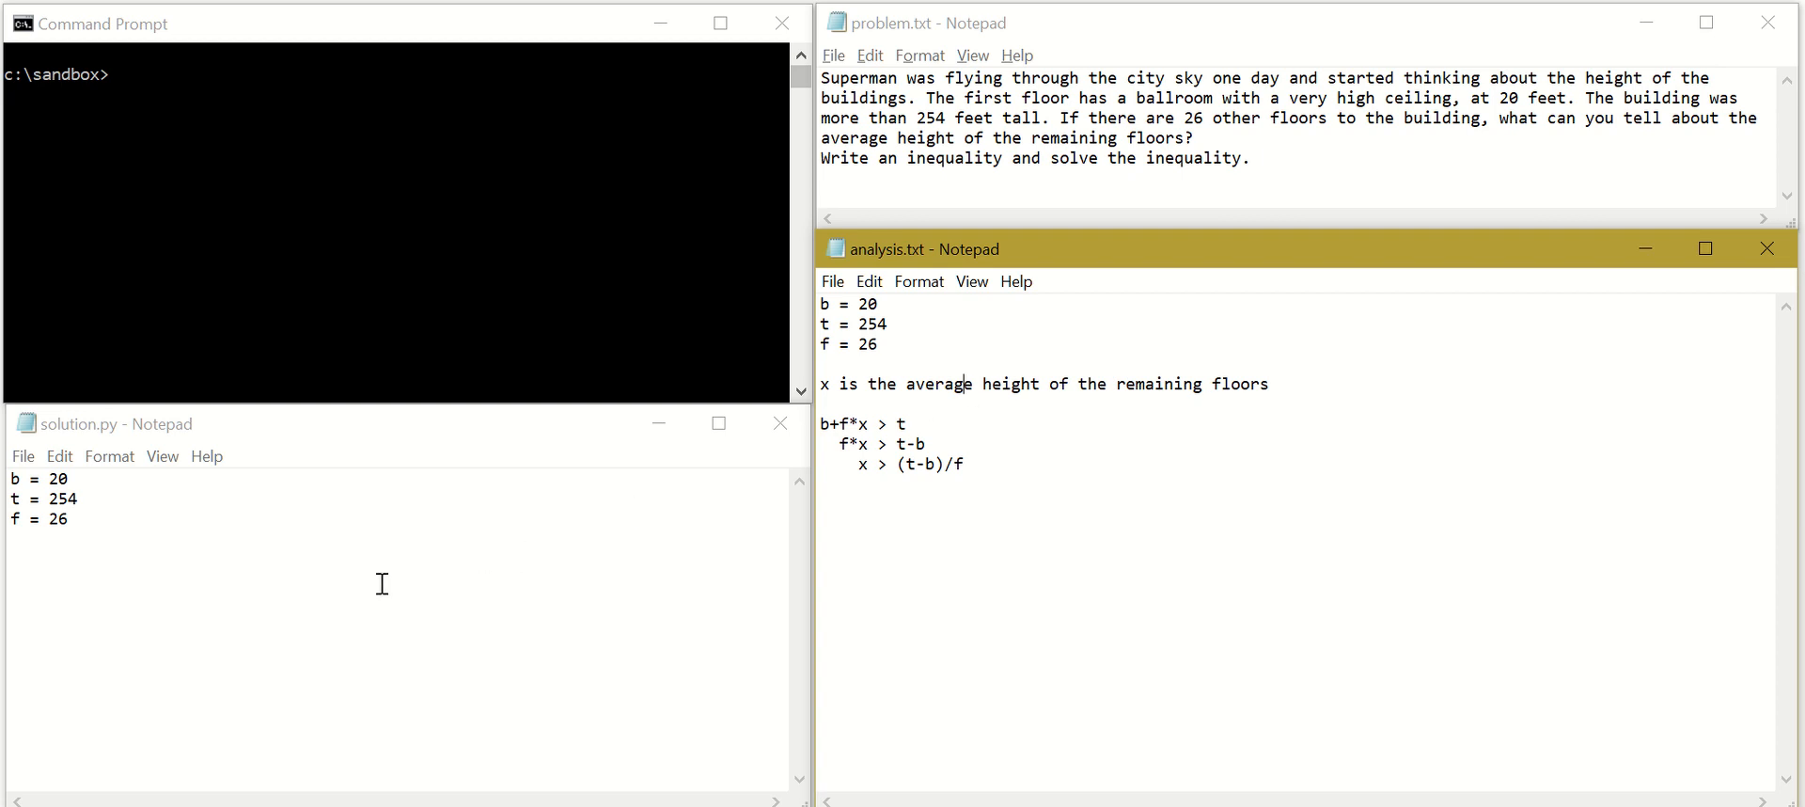
Add print "x is the average height of the remaining floors" below the variables
type("print \"")
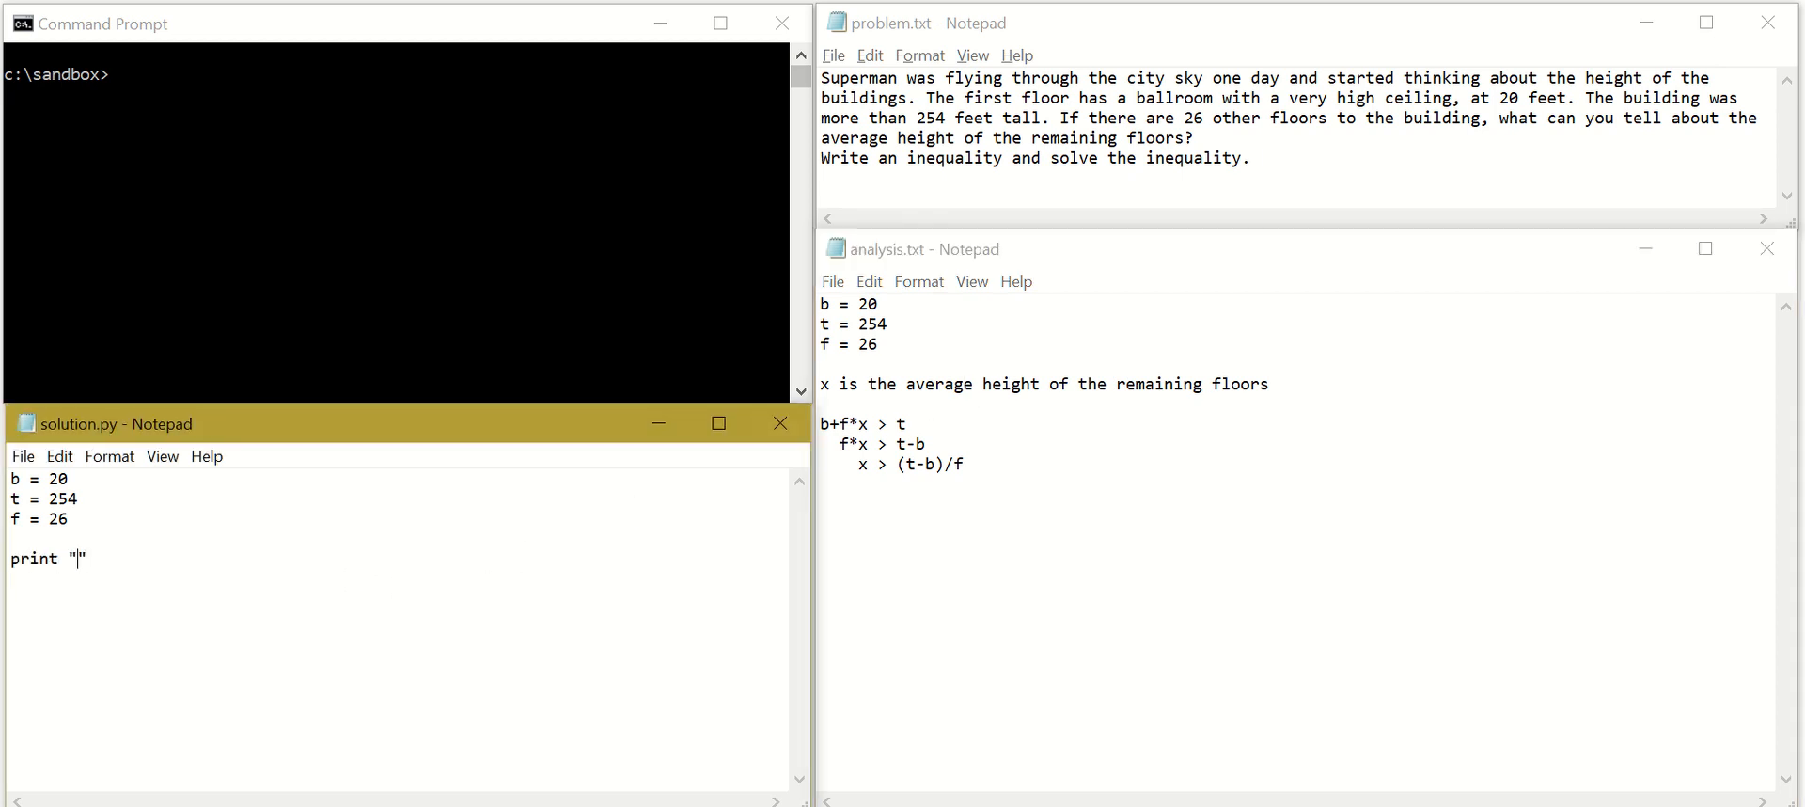
type("z")
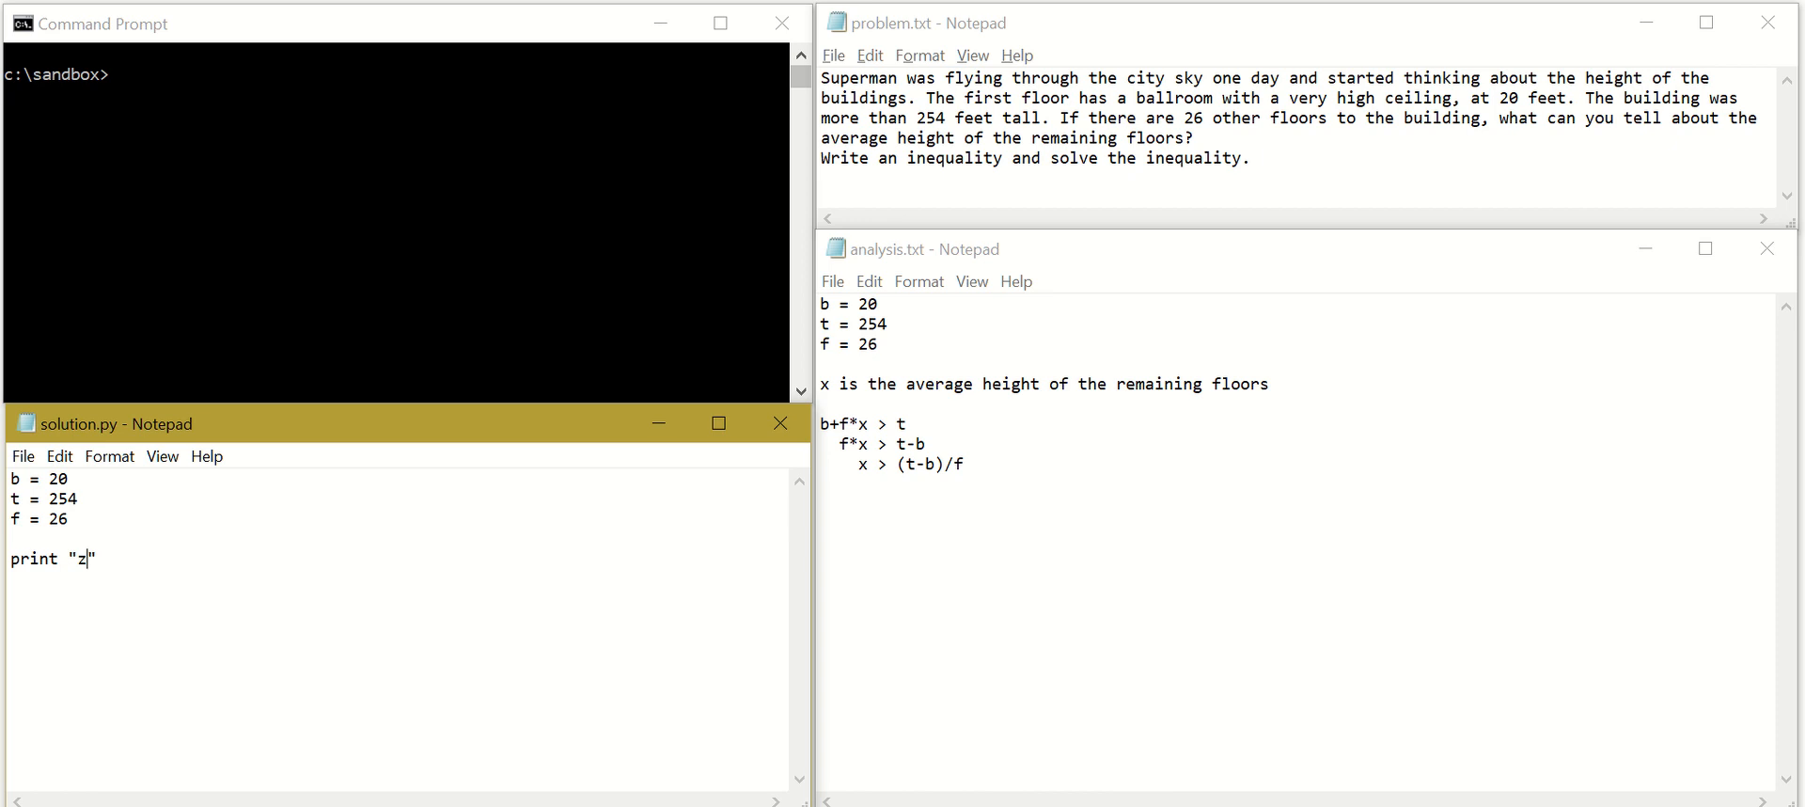
type("x is the ave")
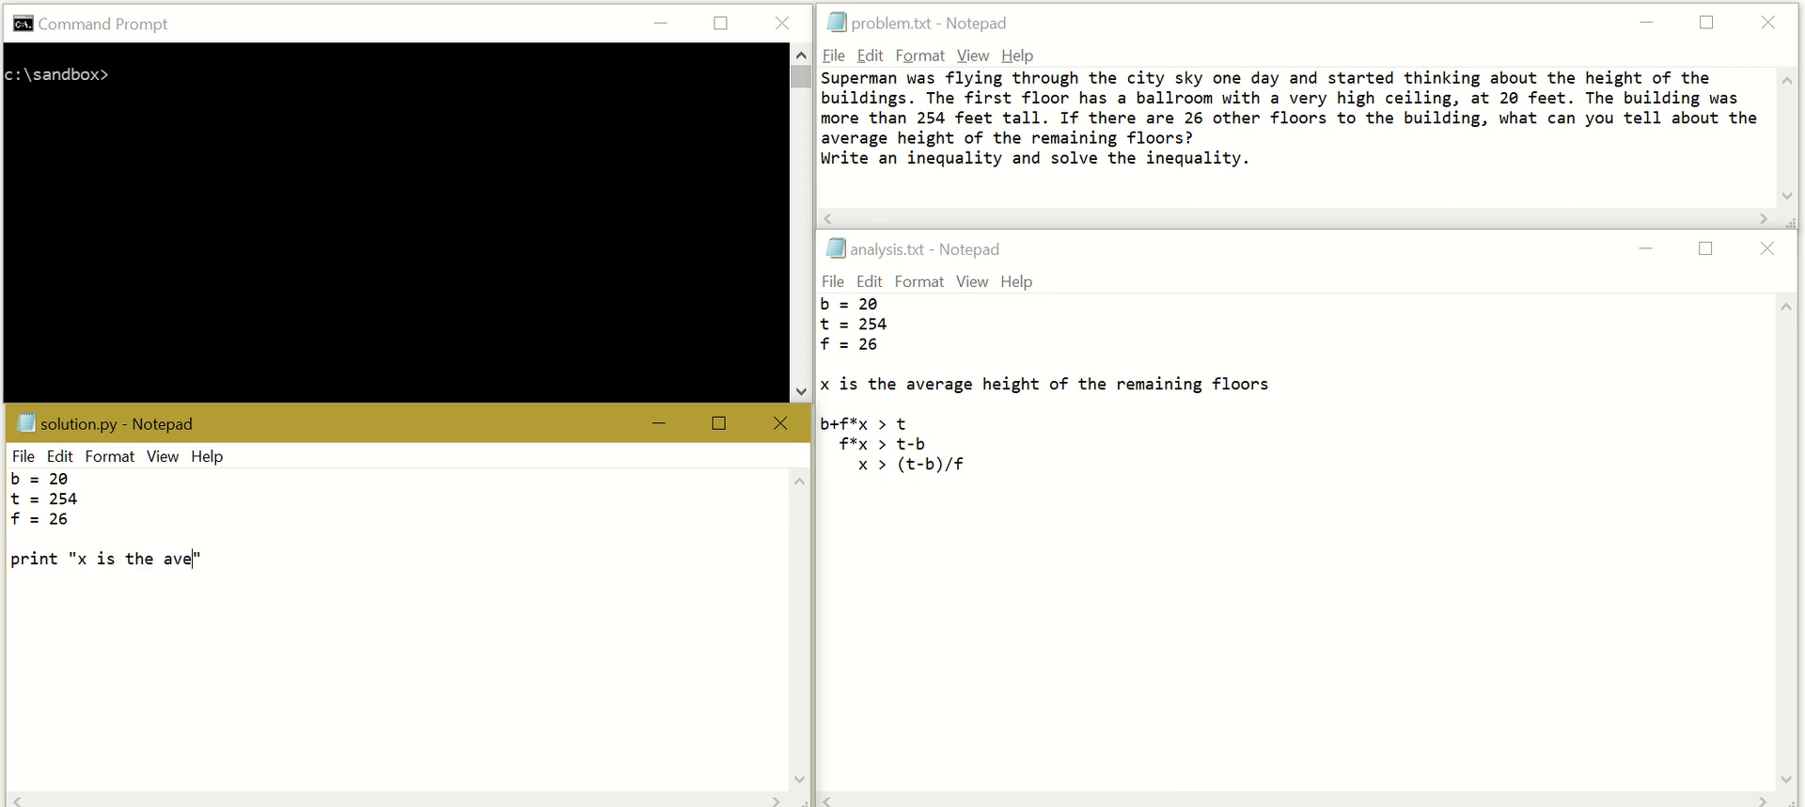
type("rgag")
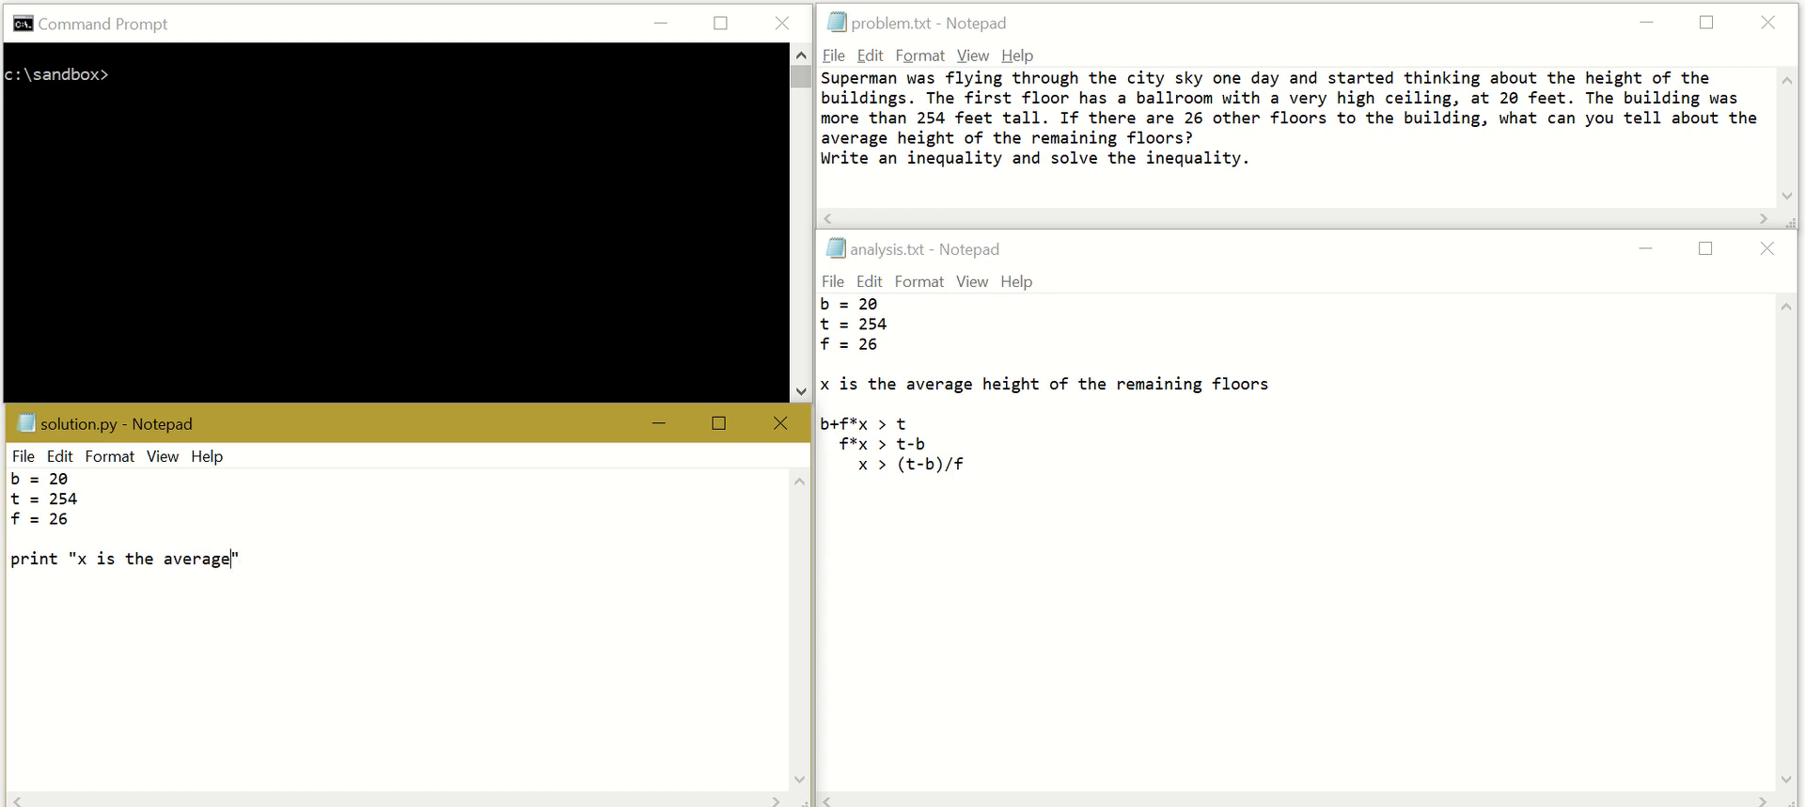
type("height of")
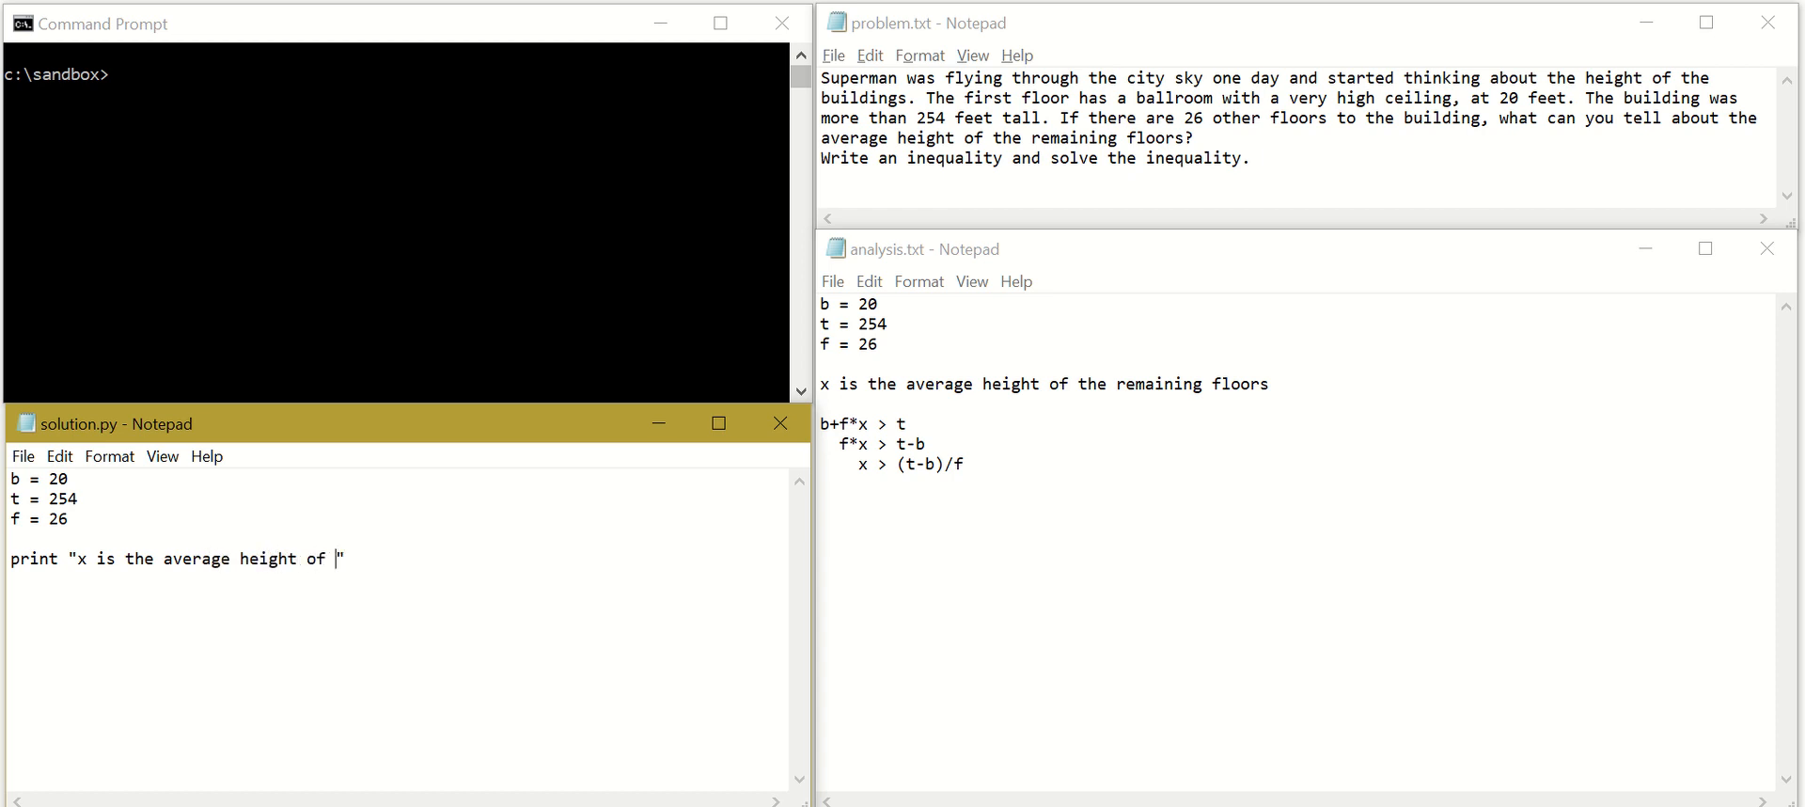
type("the remaining")
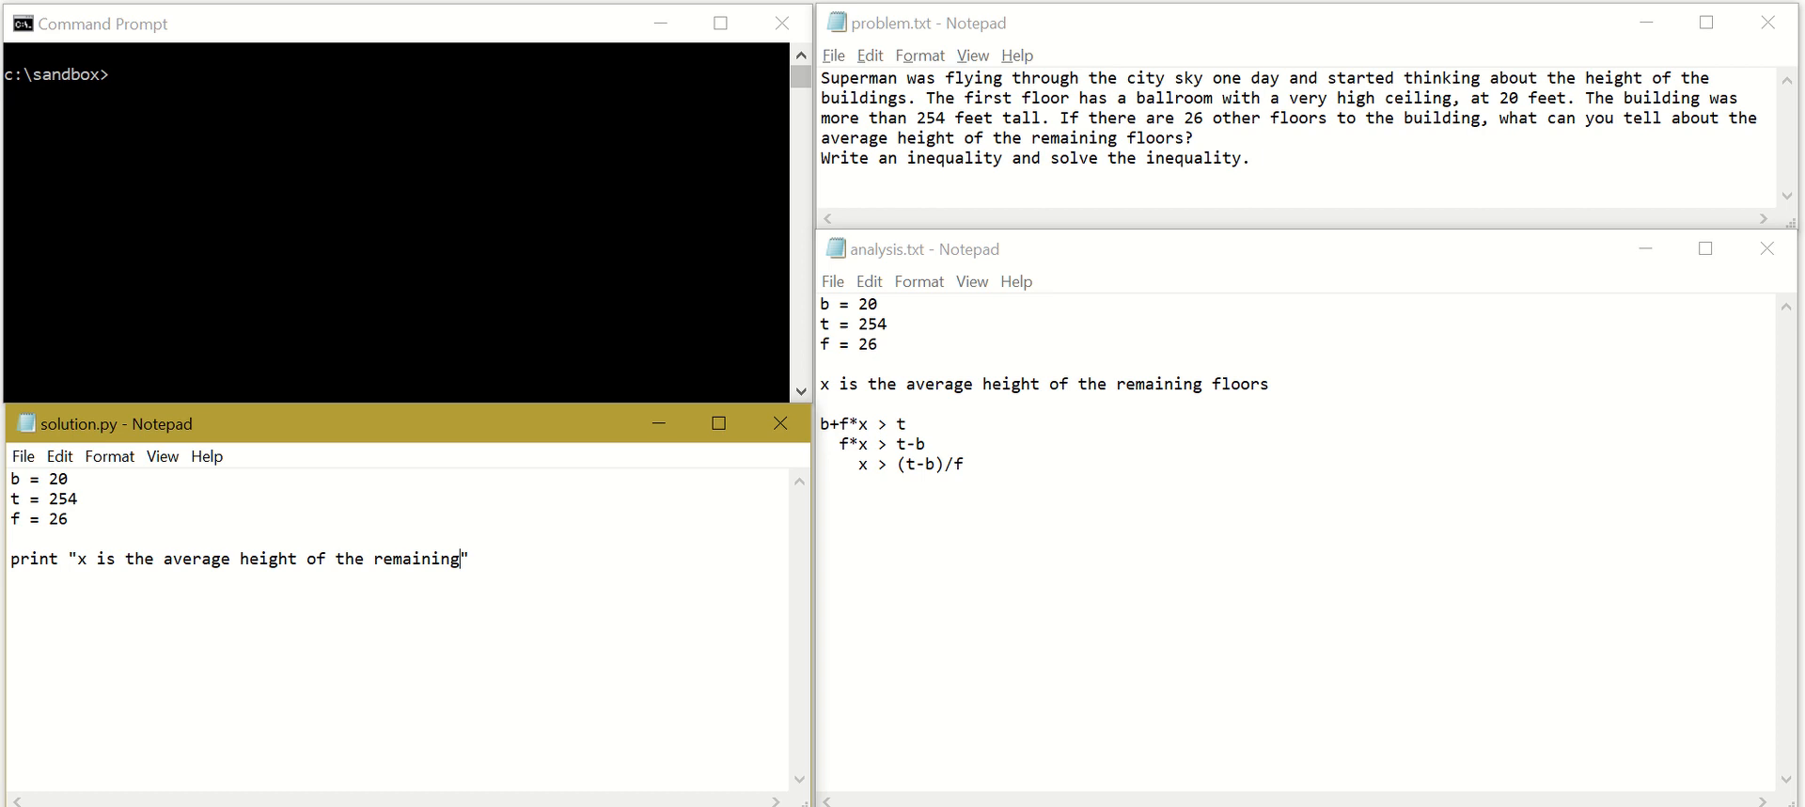
type("floors\"")
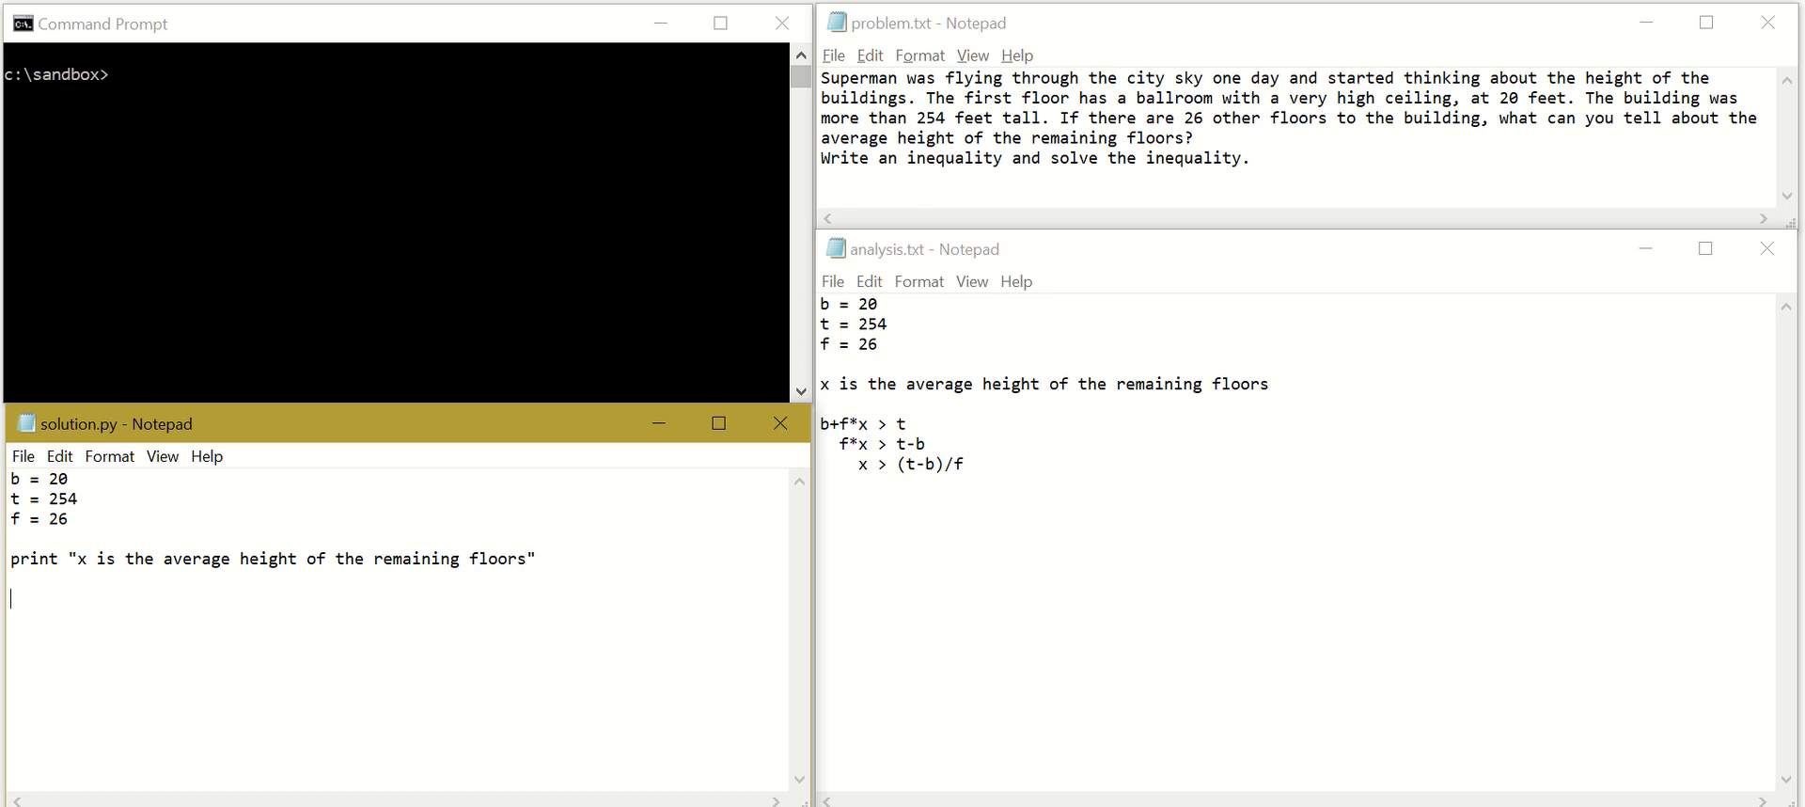
Add a print line for the inequality "b+f*x > t"
type("print")
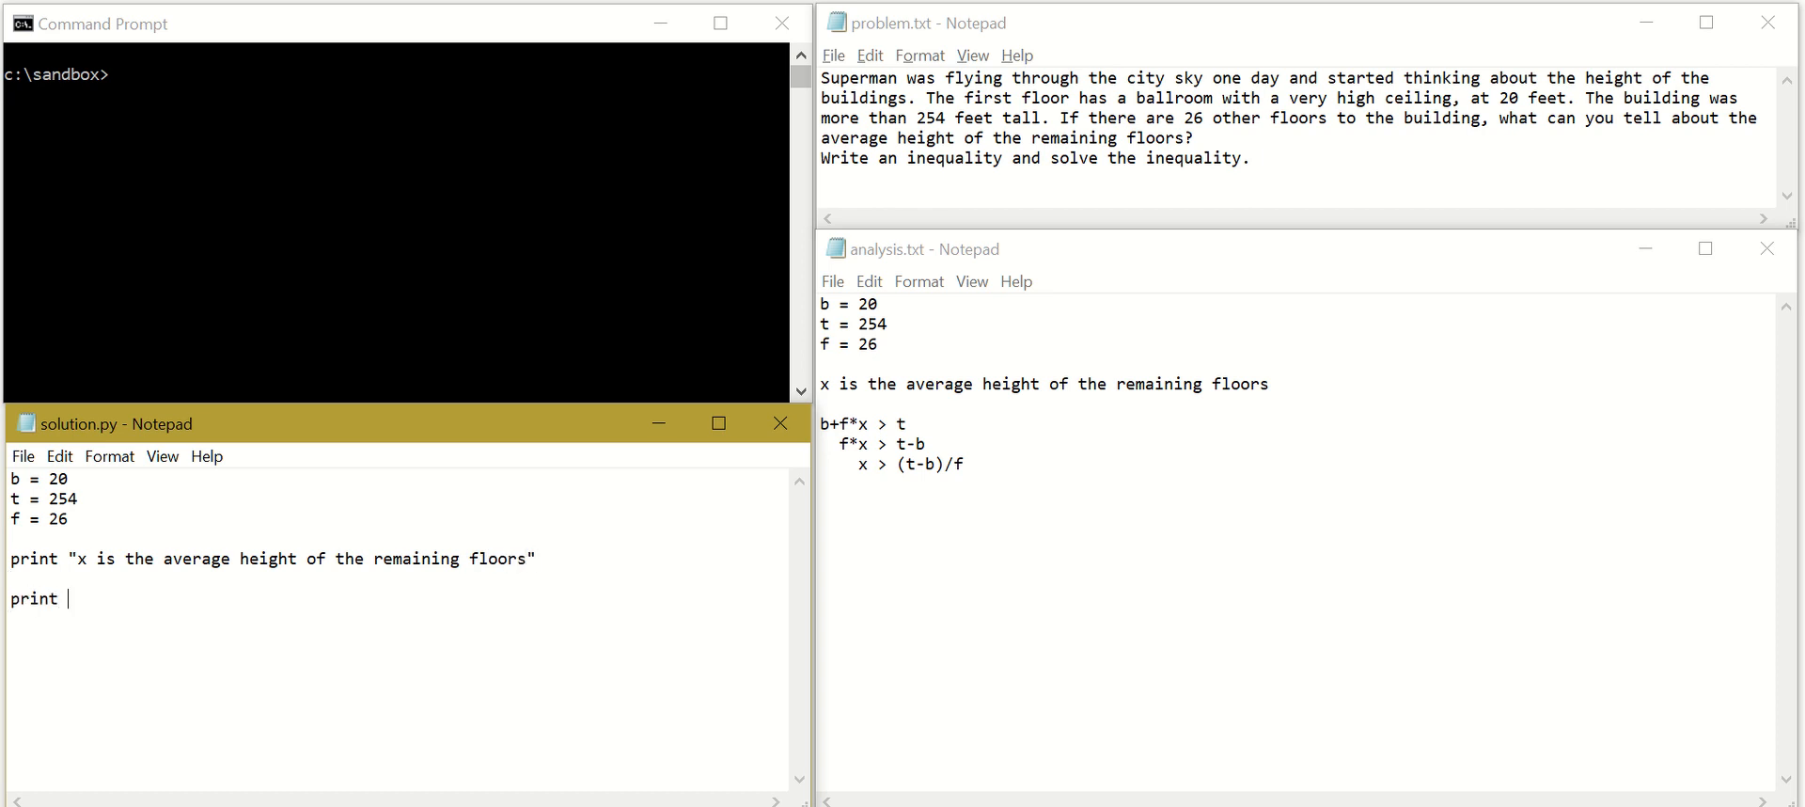
type("\"\"")
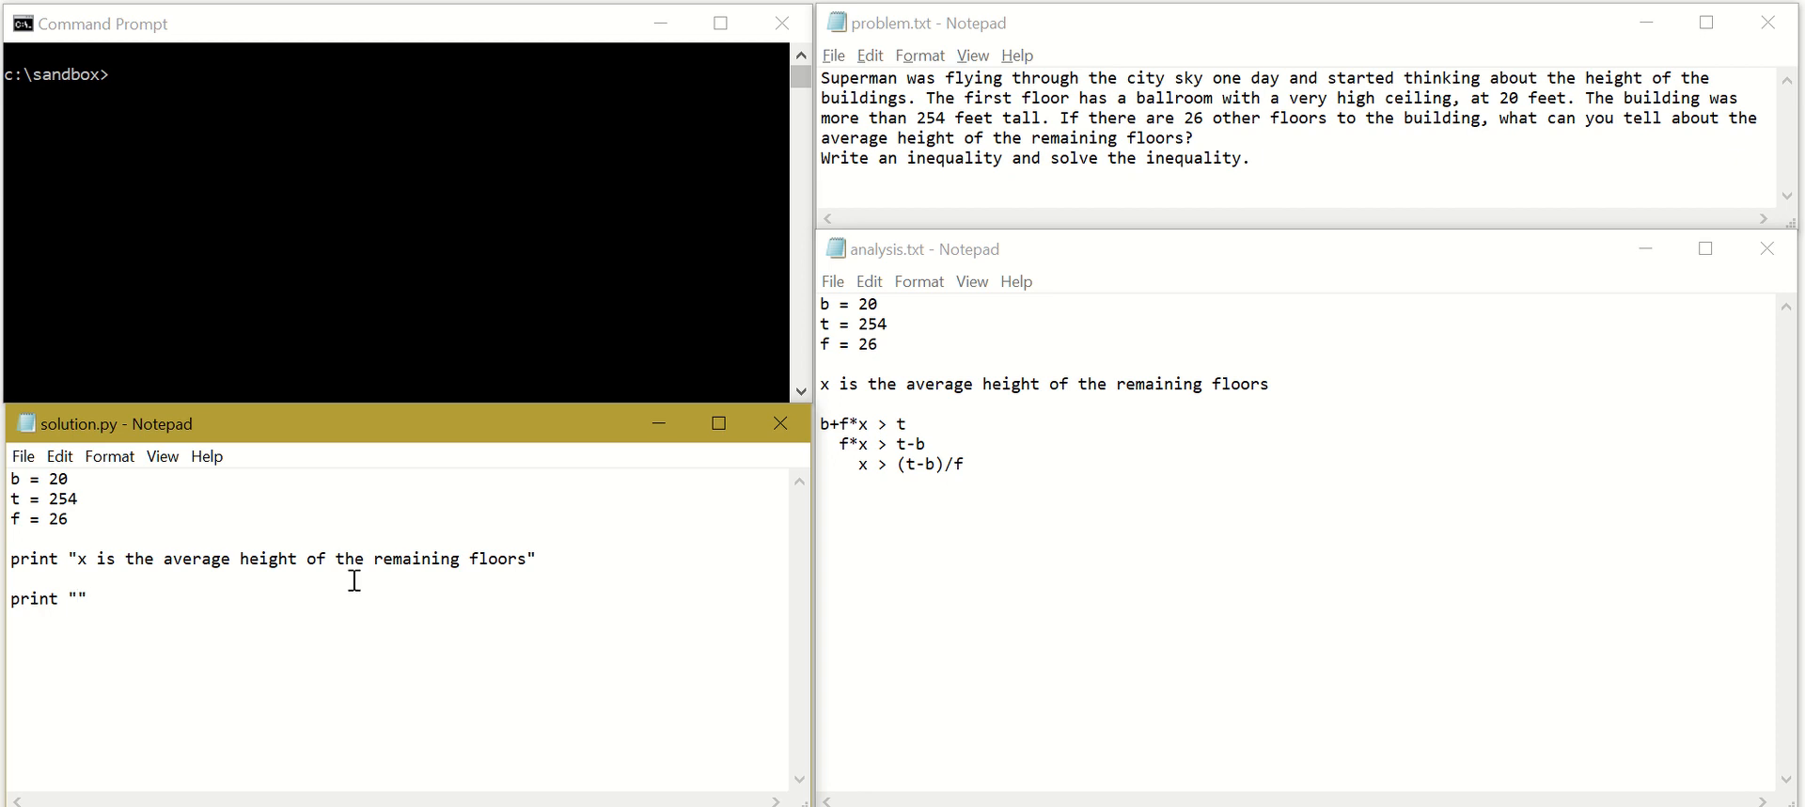
type("b+f*")
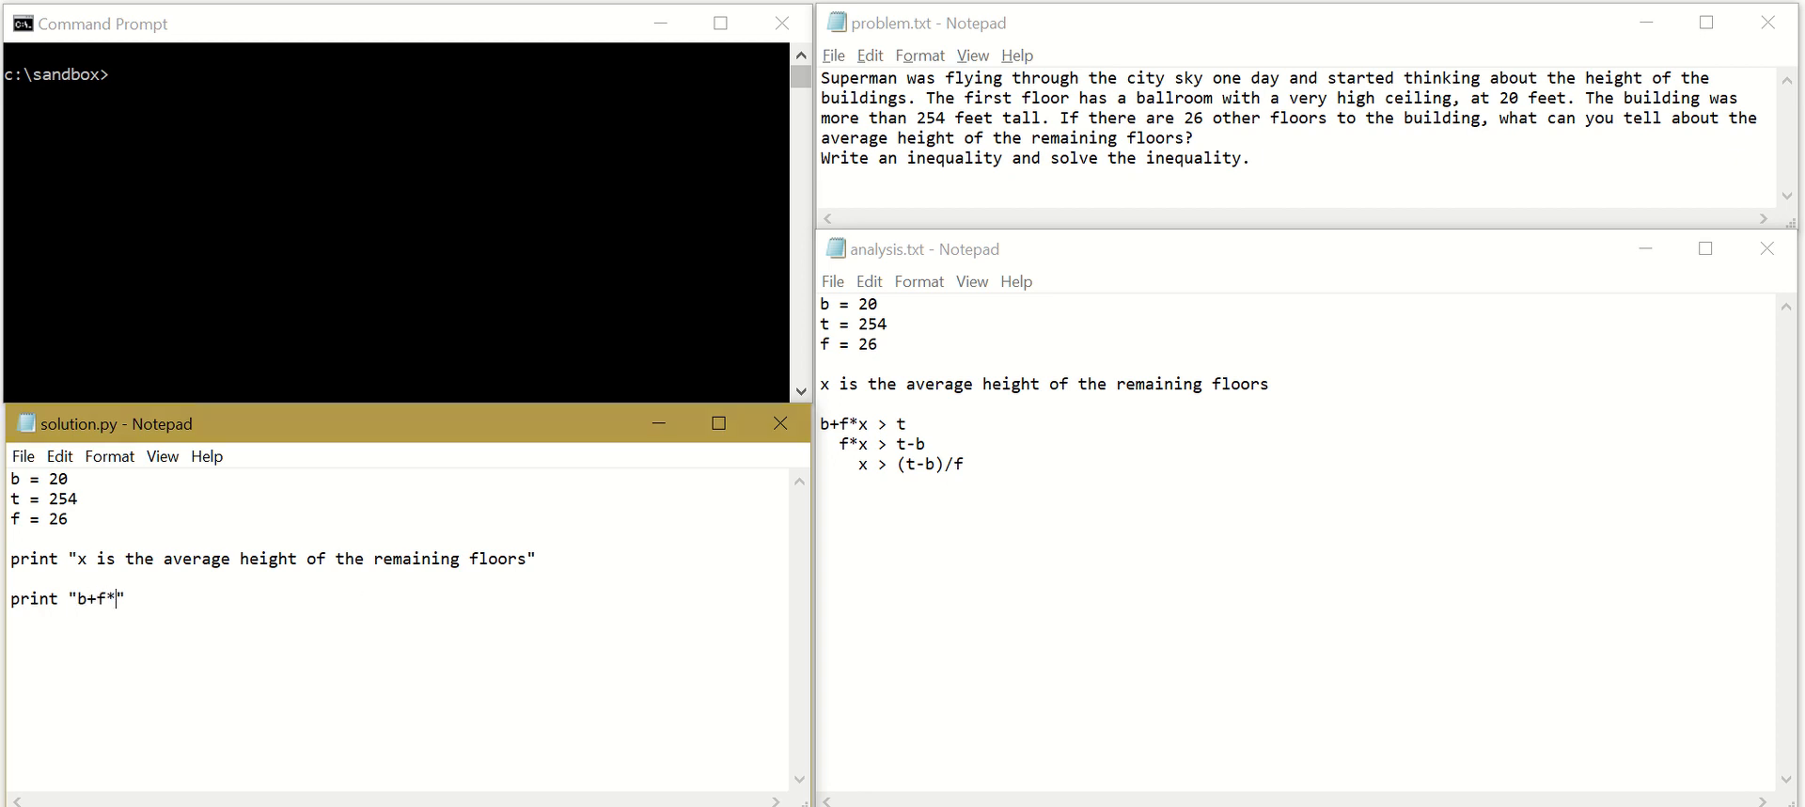
type("x > t")
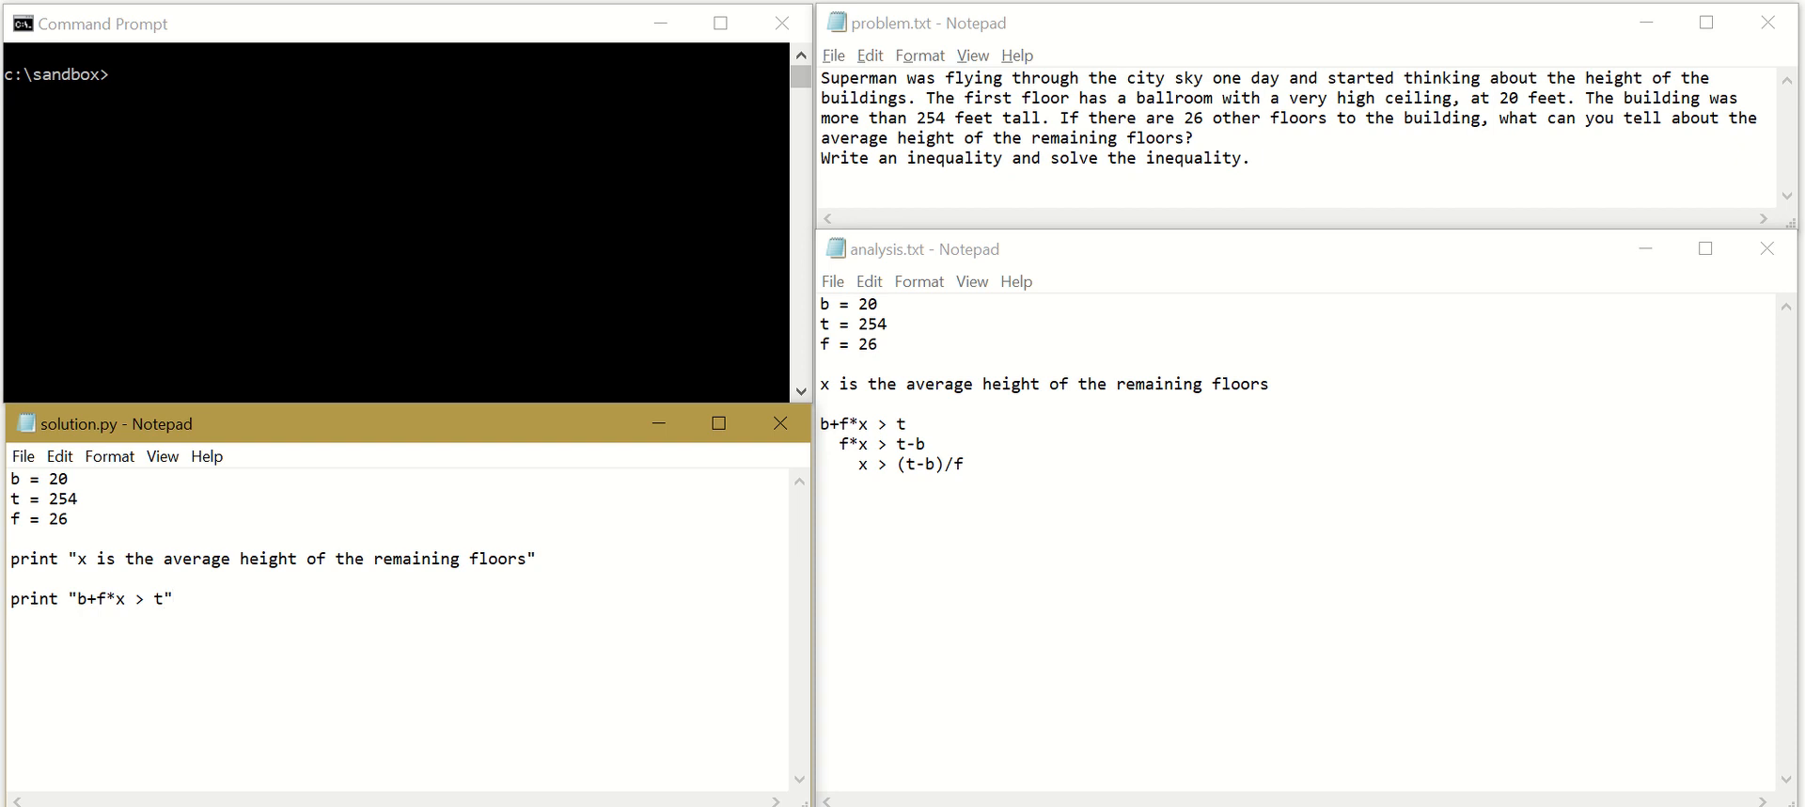
Add print "x > (t-b)/f" and select that line
type("pr")
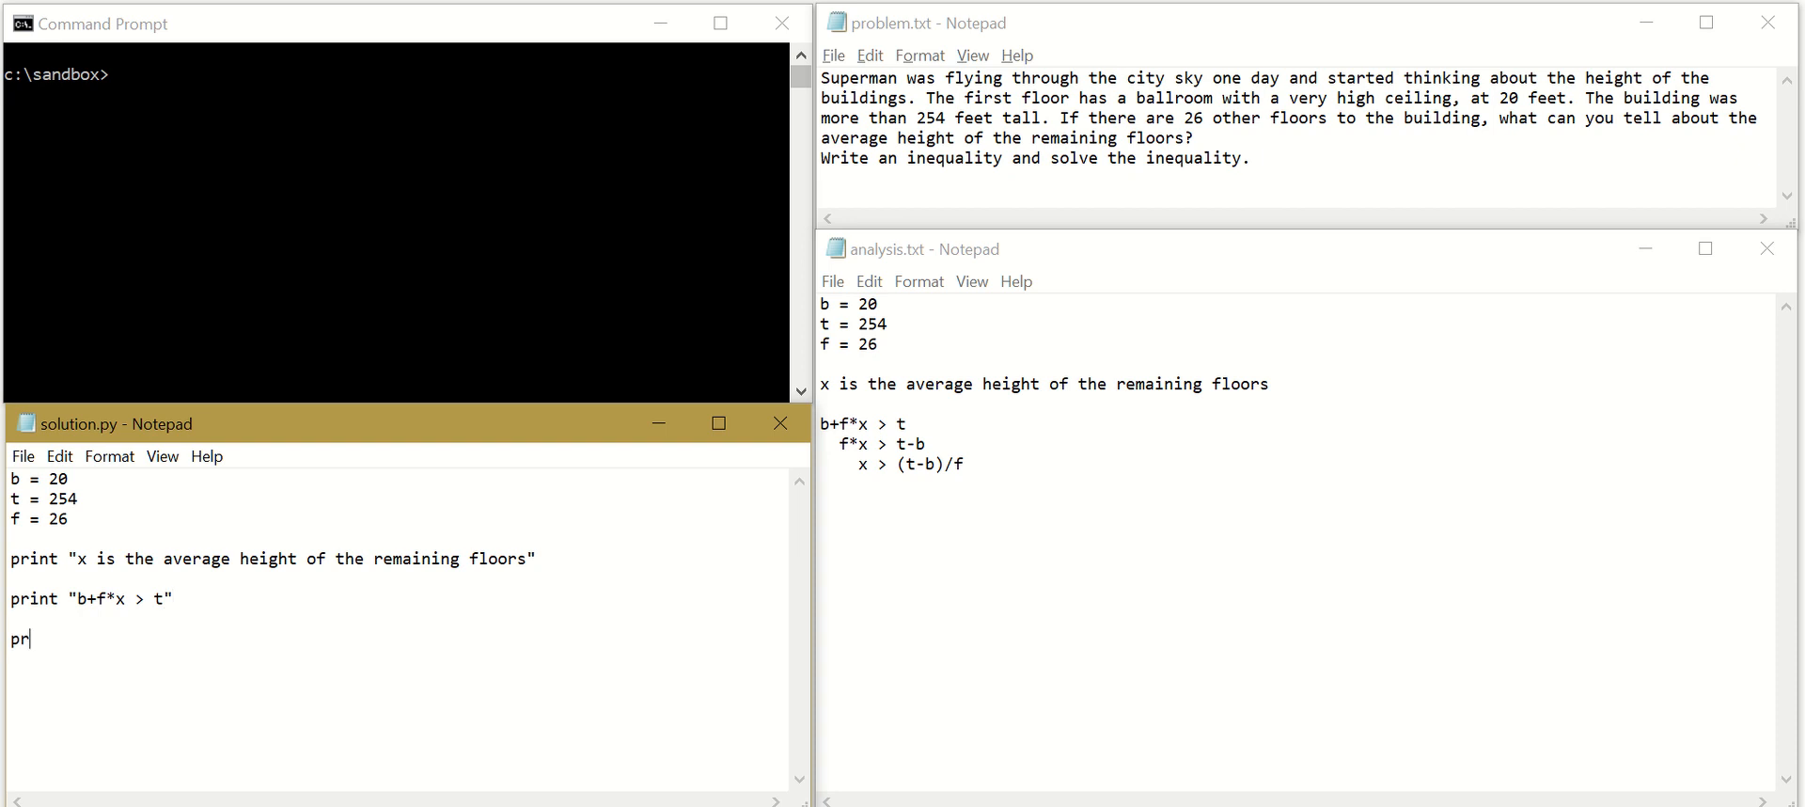
type("int \"\"")
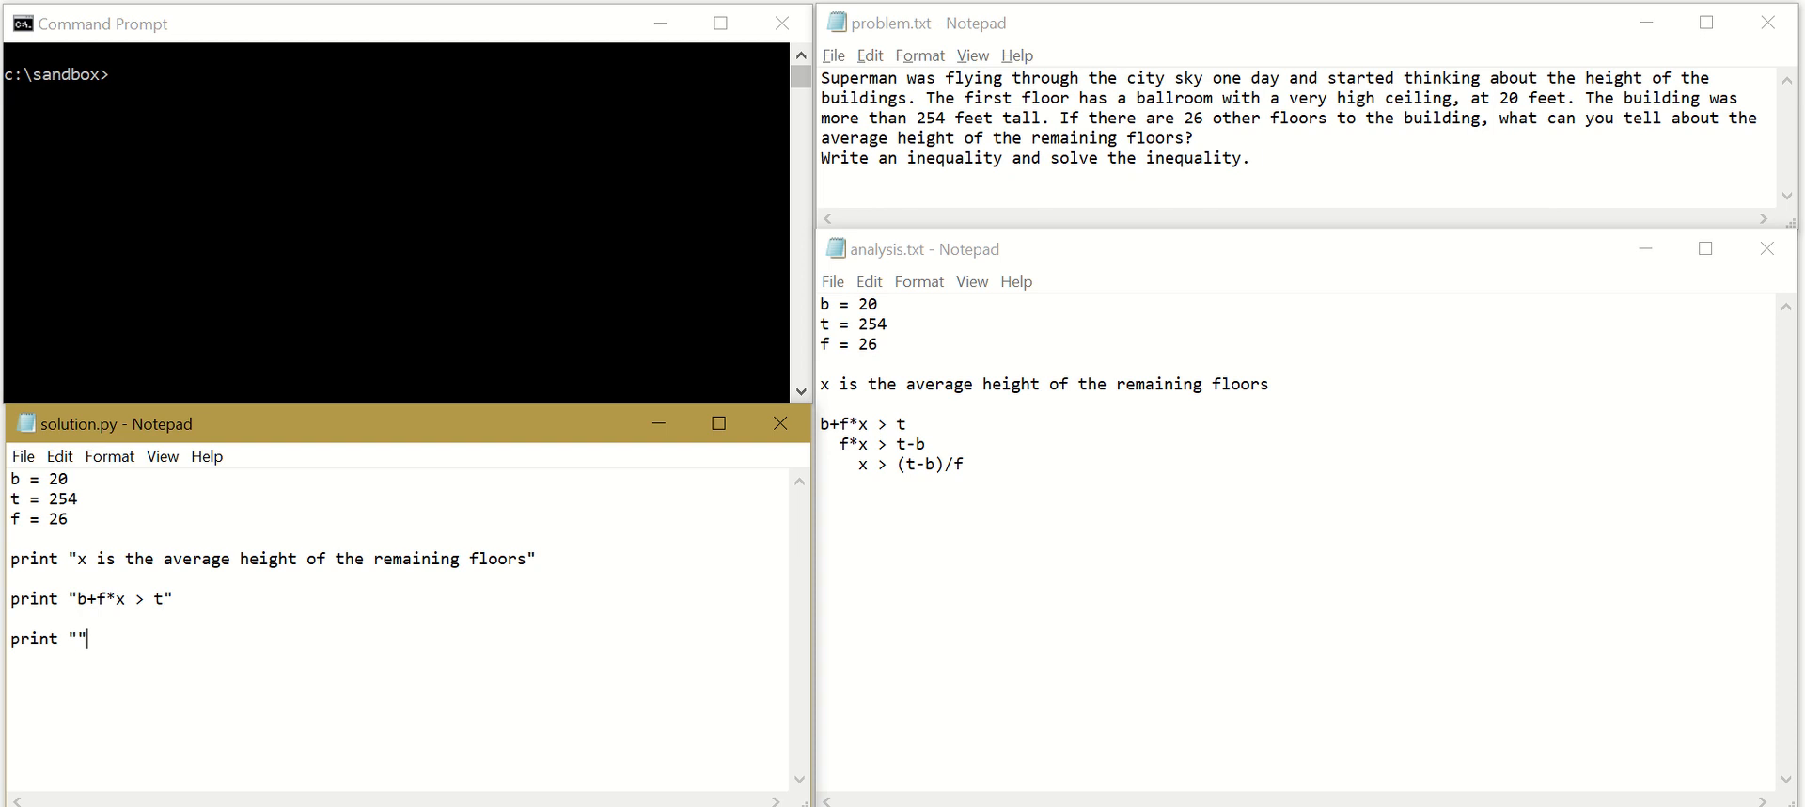
type("x > (")
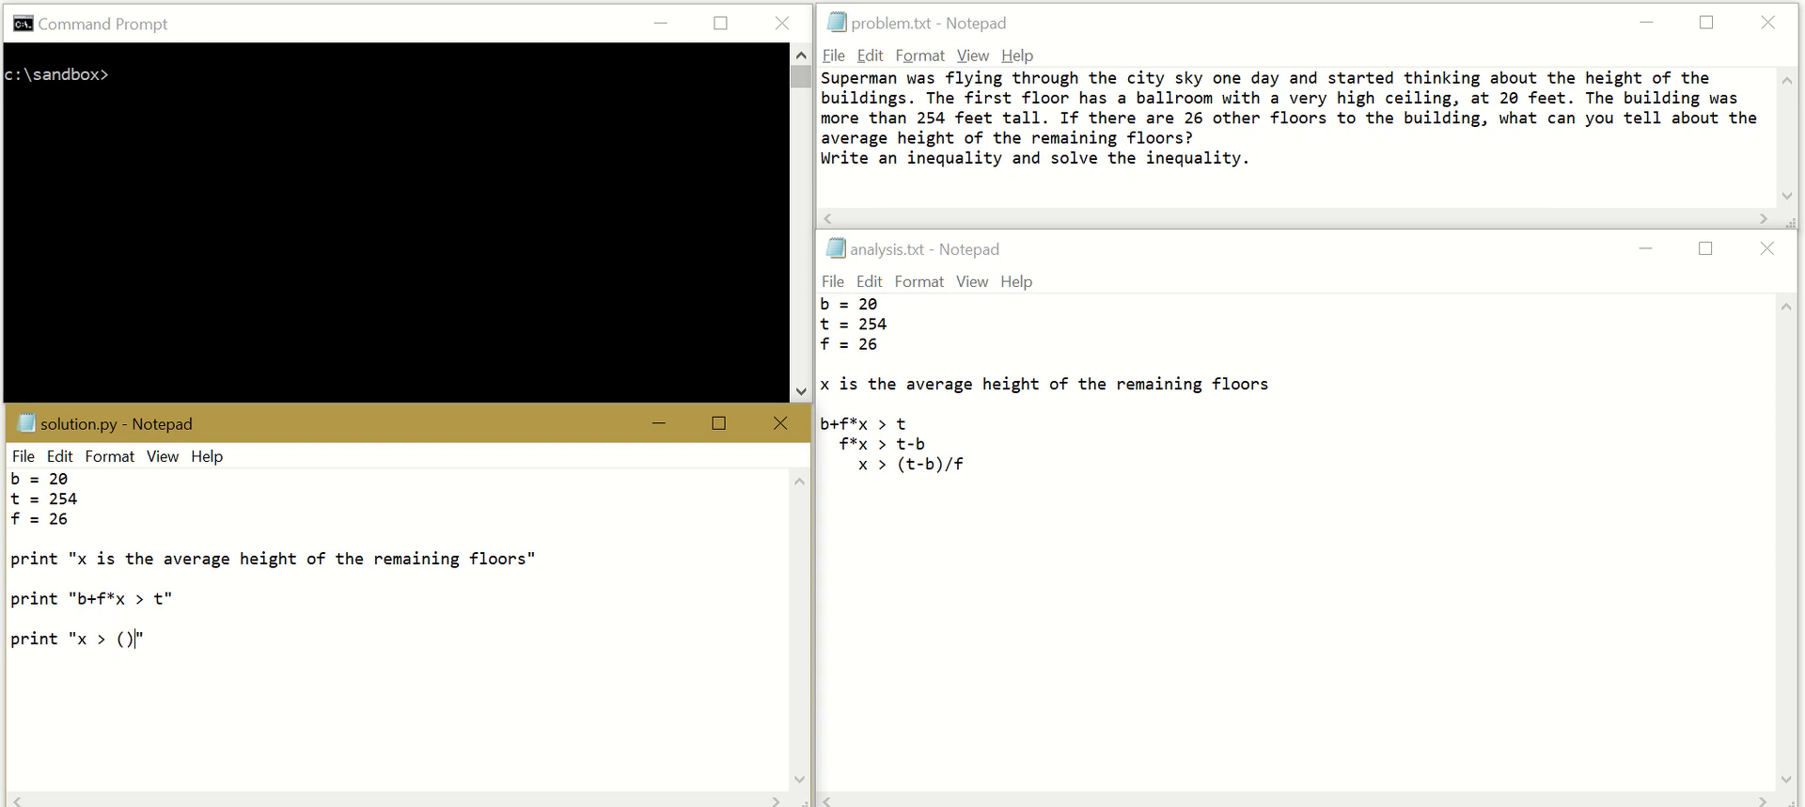
type("t-b")
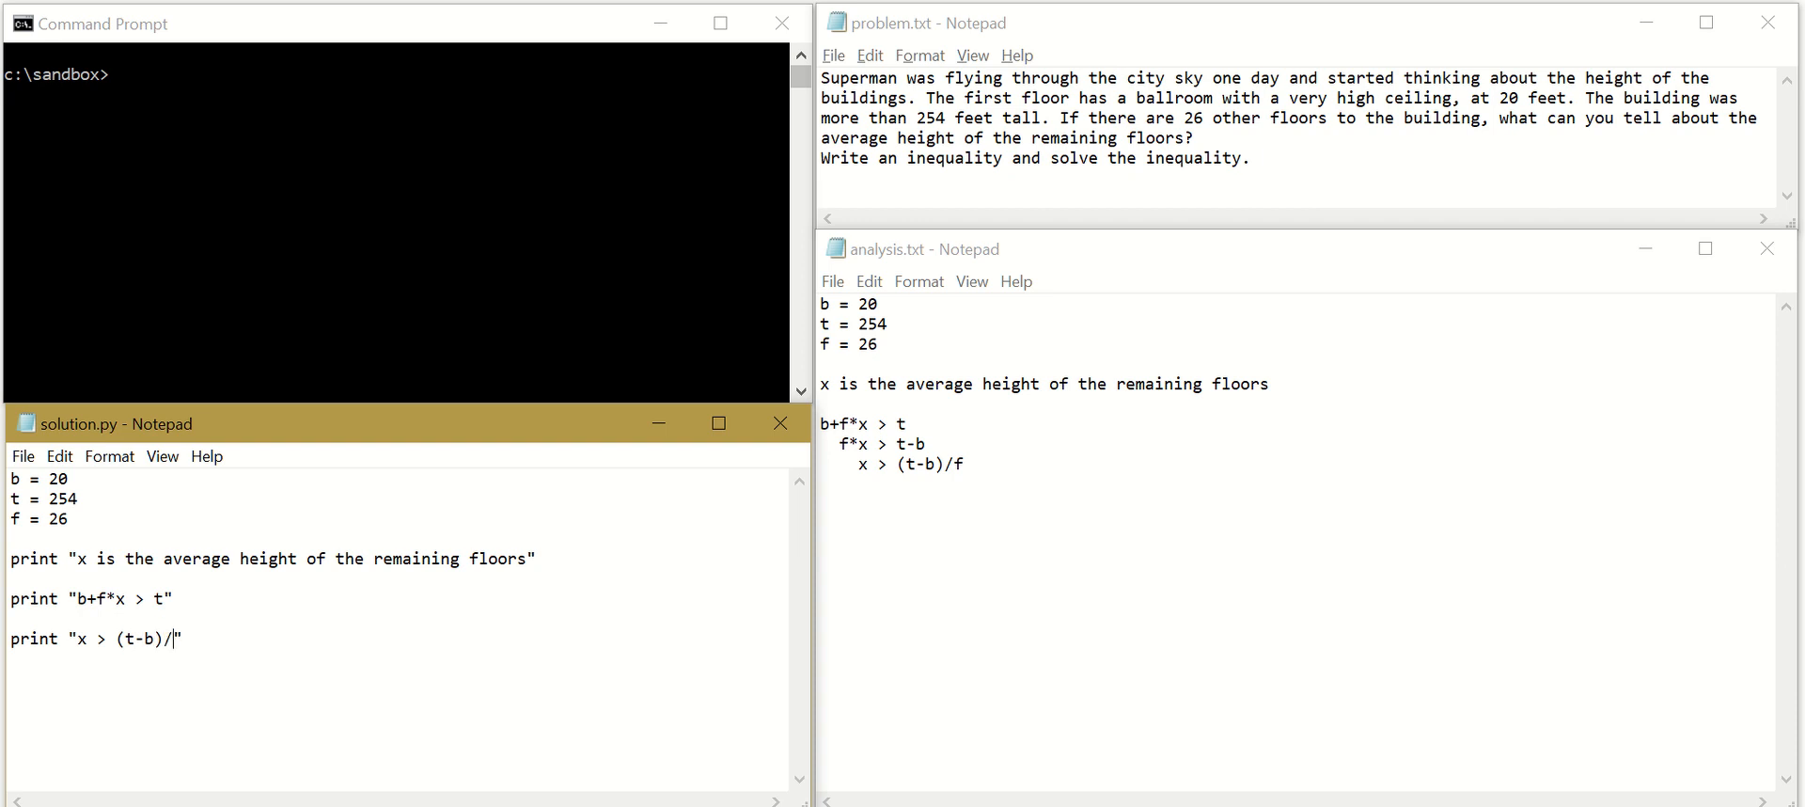
type("f\"")
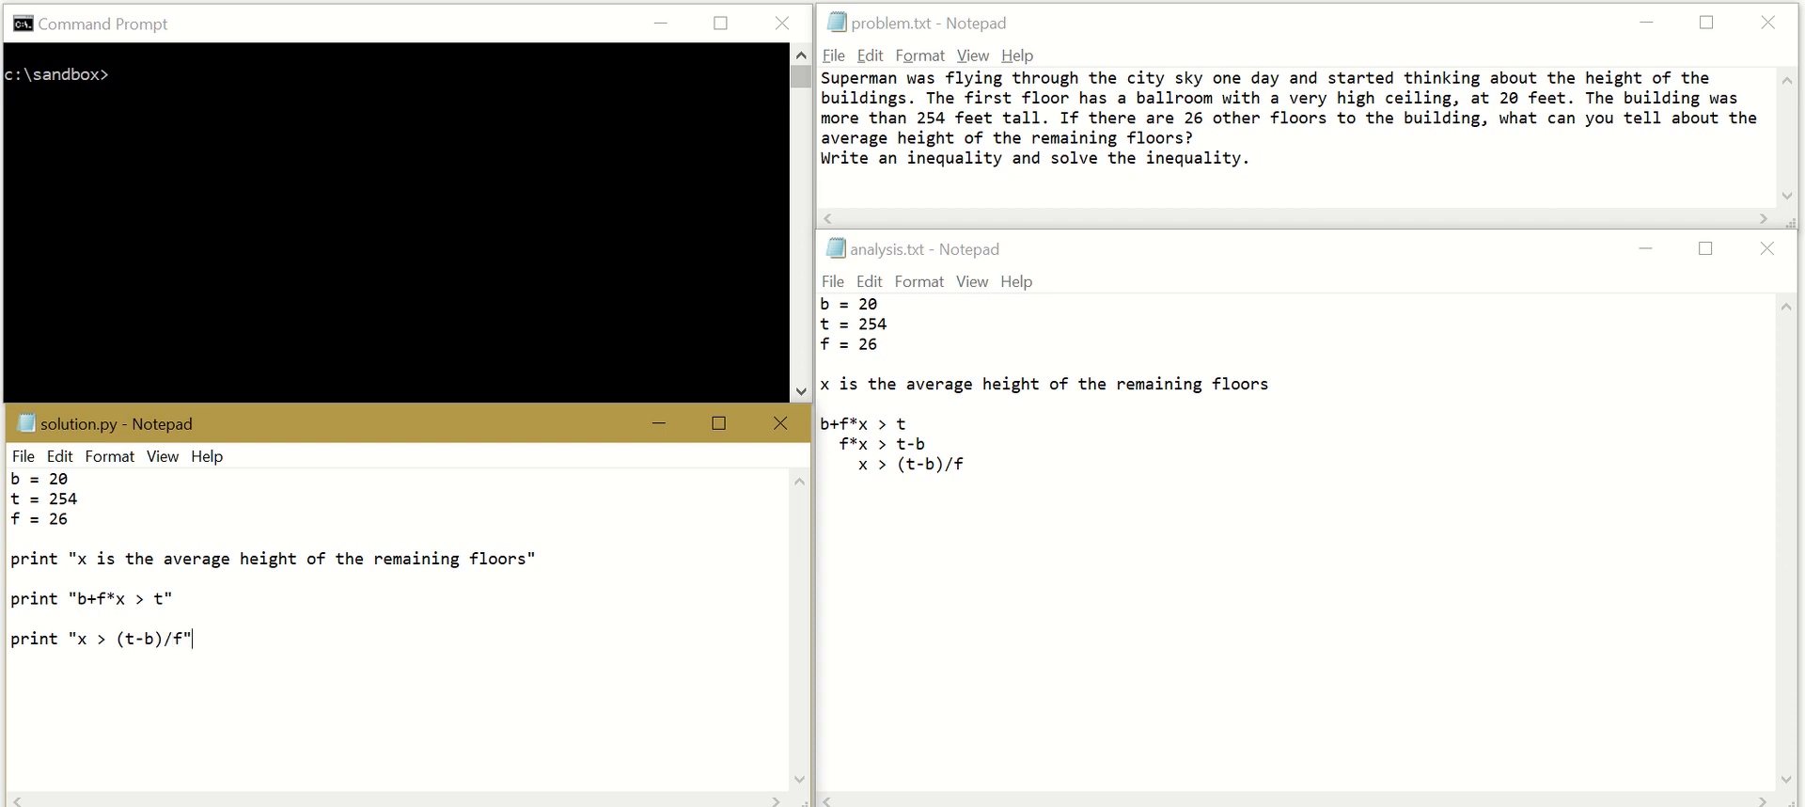
triple_click(101, 639)
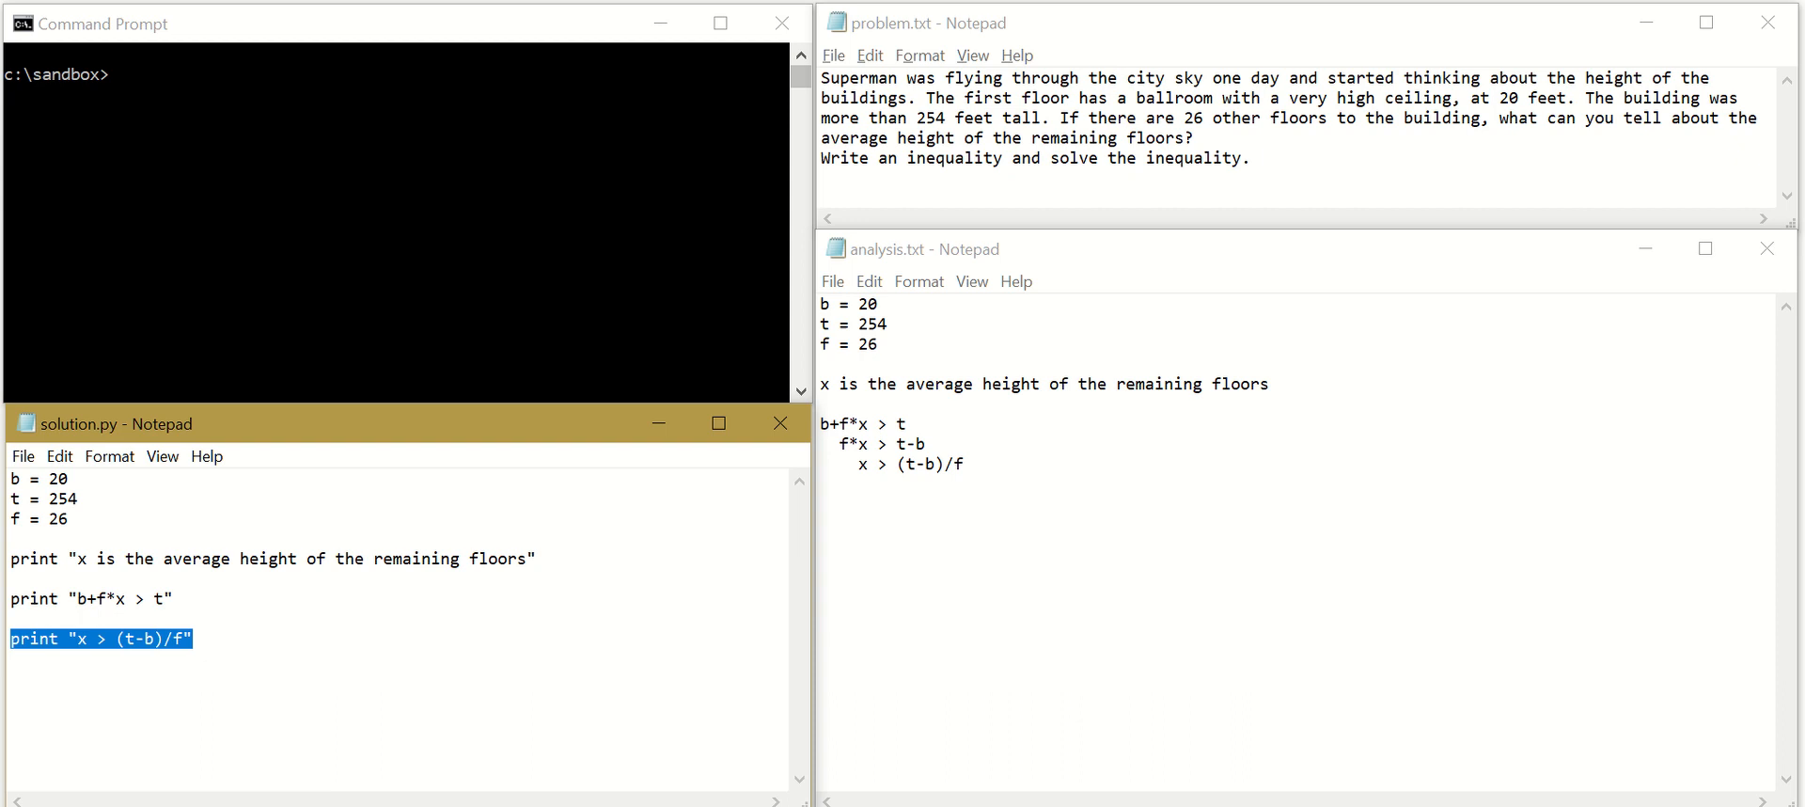
Duplicate the last line and edit it into print "x > ",(t-b)/f
left_click(11, 638)
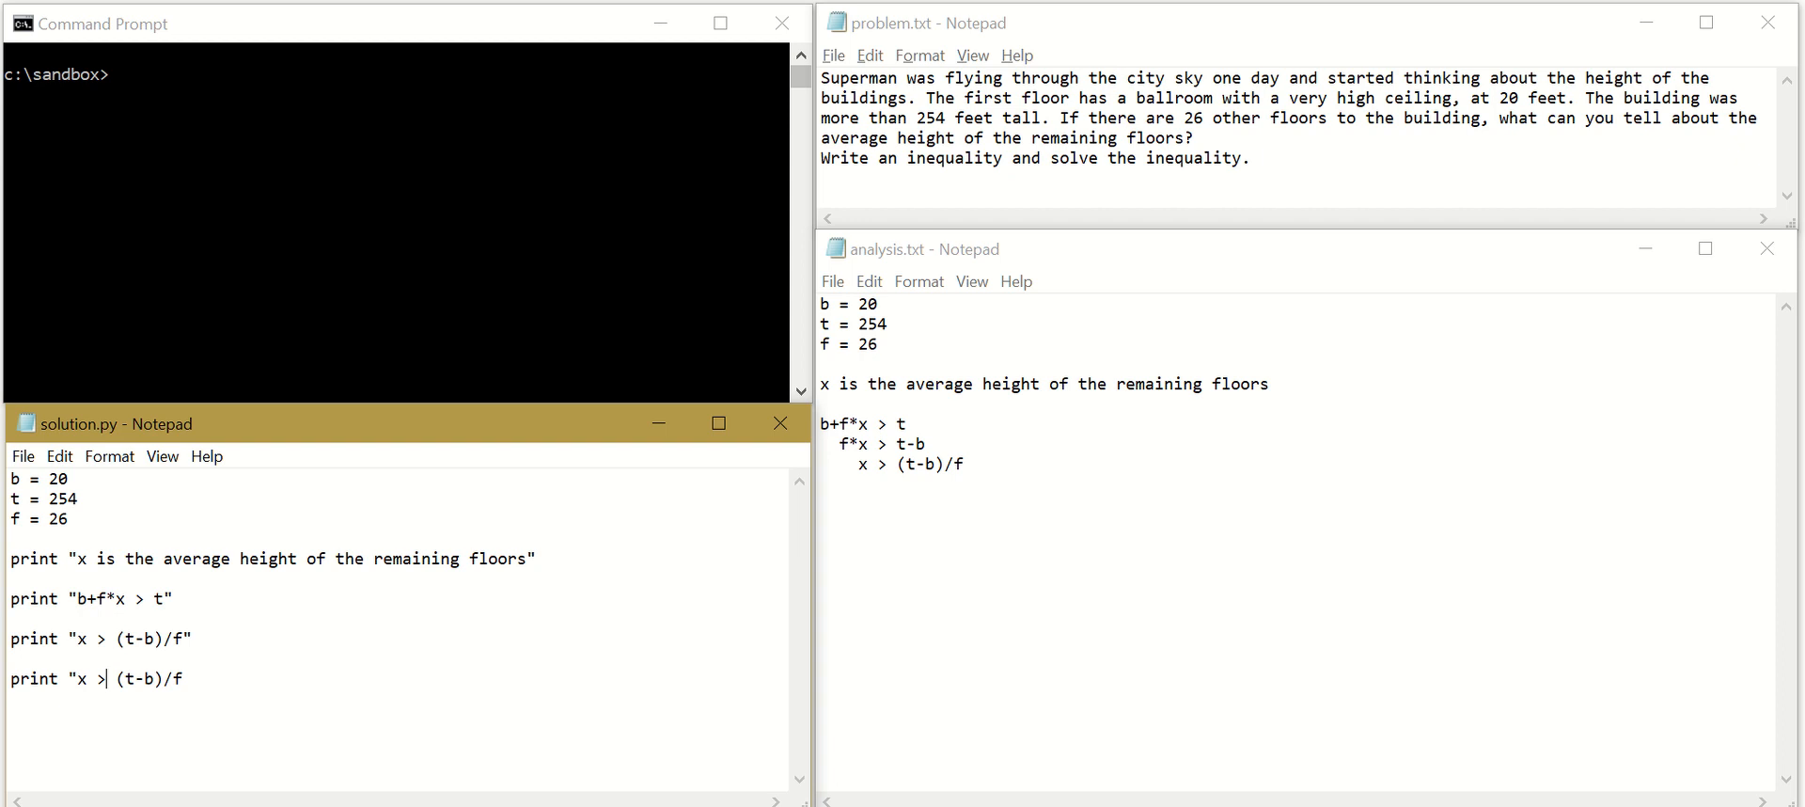
type("\"")
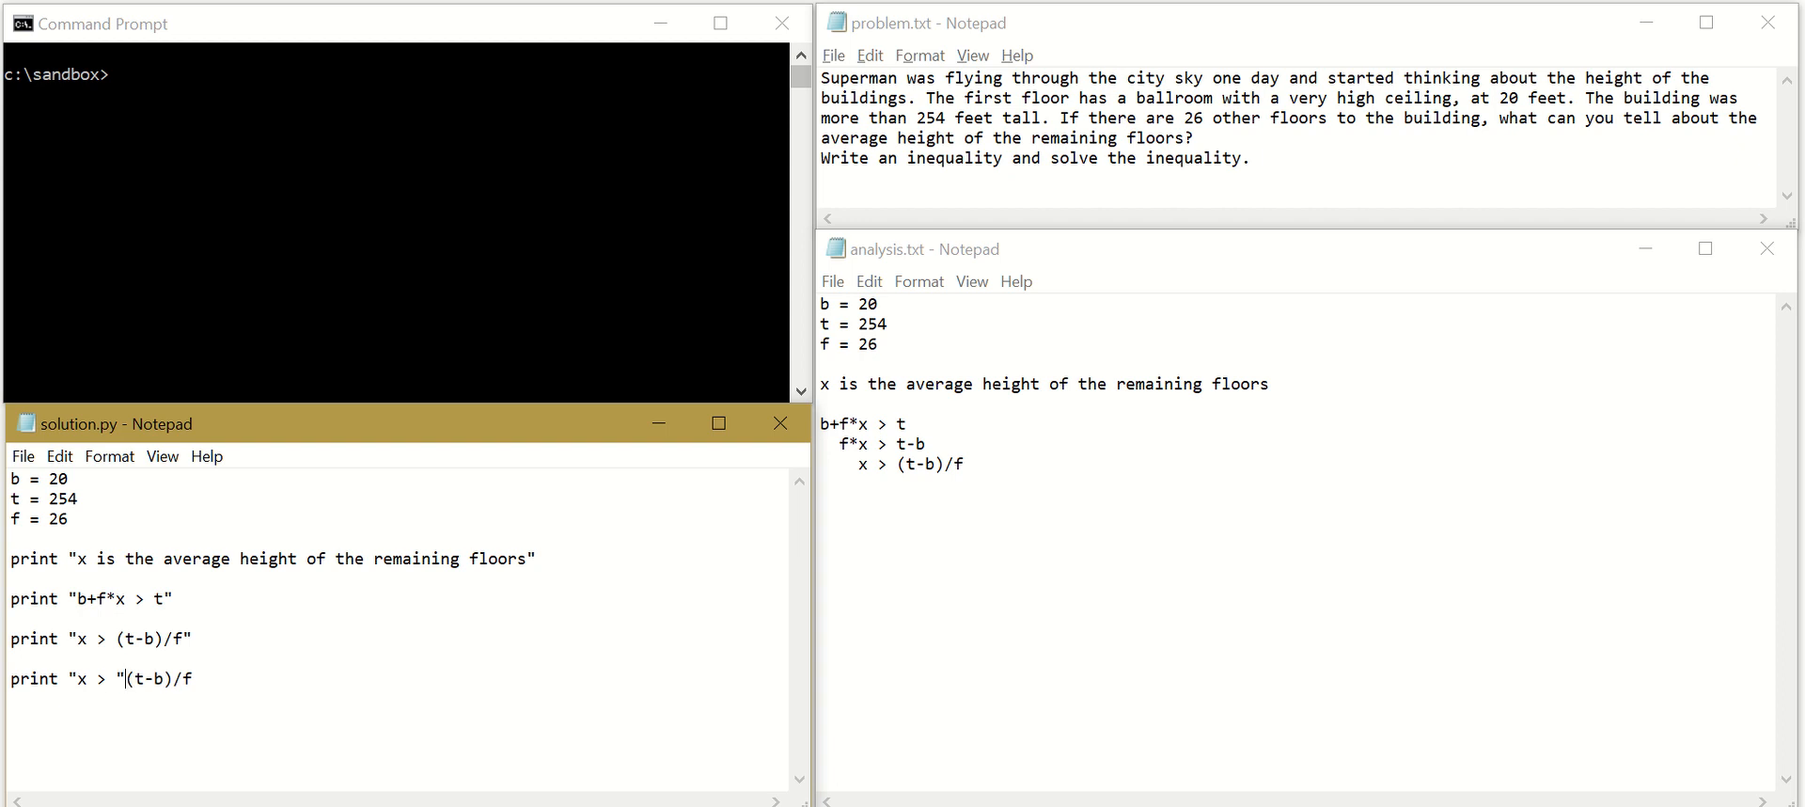
type(",")
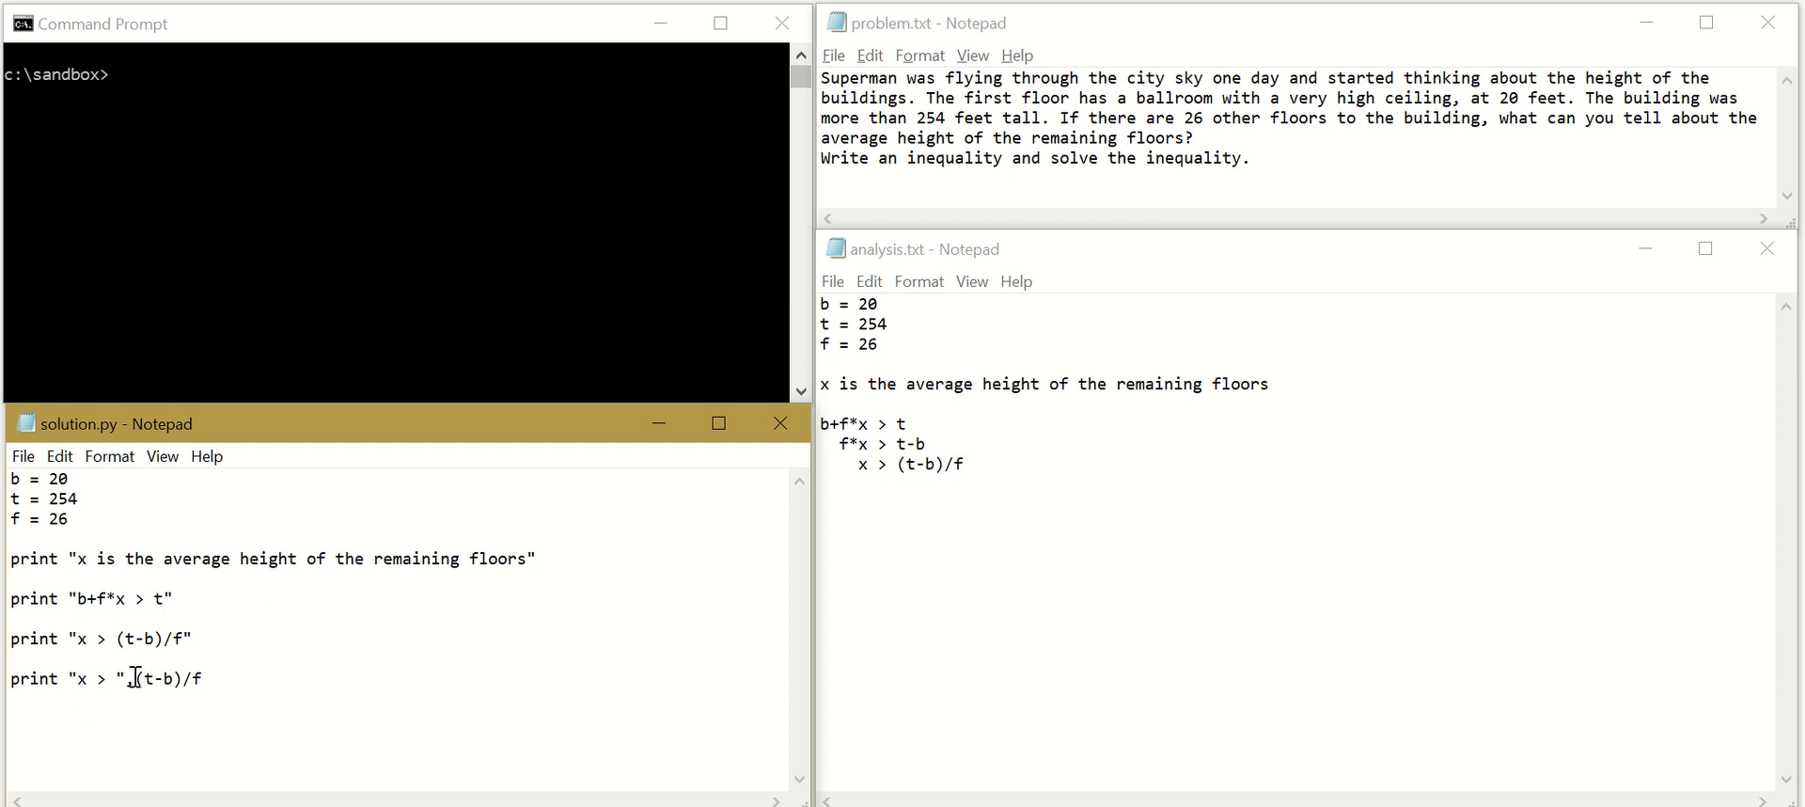
type(",")
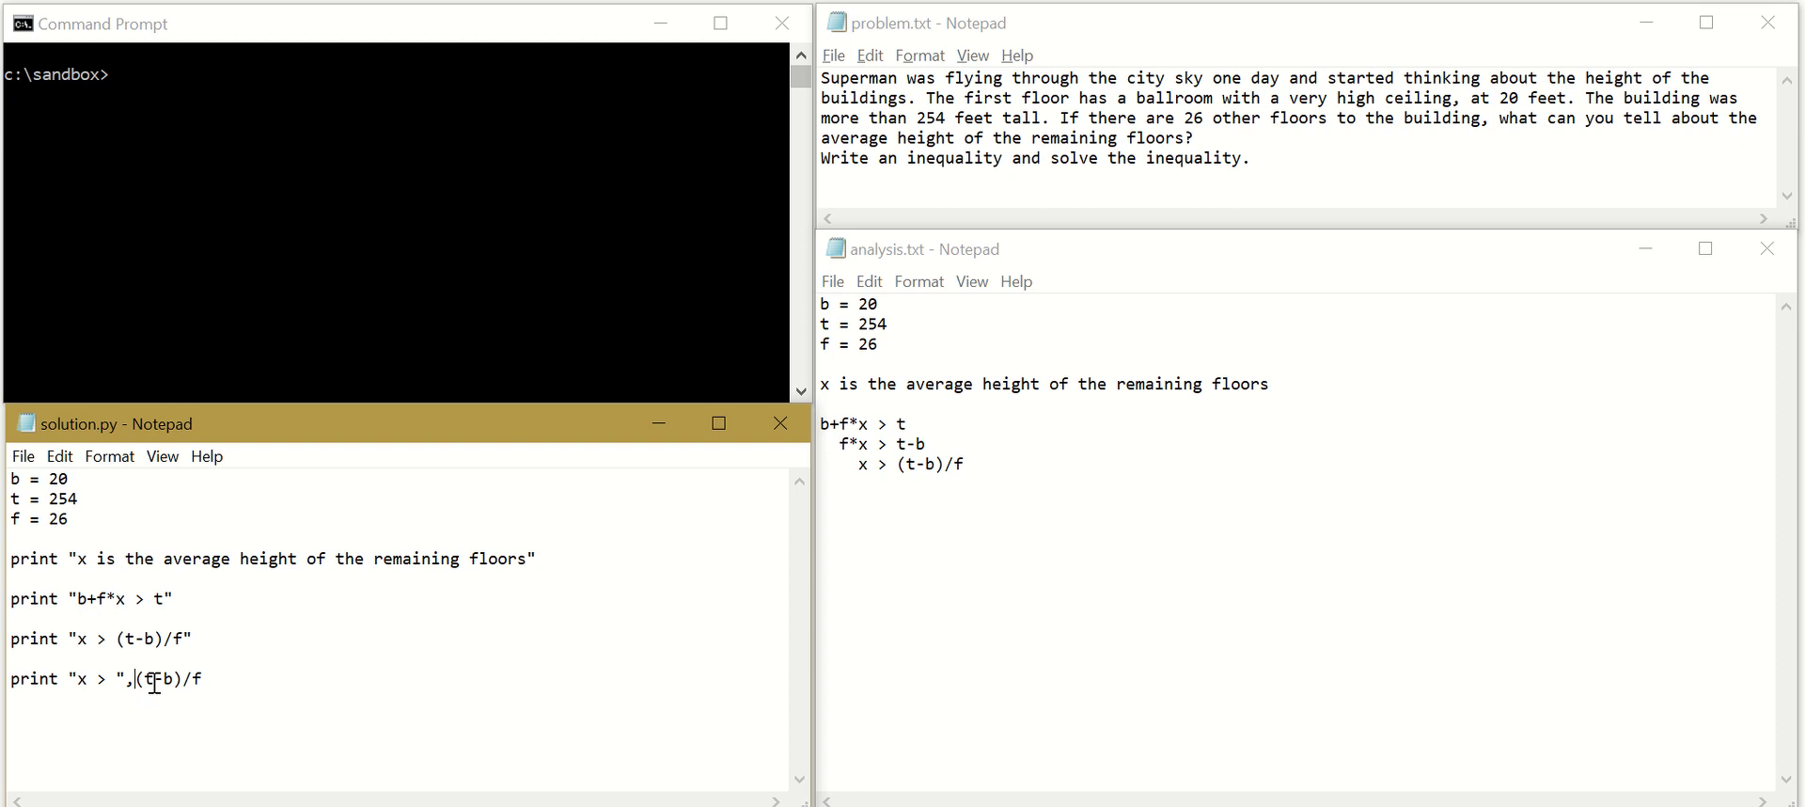
mouse_move(87, 504)
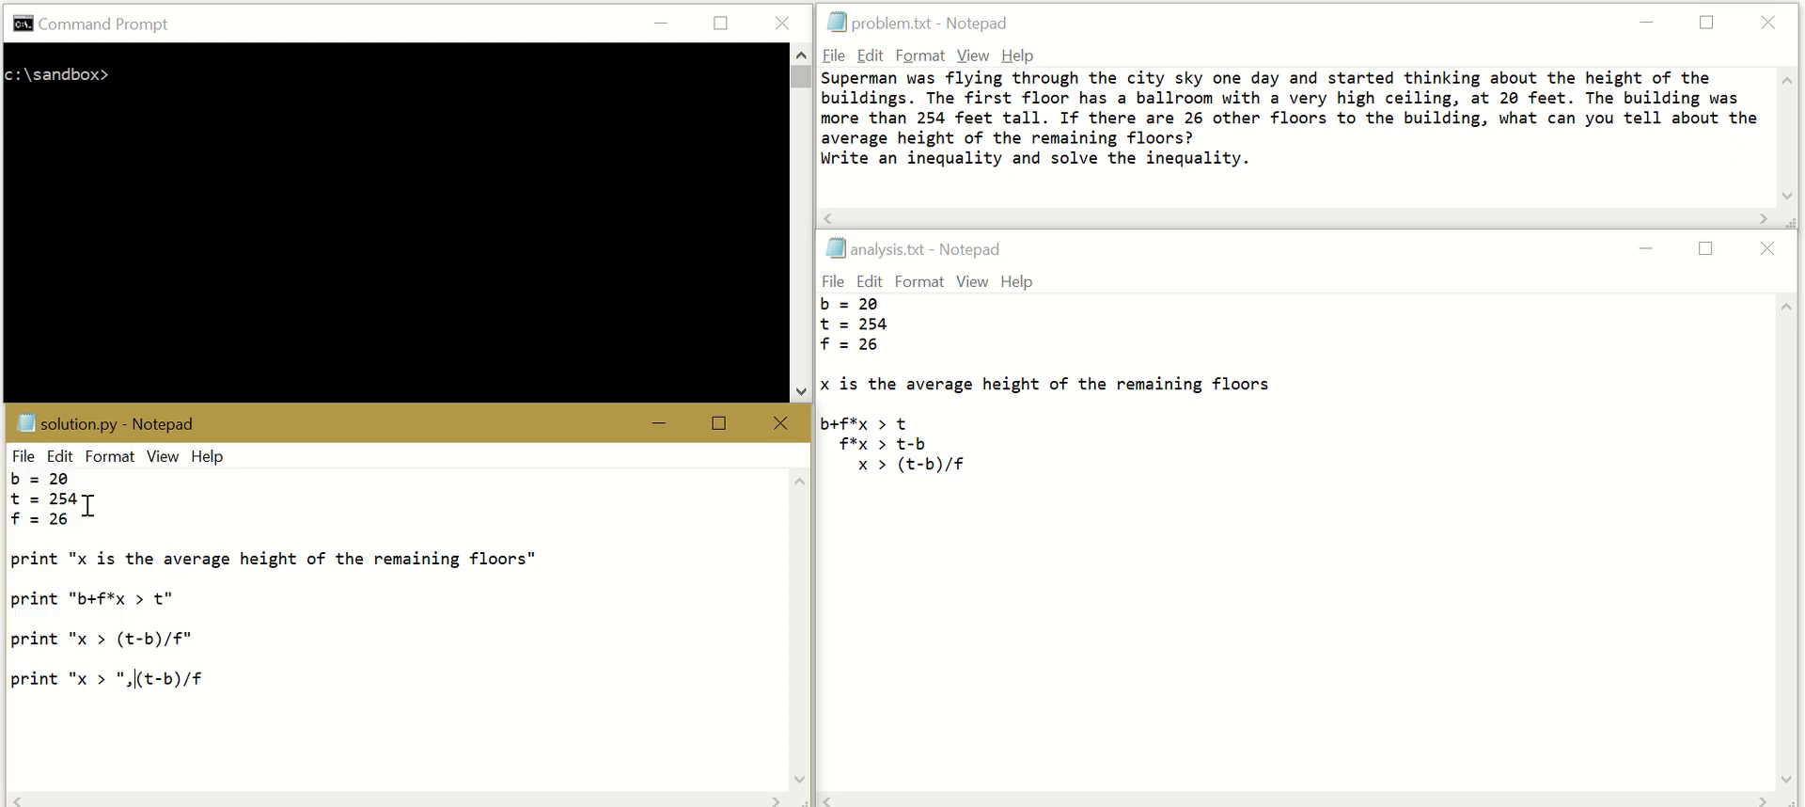
left_click(404, 230)
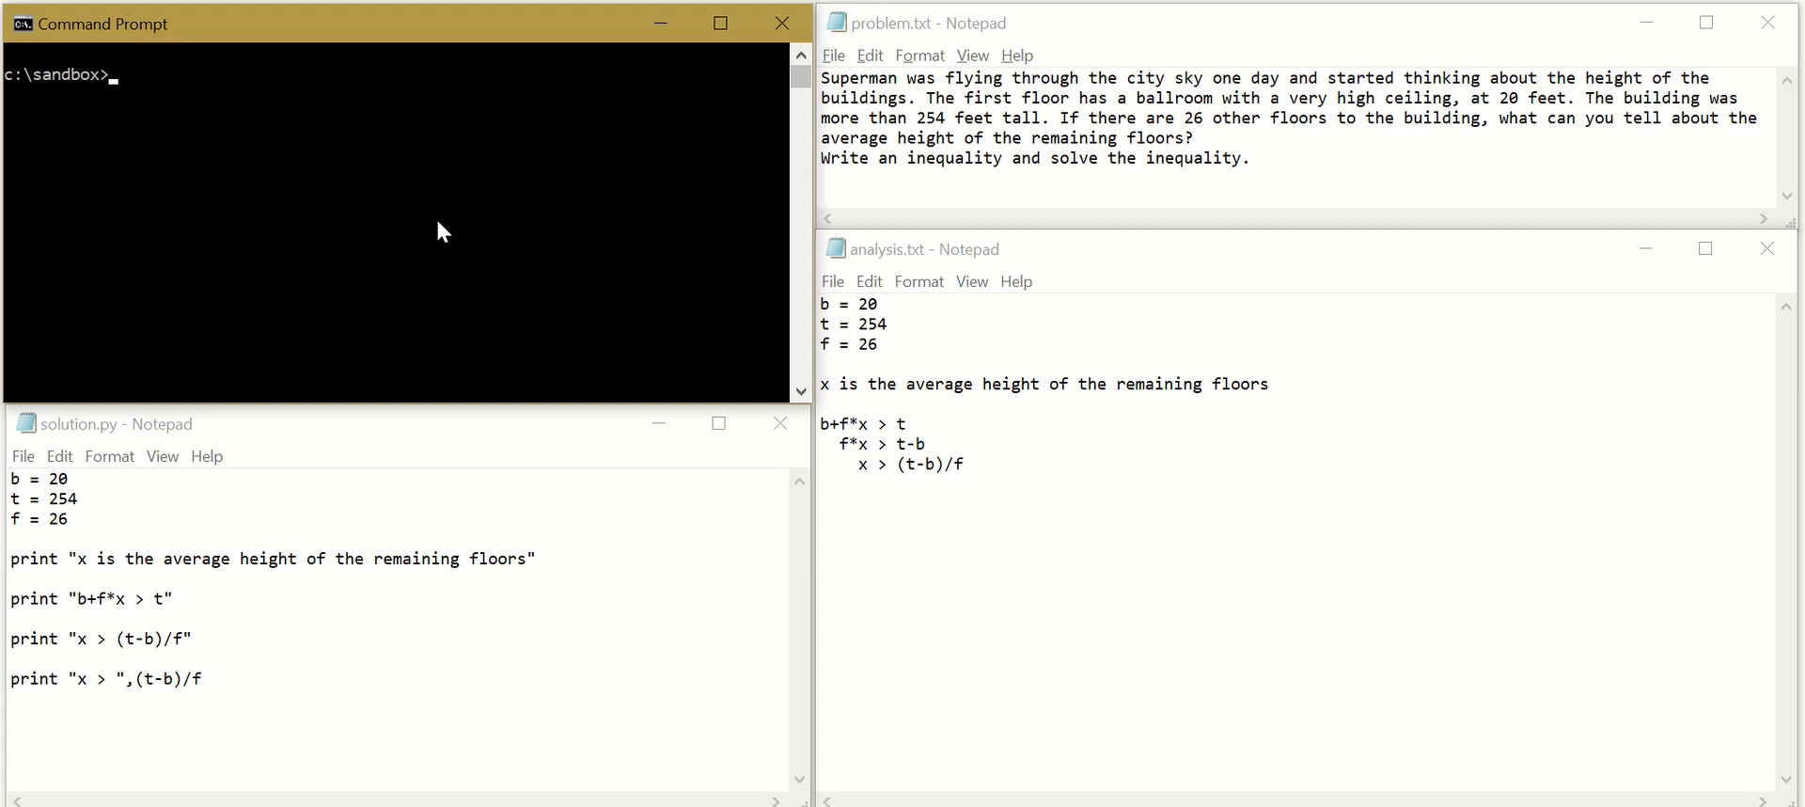
Run solution.py in Command Prompt, printing the result x > 9
type("solution.py")
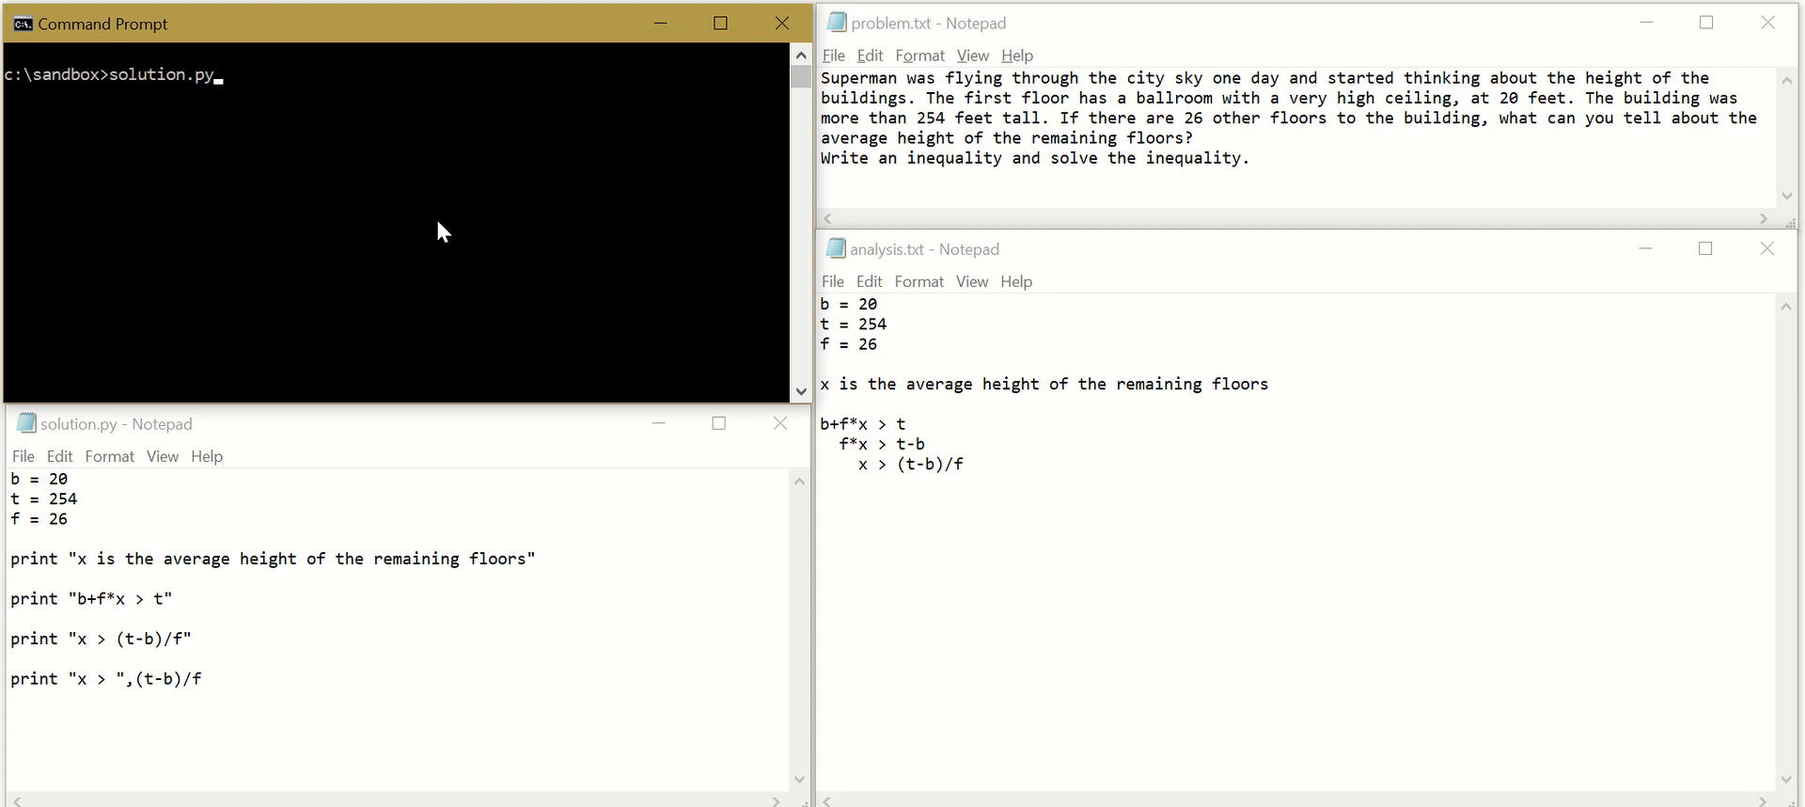
key("Return")
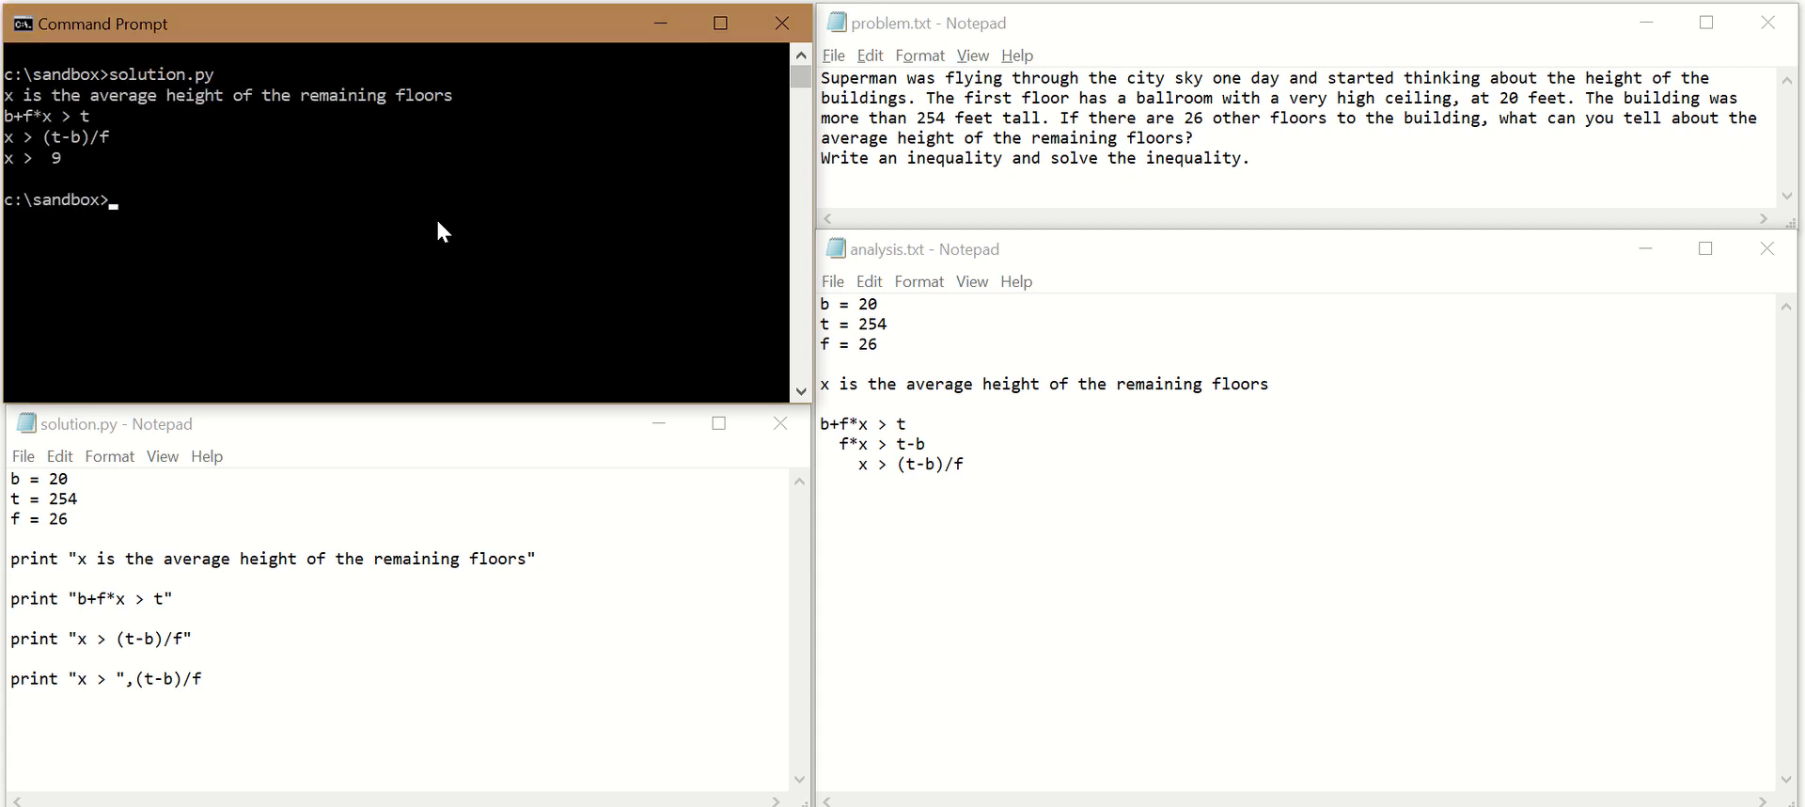
mouse_move(413, 204)
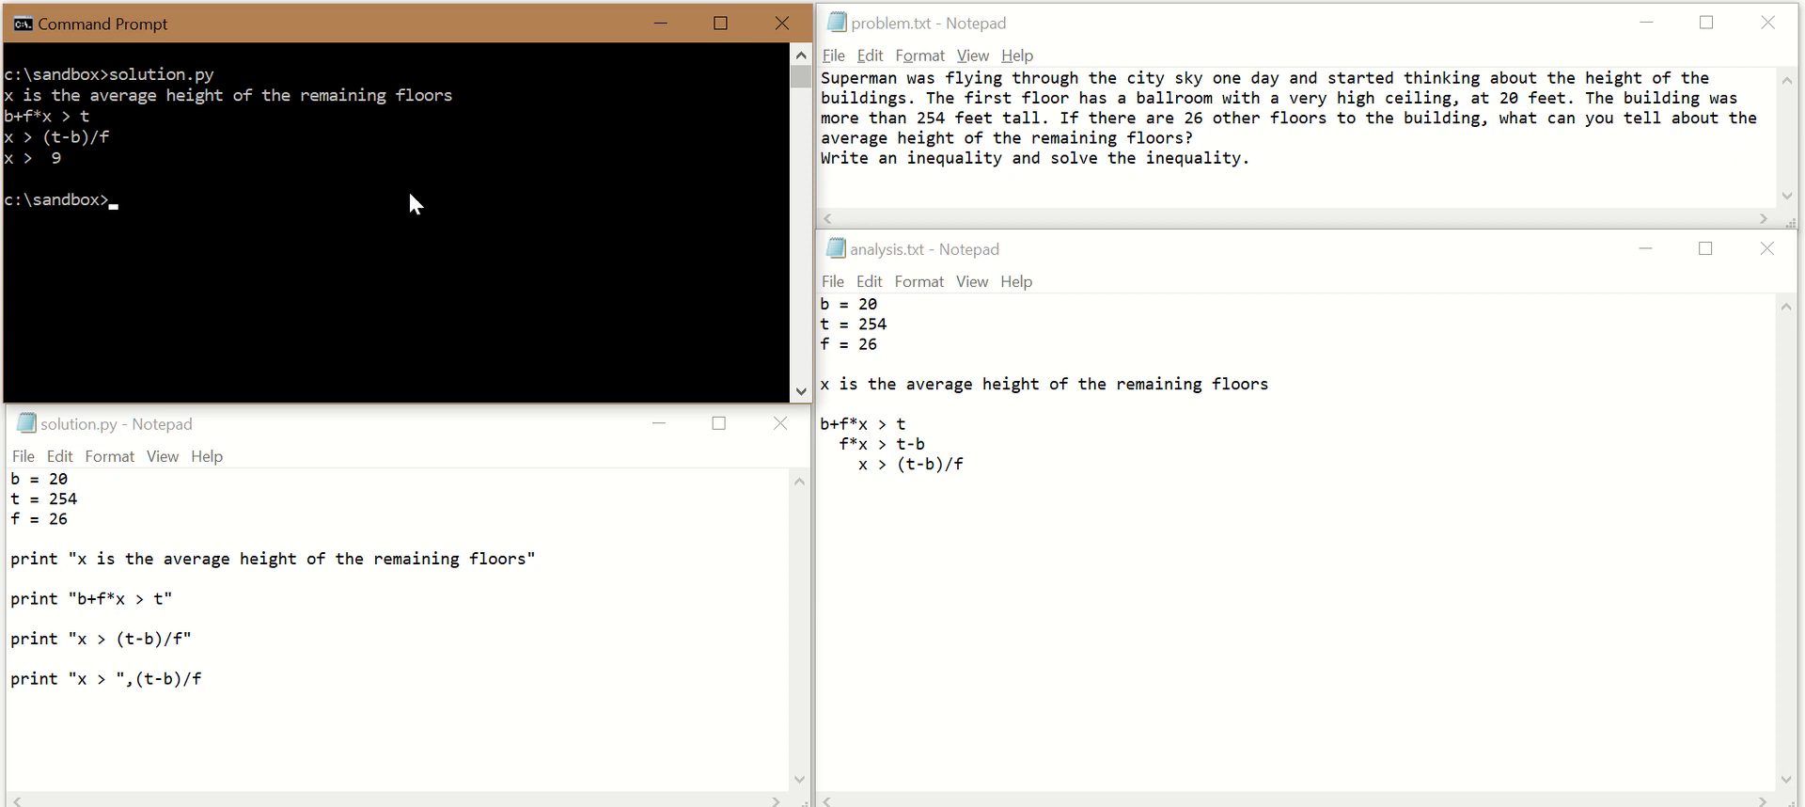
mouse_move(28, 171)
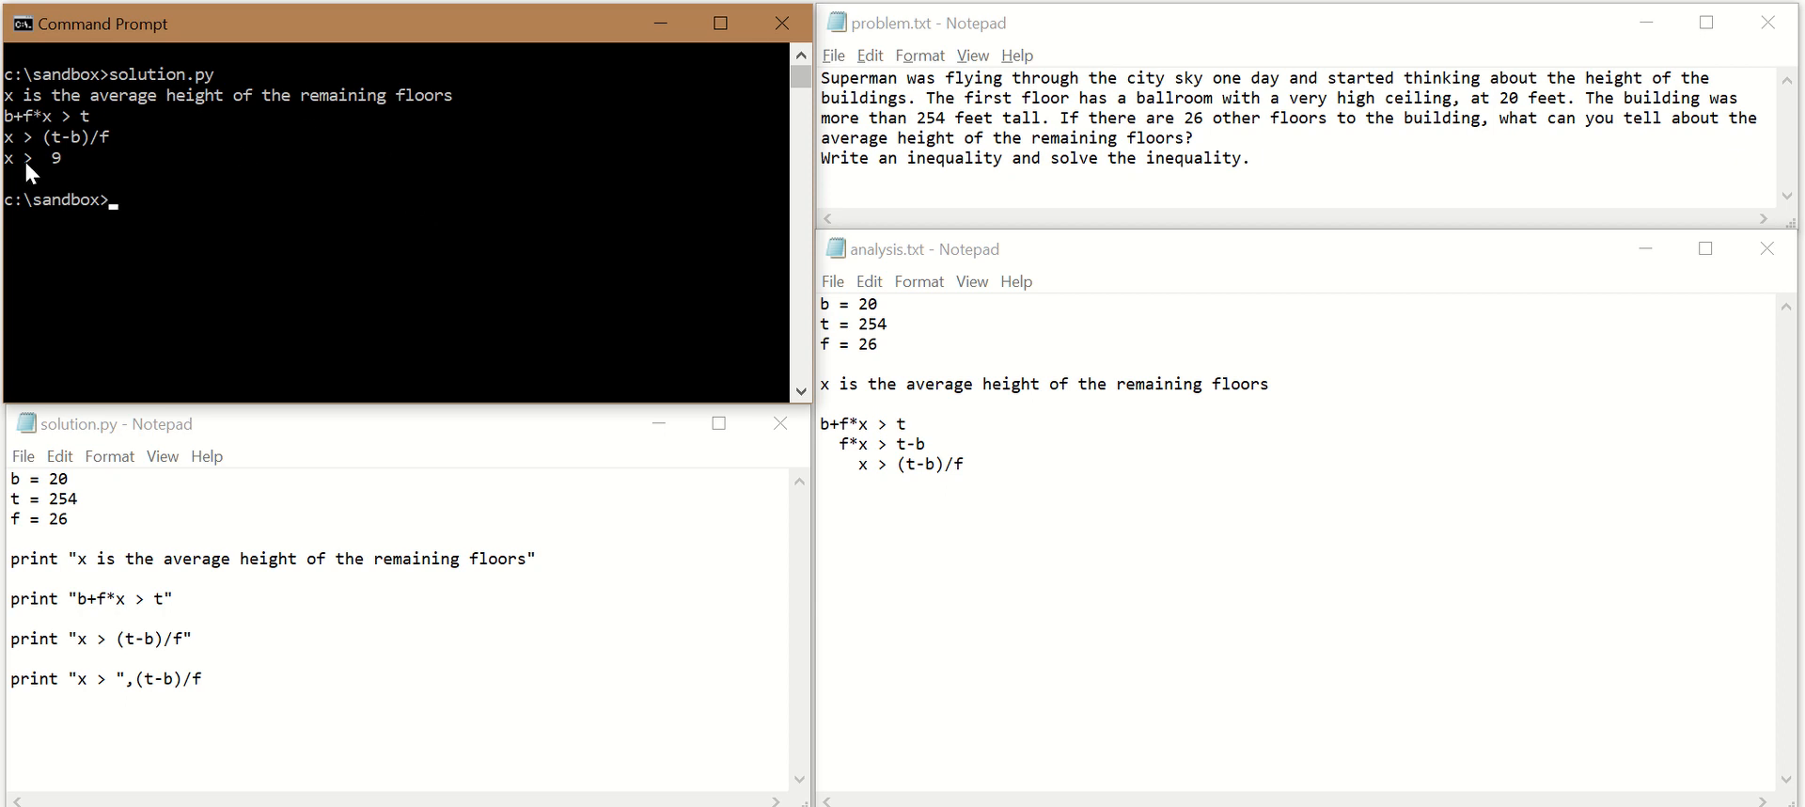